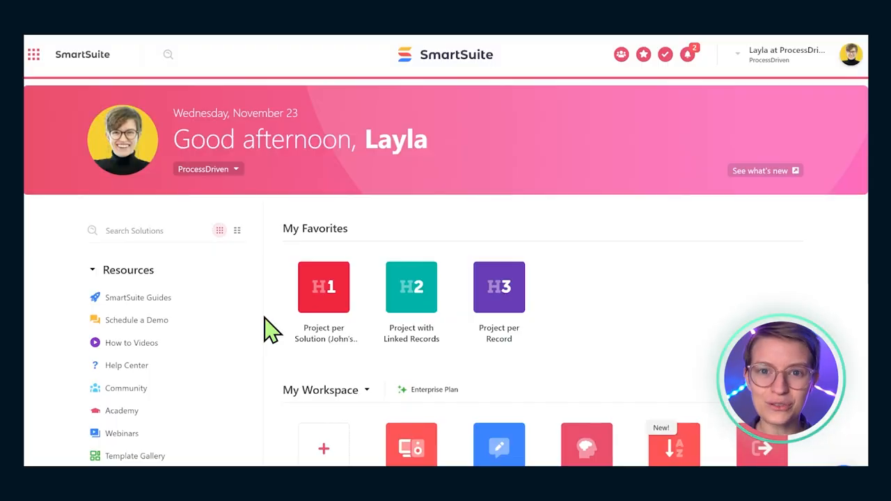
{"action": "mouse_move", "coordinate": [341, 272]}
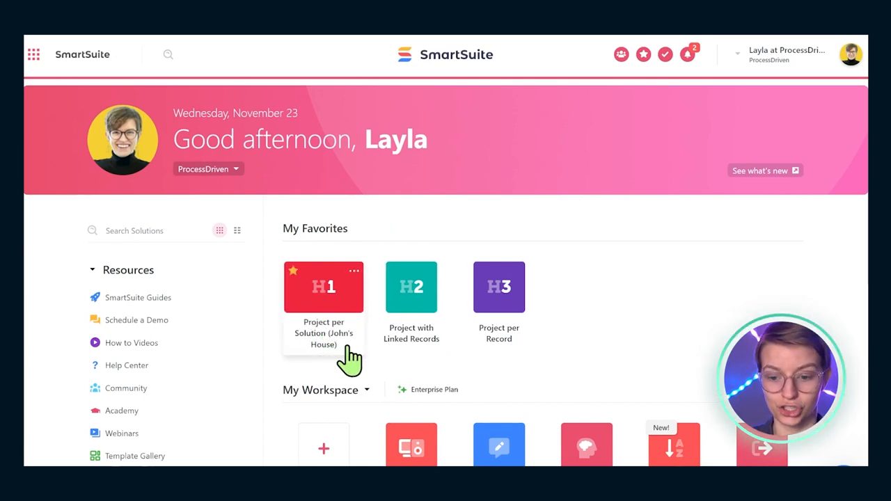
{"action": "mouse_move", "coordinate": [341, 341]}
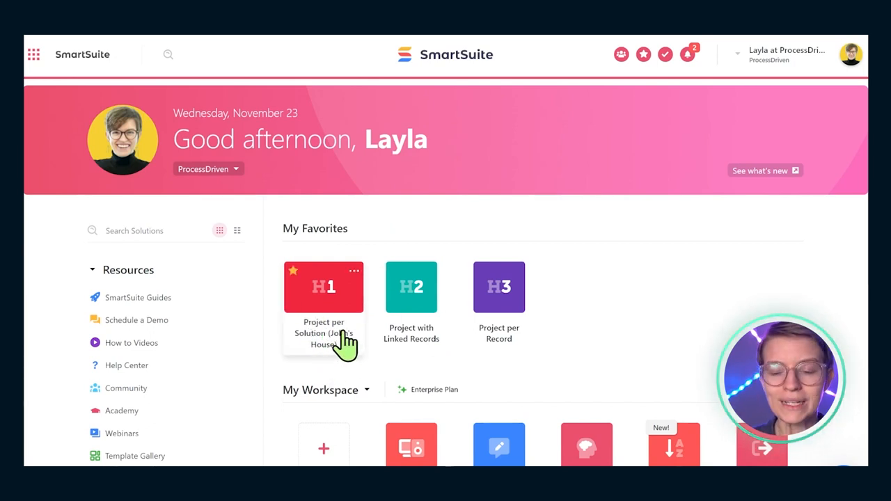
Open the John's House solution showing its Renovations by Areas remodel plan grid
{"action": "left_click", "coordinate": [323, 286]}
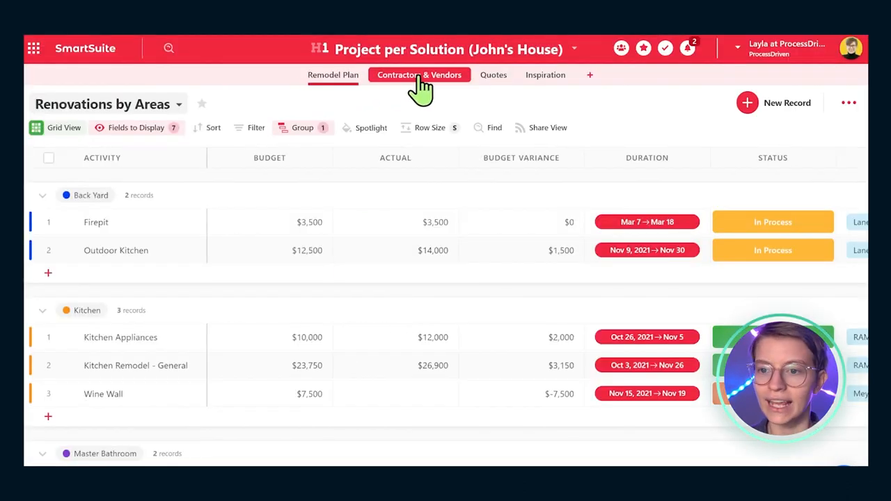
{"action": "mouse_move", "coordinate": [571, 123]}
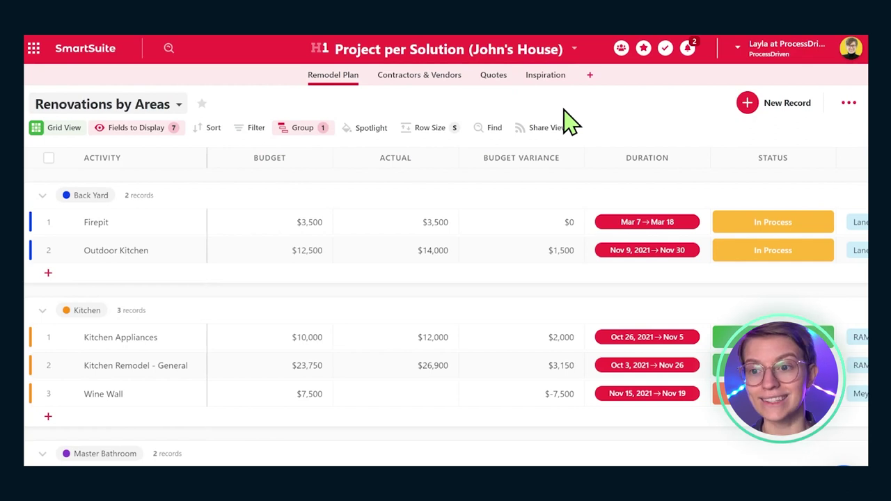
{"action": "mouse_move", "coordinate": [572, 55]}
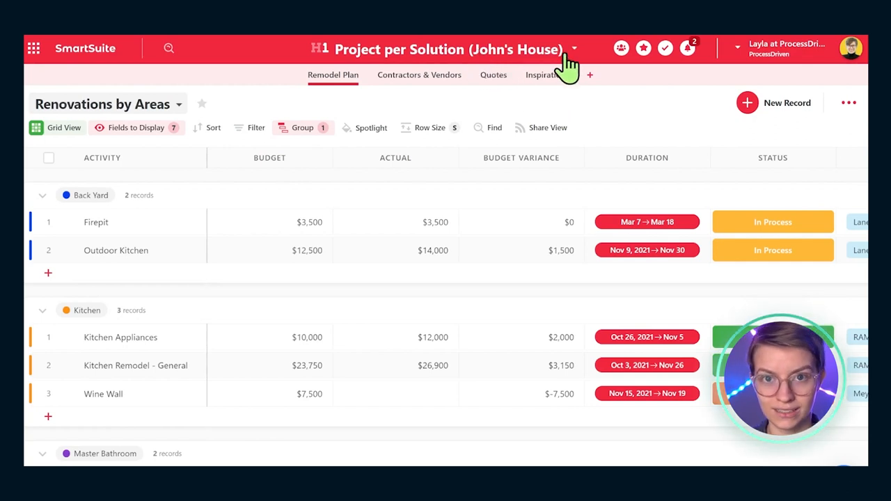
{"action": "mouse_move", "coordinate": [351, 79]}
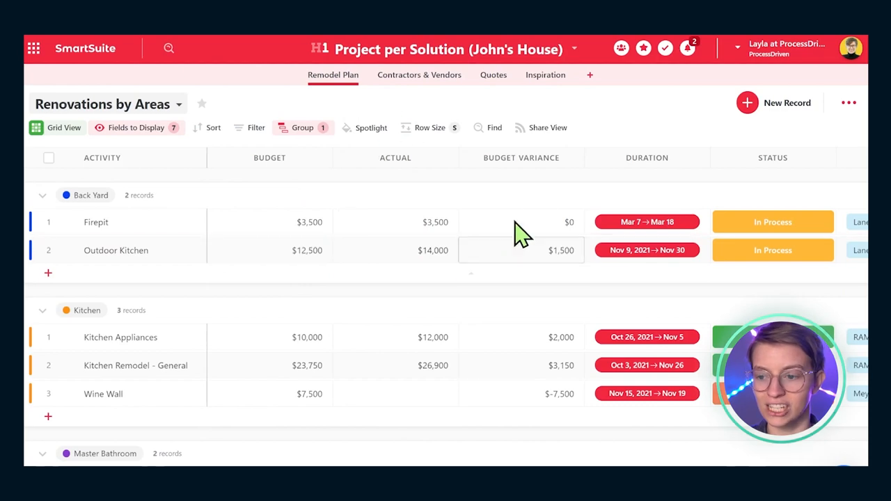
{"action": "mouse_move", "coordinate": [63, 223]}
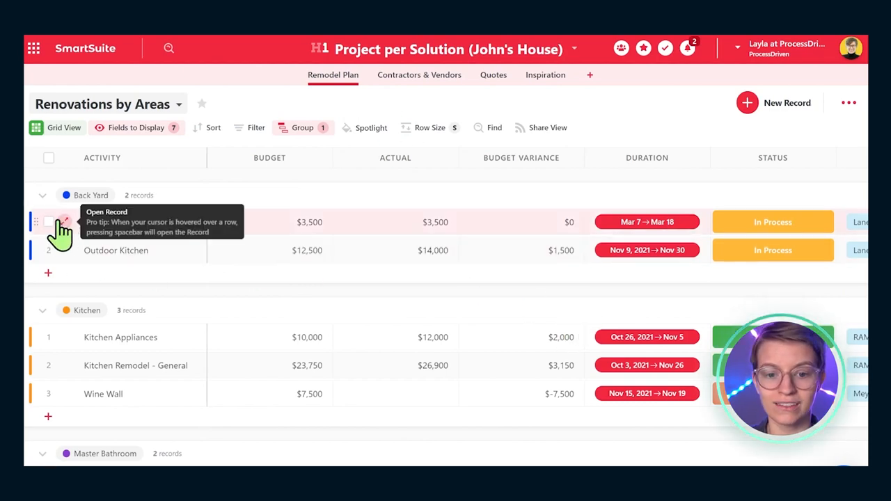
{"action": "left_click", "coordinate": [64, 222]}
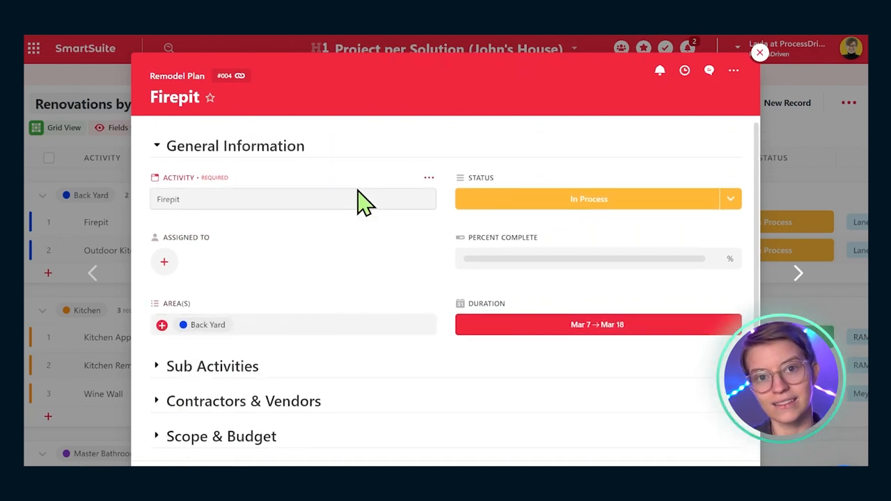
{"action": "mouse_move", "coordinate": [369, 242]}
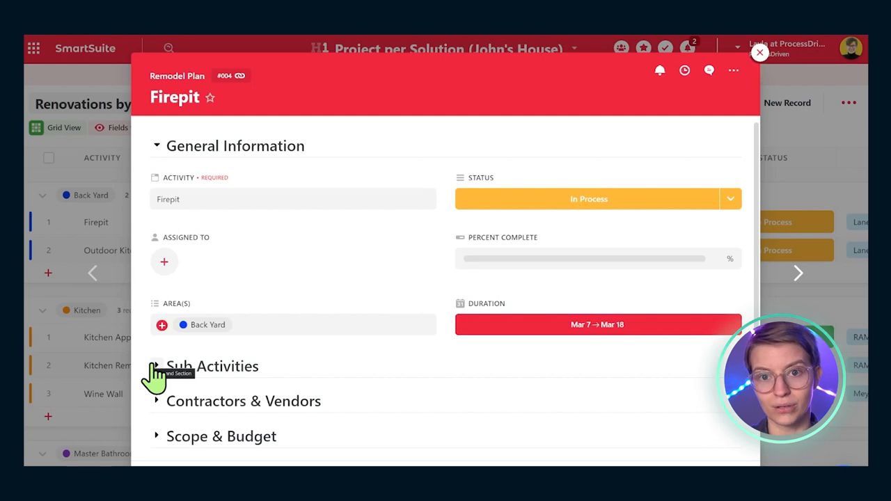
{"action": "left_click", "coordinate": [159, 364]}
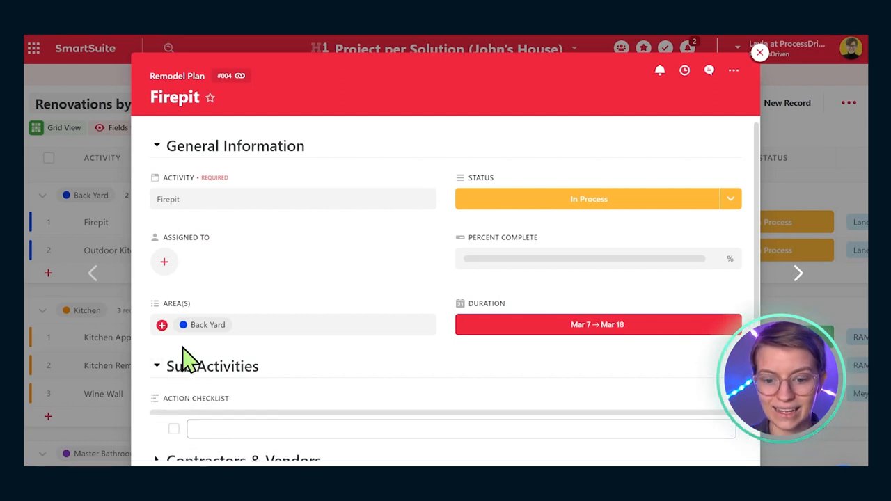
{"action": "scroll", "scroll_direction": "down", "scroll_amount": 3}
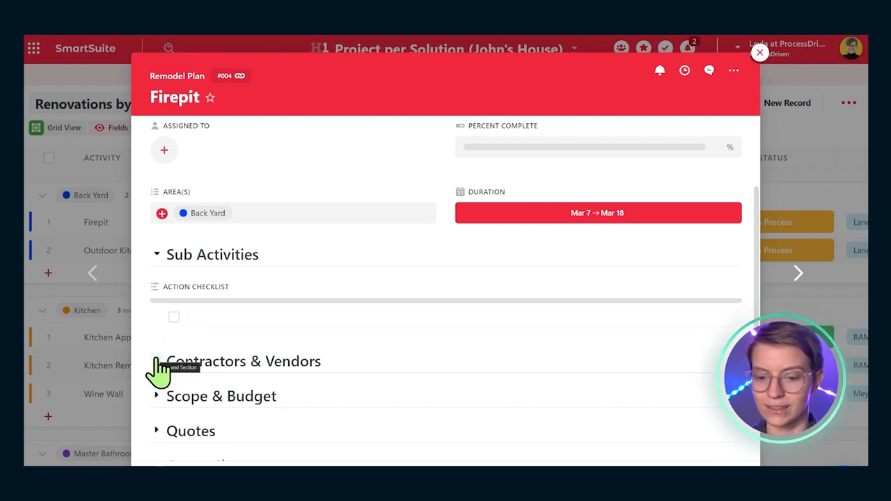
{"action": "mouse_move", "coordinate": [173, 391]}
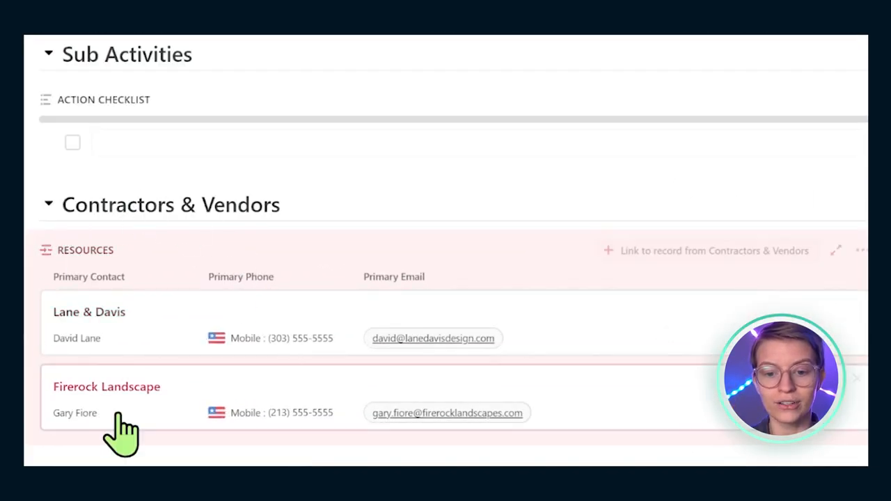
{"action": "mouse_move", "coordinate": [243, 432]}
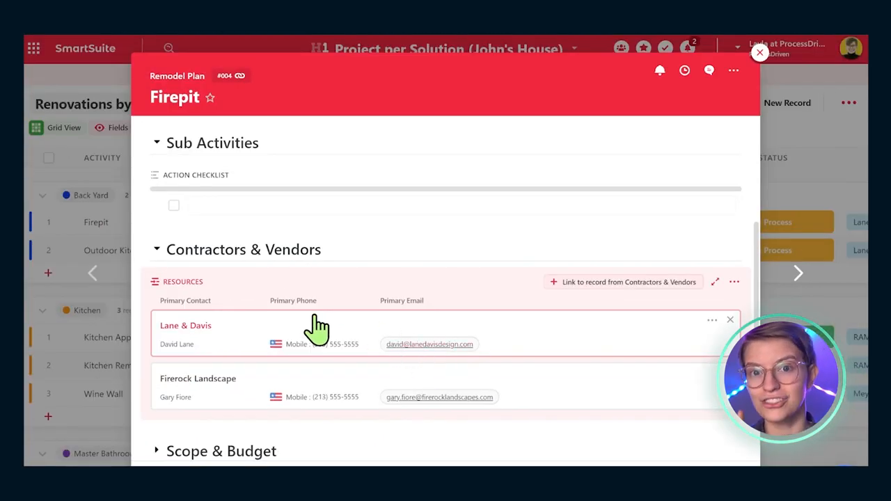
{"action": "left_click", "coordinate": [759, 54]}
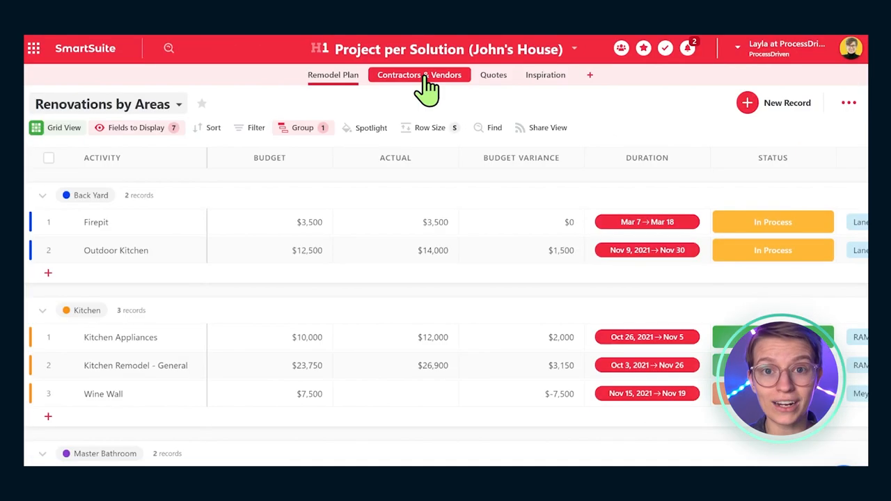
Switch to the Contractors & Vendors contact cards listing vendors like Quality Landscape
{"action": "left_click", "coordinate": [415, 75]}
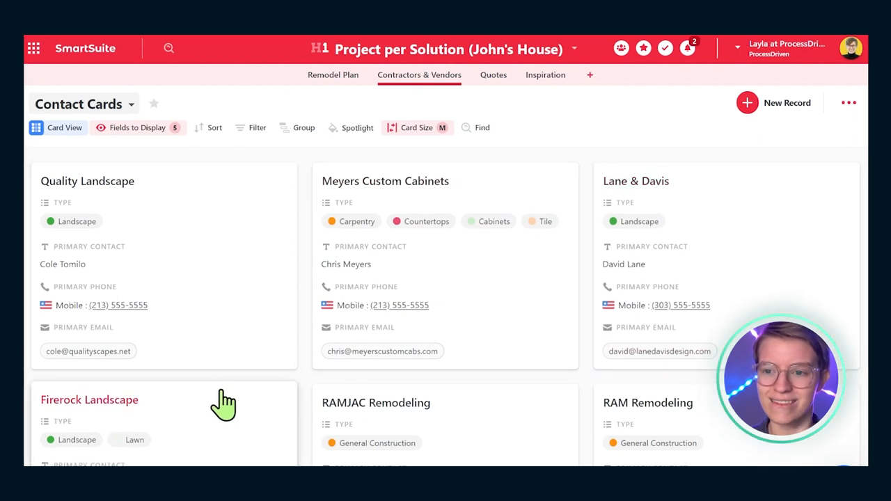
{"action": "mouse_move", "coordinate": [411, 114]}
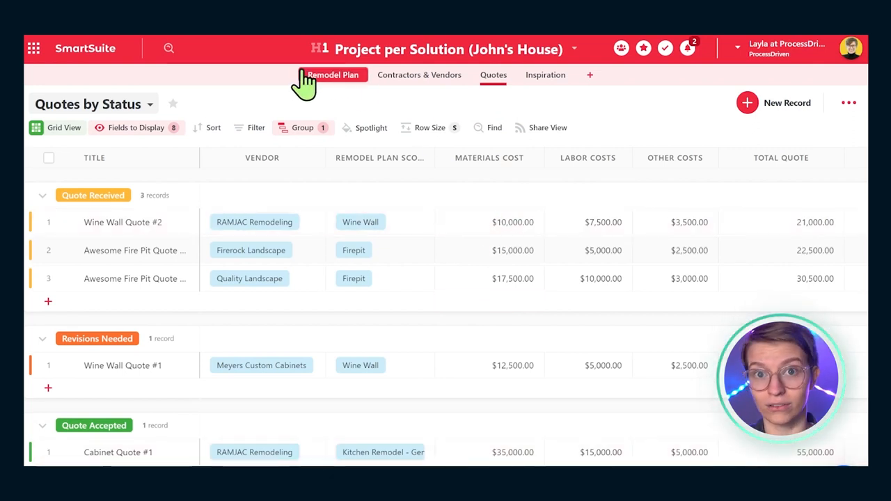
{"action": "mouse_move", "coordinate": [492, 81]}
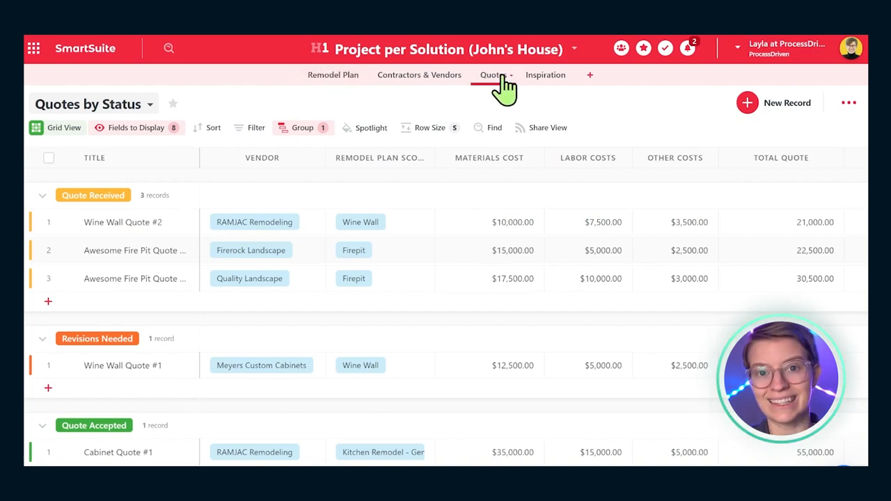
Show the Inspiration image-card gallery with Outdoor Kitchen, Wine Wall and Firepit ideas
{"action": "left_click", "coordinate": [546, 76]}
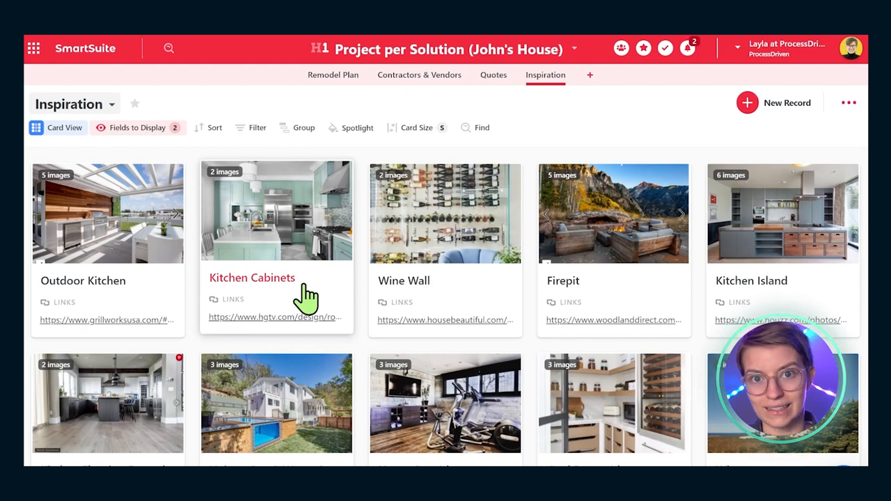
Go back via the Remodel Plan to the home dashboard with the favourite solutions
{"action": "left_click", "coordinate": [333, 75]}
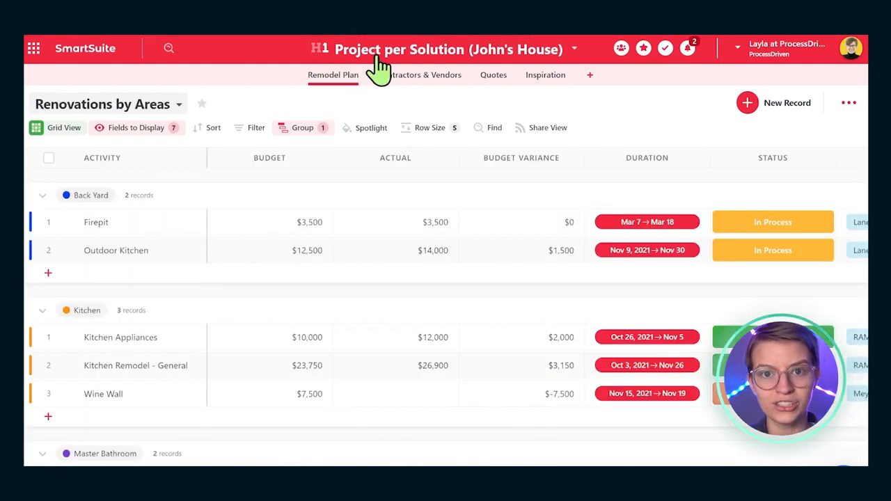
{"action": "mouse_move", "coordinate": [362, 112]}
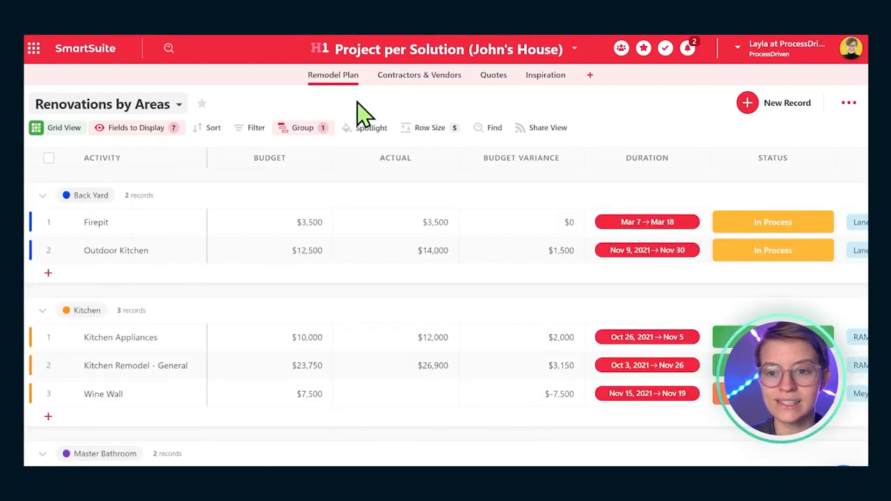
{"action": "left_click", "coordinate": [395, 337]}
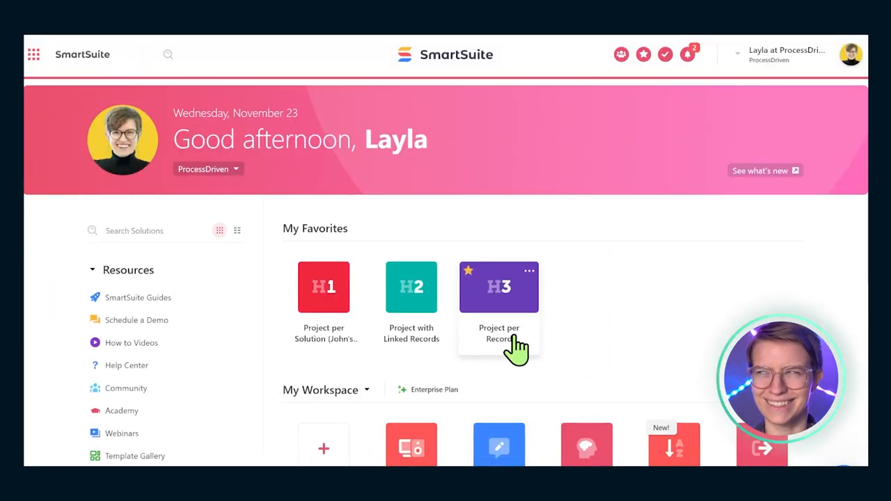
Open the Project per Record (Client Work) solution and select the Client Work part of its name
{"action": "left_click", "coordinate": [498, 287]}
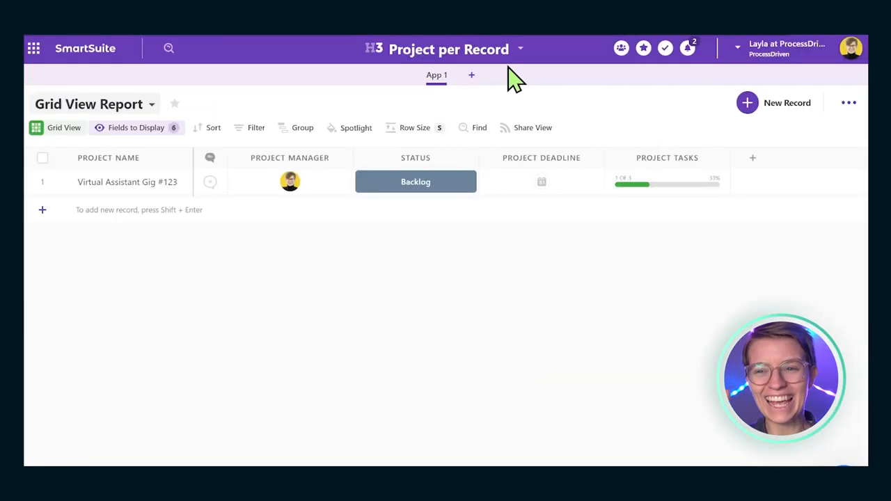
{"action": "mouse_move", "coordinate": [479, 70]}
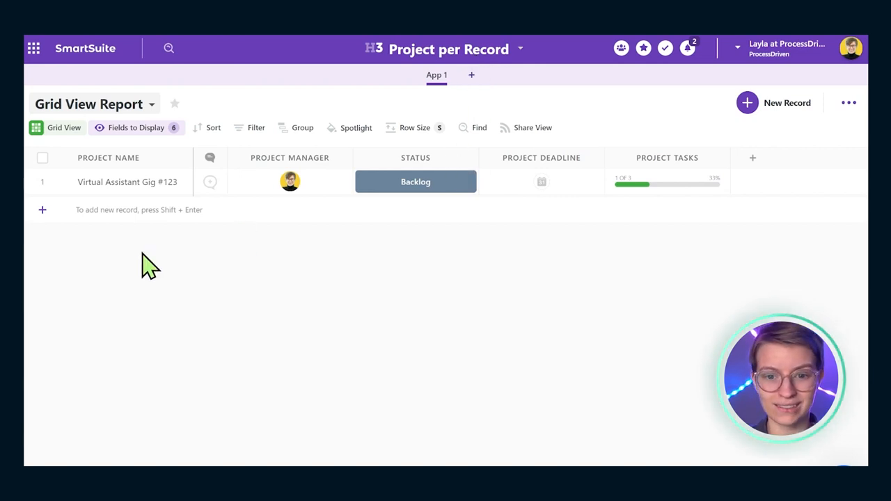
{"action": "left_click", "coordinate": [109, 181]}
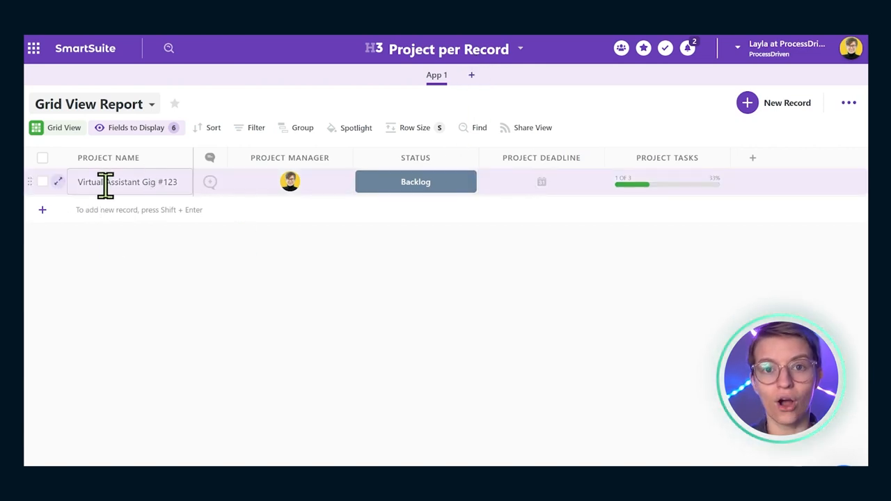
{"action": "left_click", "coordinate": [524, 49]}
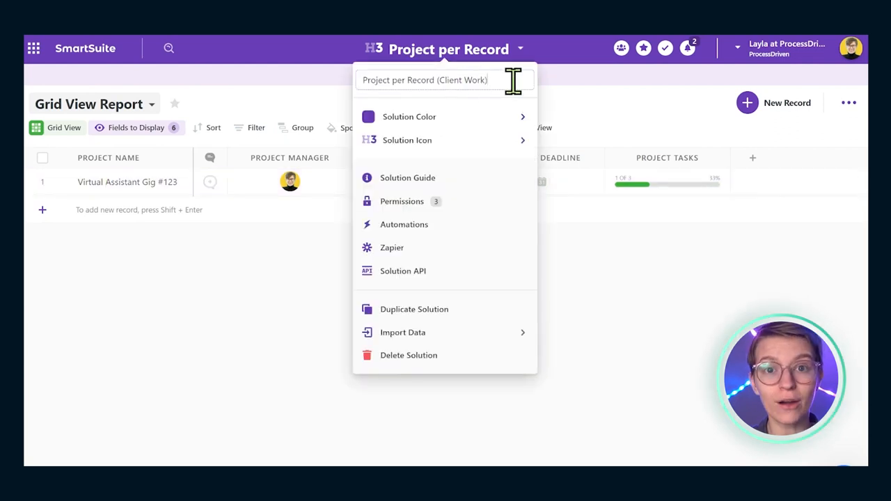
{"action": "double_click", "coordinate": [462, 79]}
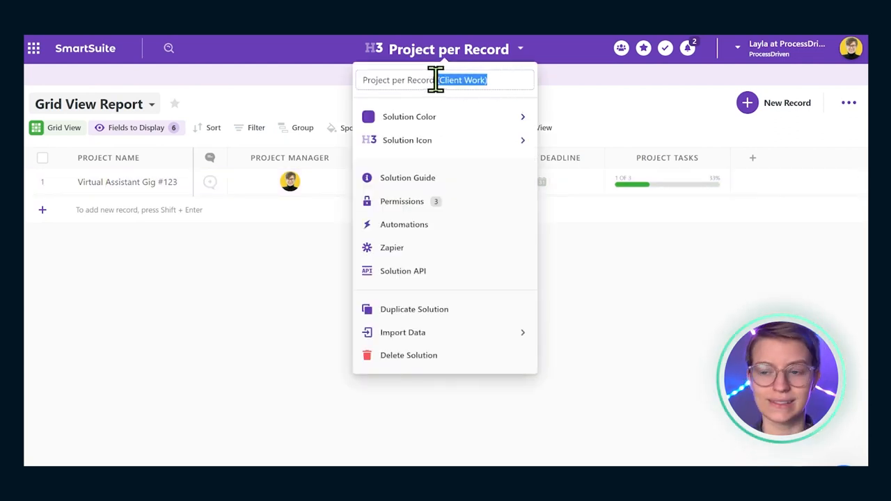
{"action": "mouse_move", "coordinate": [329, 301]}
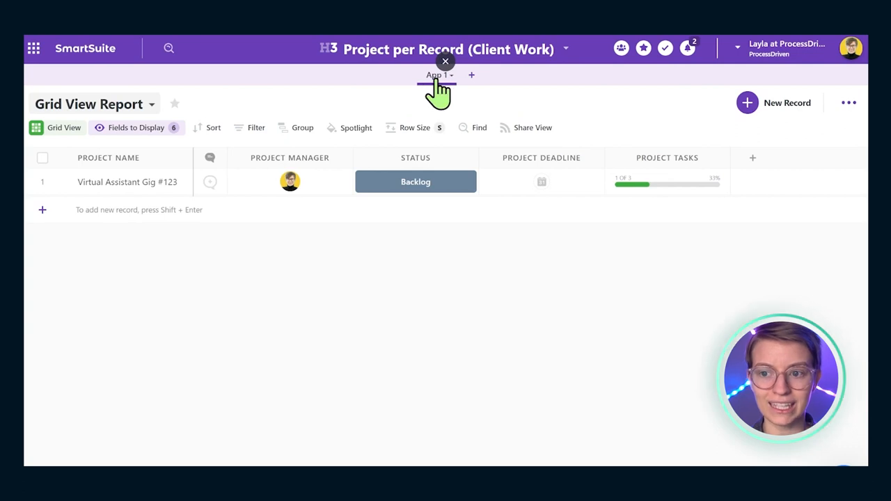
Rename the App 1 tab to 'Current Projects'
{"action": "left_click", "coordinate": [438, 75]}
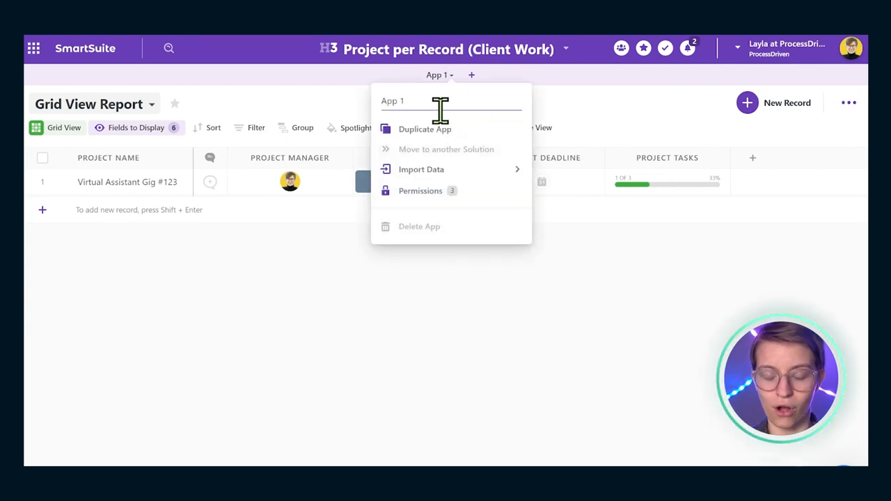
{"action": "type", "text": "Current Pro"}
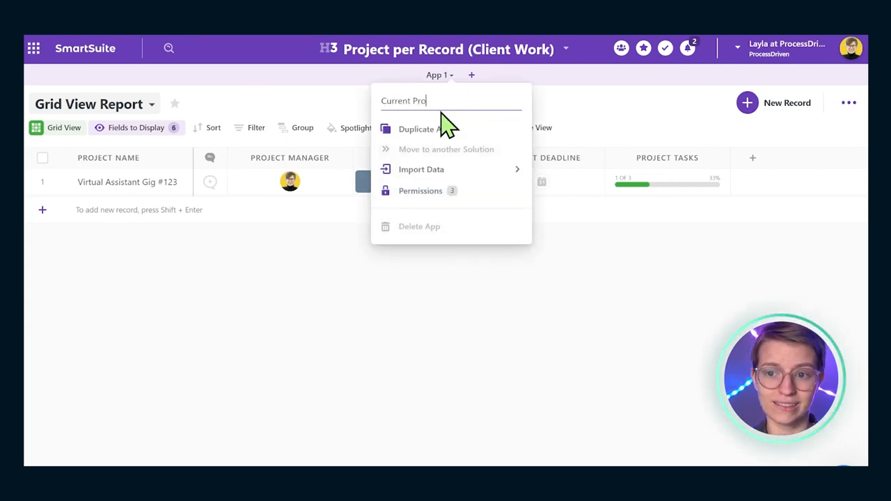
{"action": "key", "text": "Enter"}
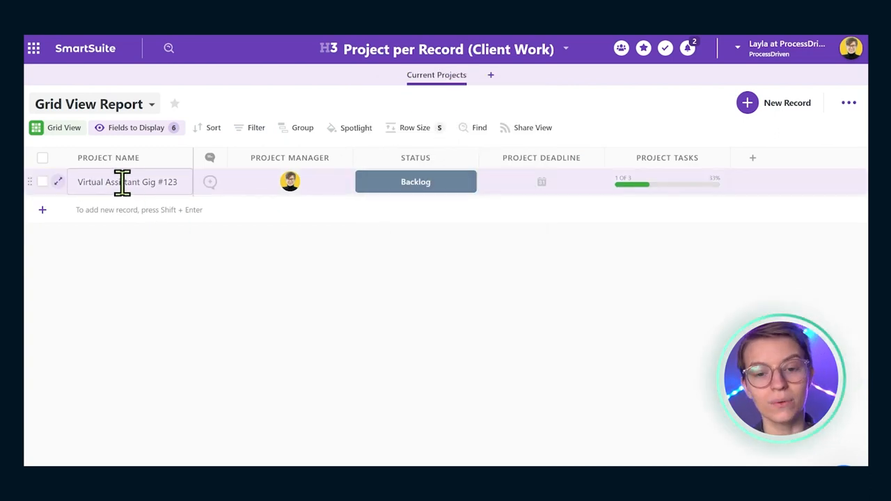
{"action": "mouse_move", "coordinate": [57, 181]}
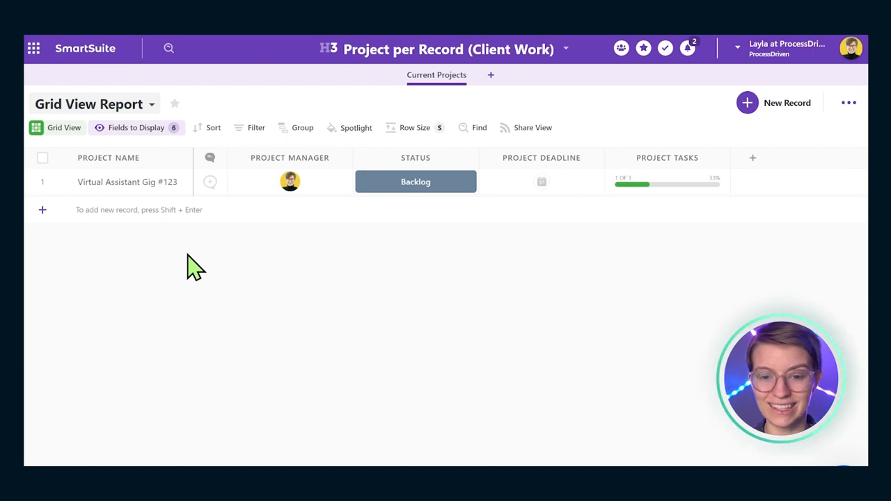
{"action": "mouse_move", "coordinate": [649, 143]}
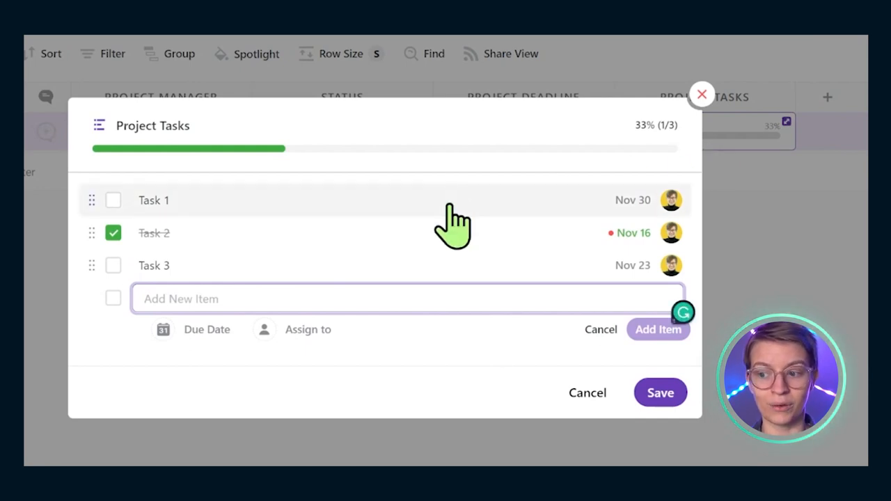
{"action": "mouse_move", "coordinate": [512, 225]}
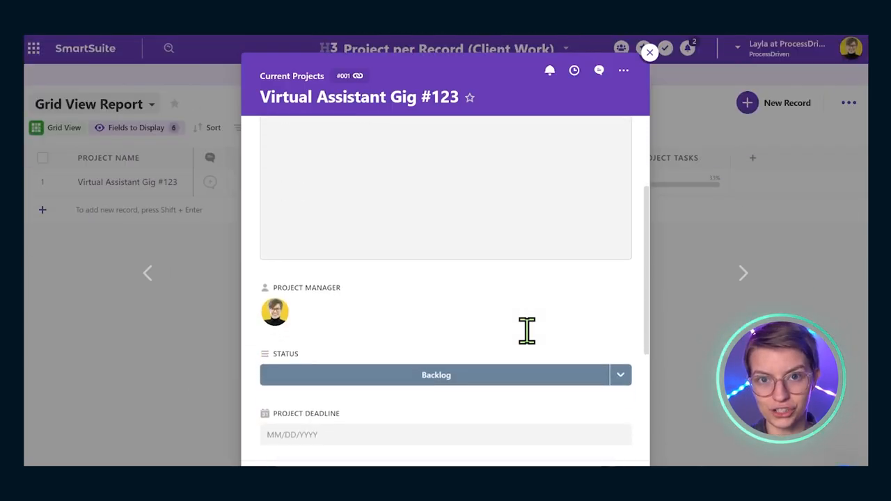
Scroll the Virtual Assistant Gig #123 record down to its Project Tasks checklist at 33% complete
{"action": "scroll", "scroll_direction": "down", "scroll_amount": 3}
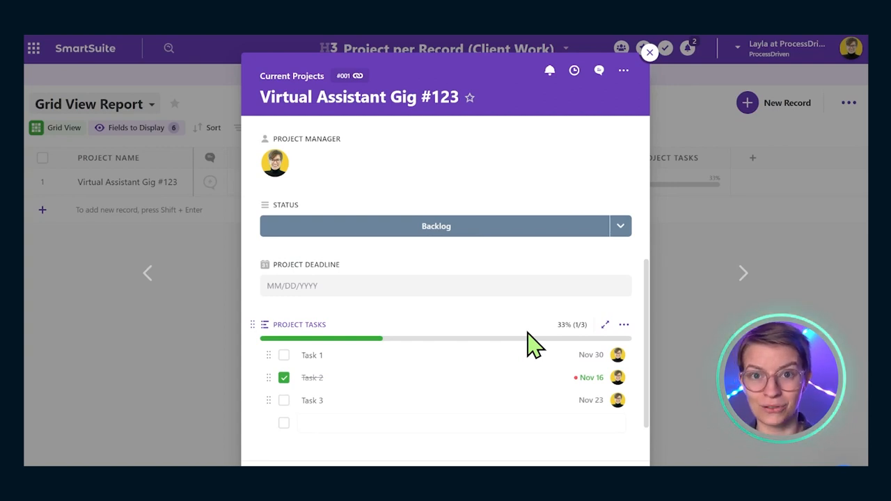
{"action": "mouse_move", "coordinate": [537, 258]}
{"action": "type", "text": "att"}
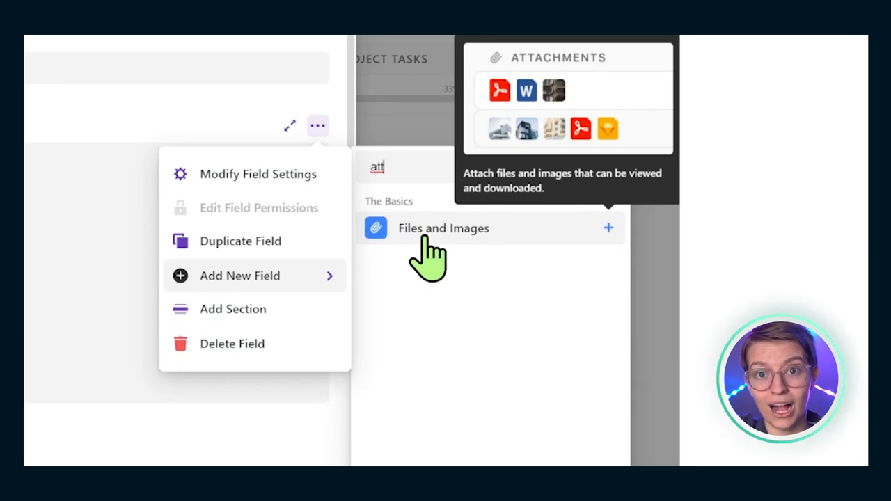
{"action": "mouse_move", "coordinate": [467, 265]}
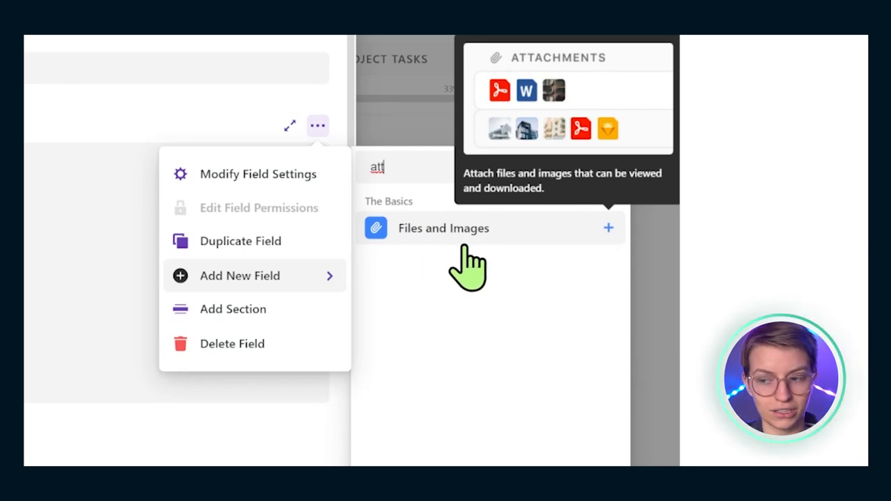
Add a Files and Images field named 'Inspiration' to the project record
{"action": "left_click", "coordinate": [442, 228]}
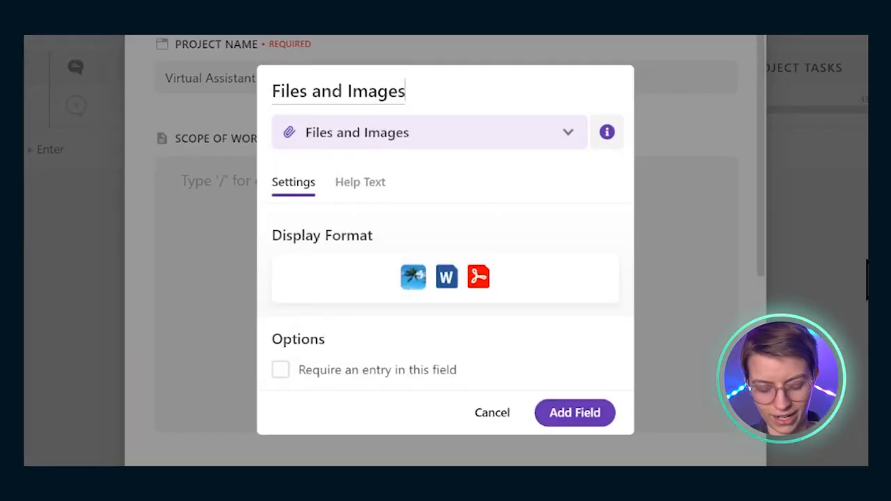
{"action": "type", "text": "Inspiration"}
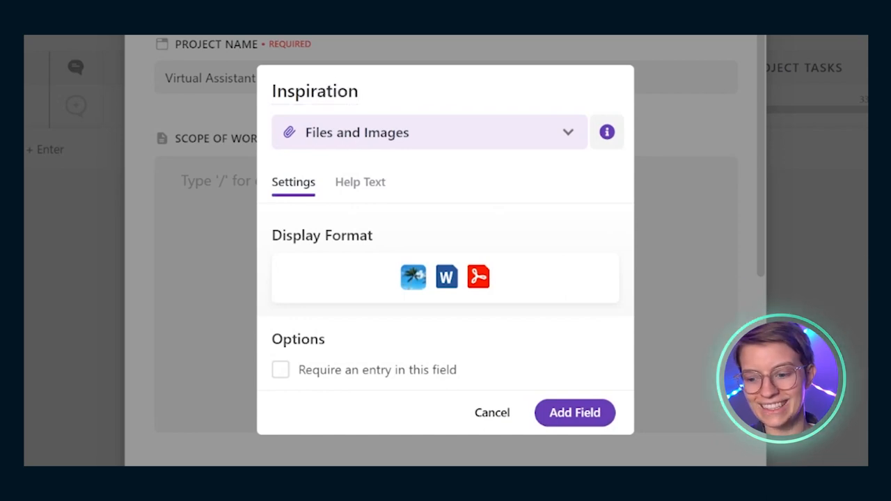
{"action": "left_click", "coordinate": [573, 412]}
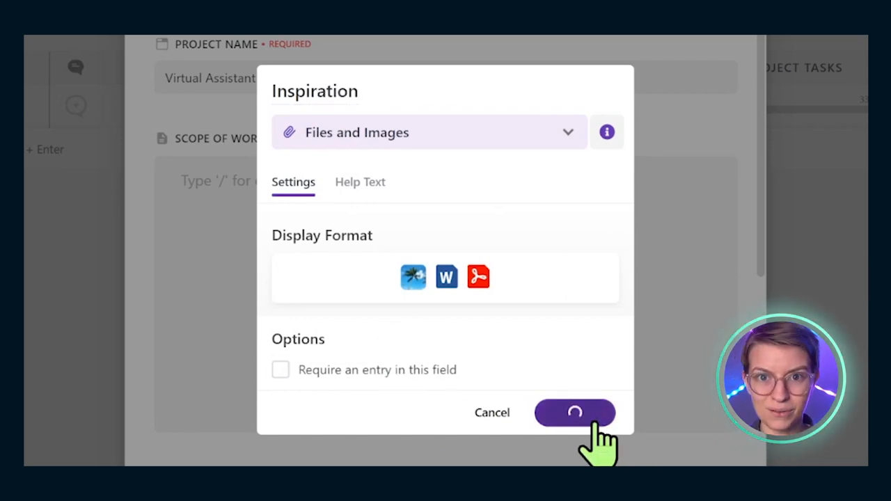
{"action": "left_click", "coordinate": [574, 412]}
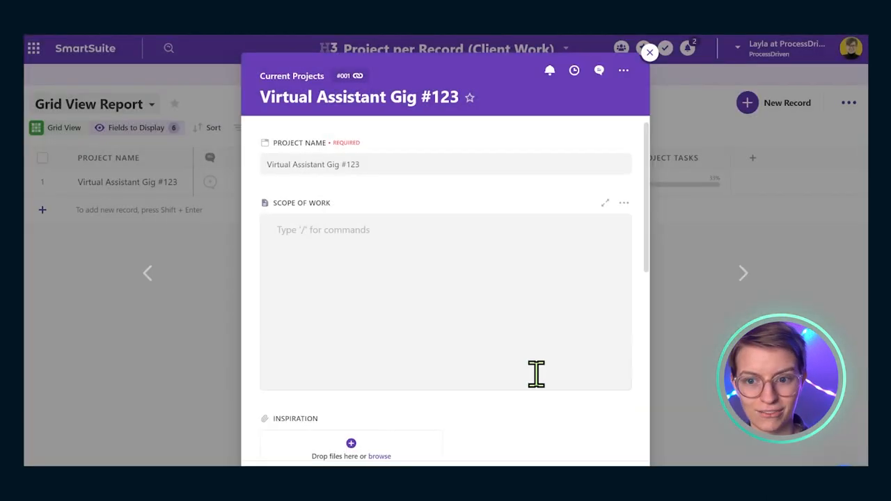
Review the Project Manager field options, then close the record back to the Current Projects grid
{"action": "scroll", "scroll_direction": "down", "scroll_amount": 3}
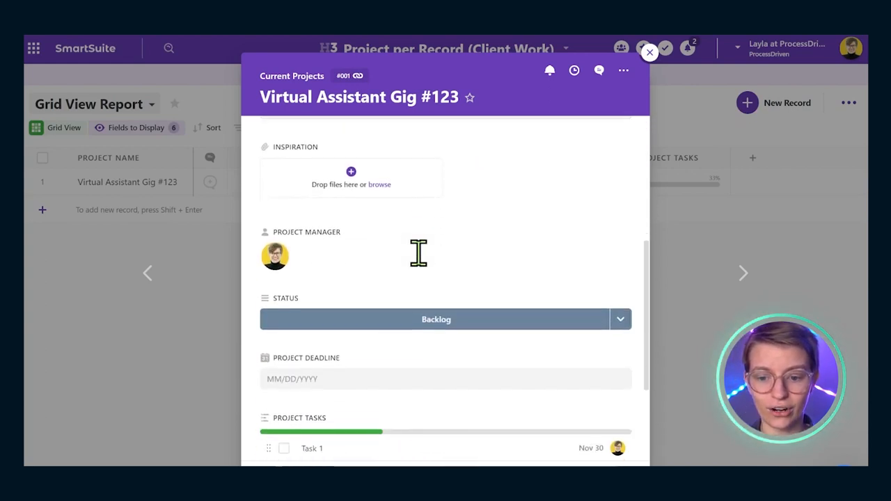
{"action": "mouse_move", "coordinate": [622, 224]}
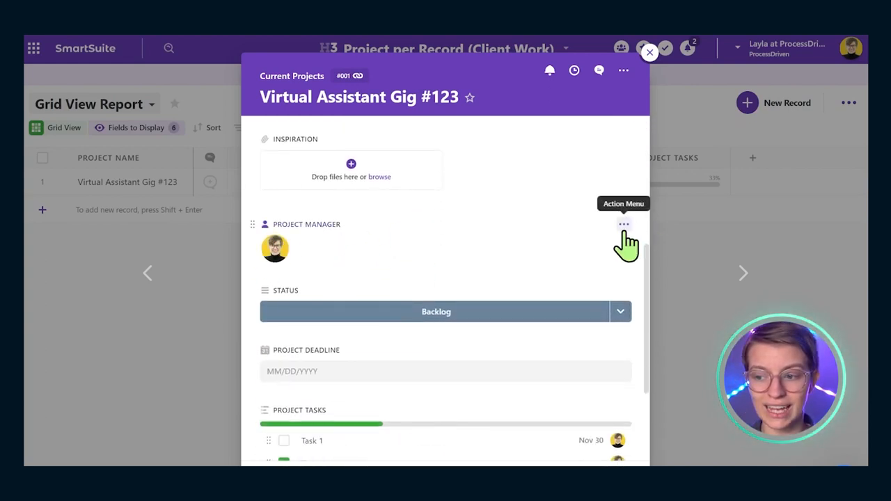
{"action": "left_click", "coordinate": [275, 248]}
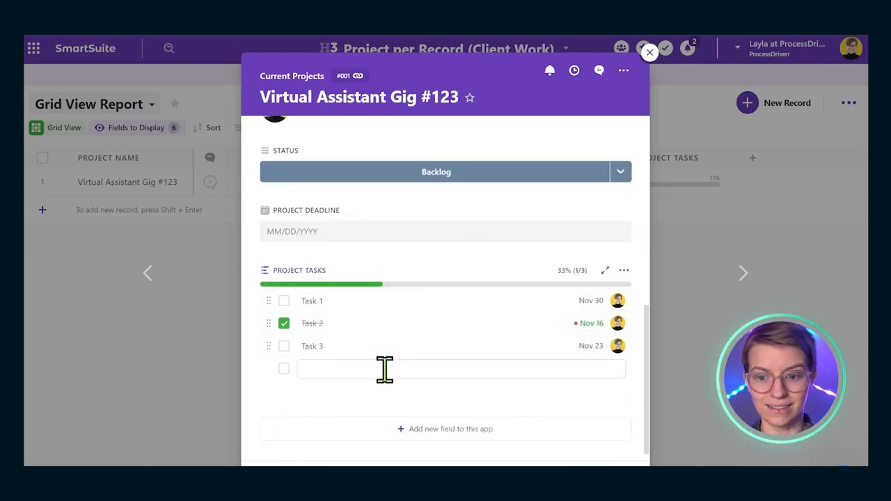
{"action": "mouse_move", "coordinate": [328, 369]}
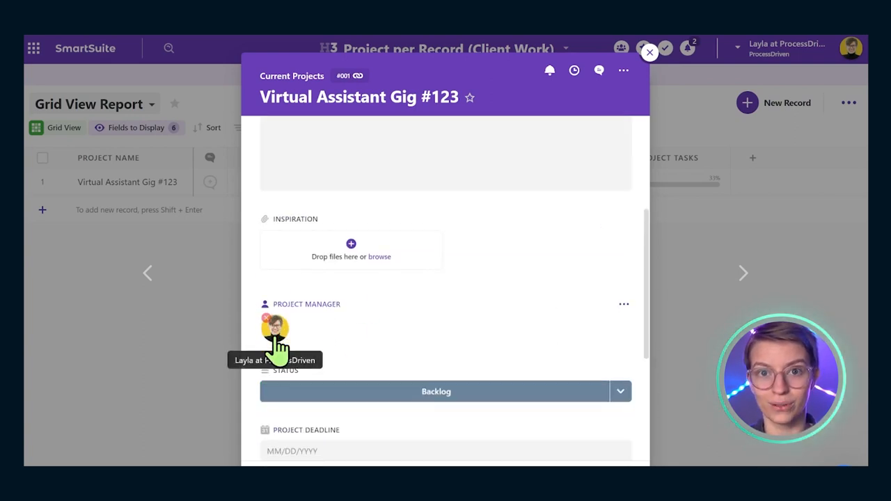
{"action": "scroll", "scroll_direction": "down", "scroll_amount": 3}
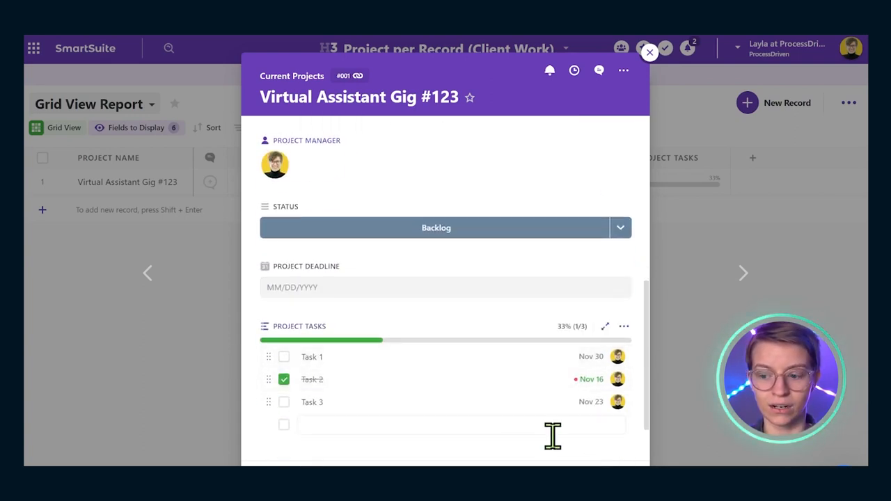
{"action": "left_click", "coordinate": [649, 52]}
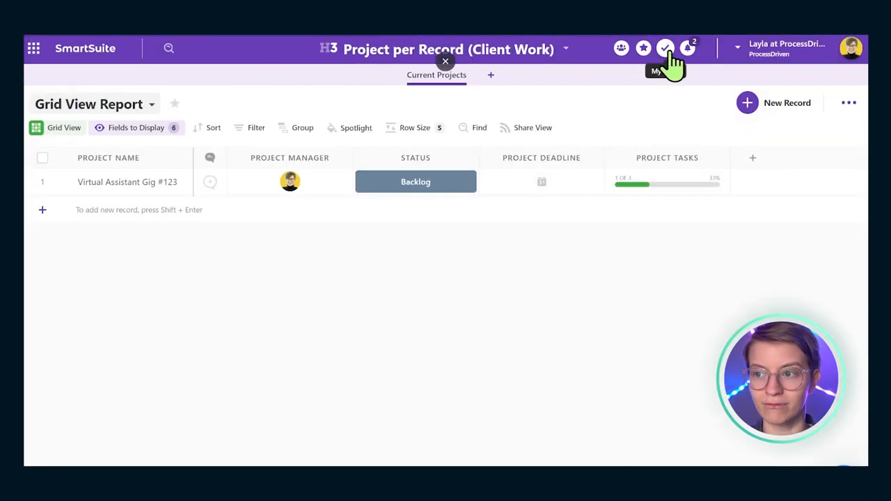
View the My Work open assignments list and close it again
{"action": "left_click", "coordinate": [666, 47]}
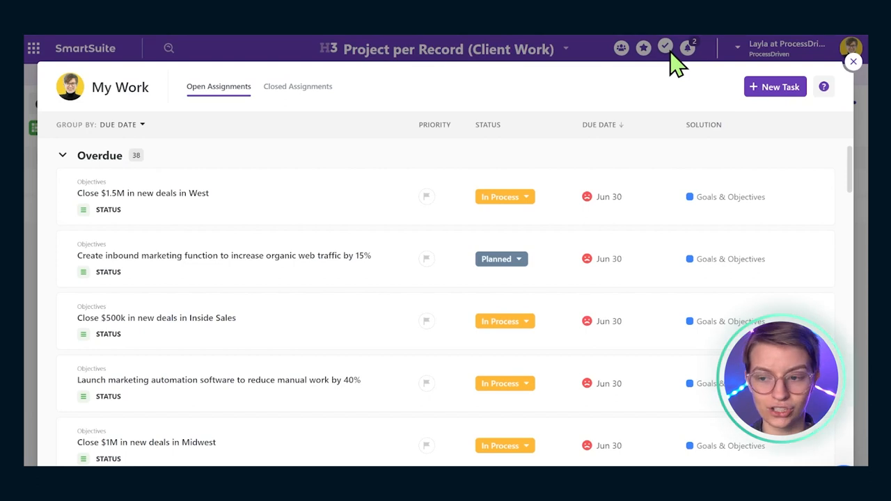
{"action": "mouse_move", "coordinate": [864, 83]}
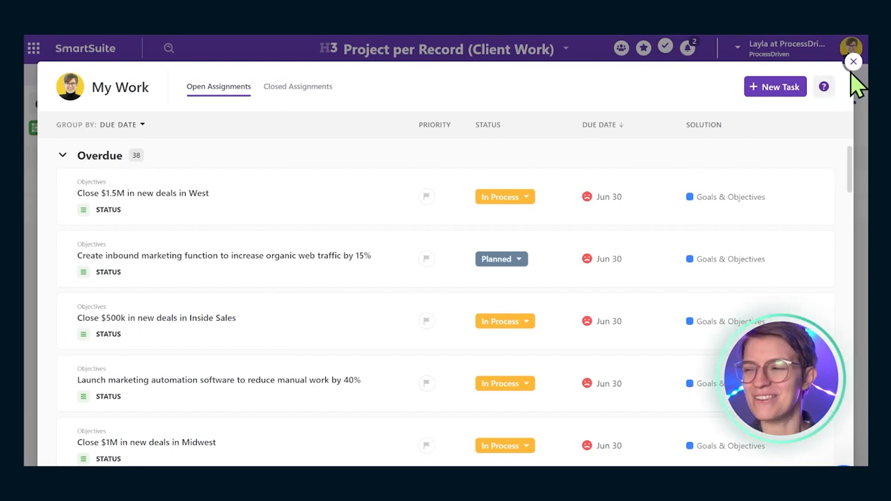
{"action": "left_click", "coordinate": [852, 61]}
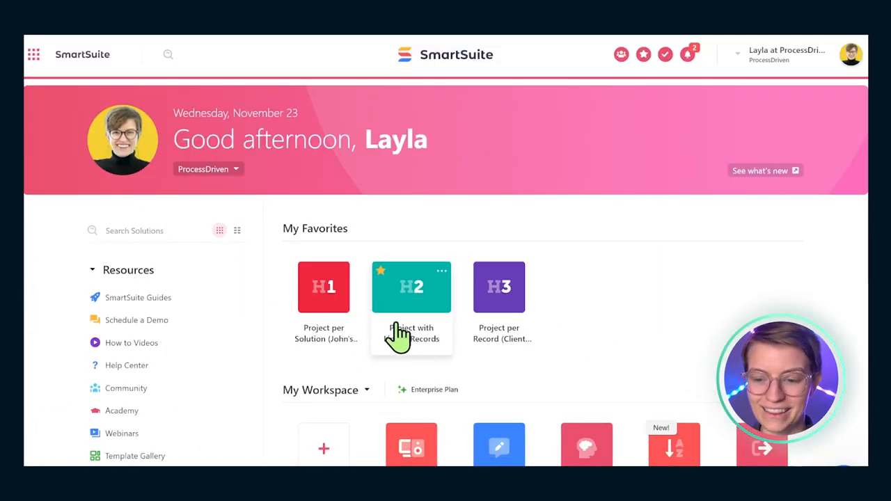
Rename the Project with Linked Records solution by appending '(Client Work)' to its name
{"action": "left_click", "coordinate": [412, 287]}
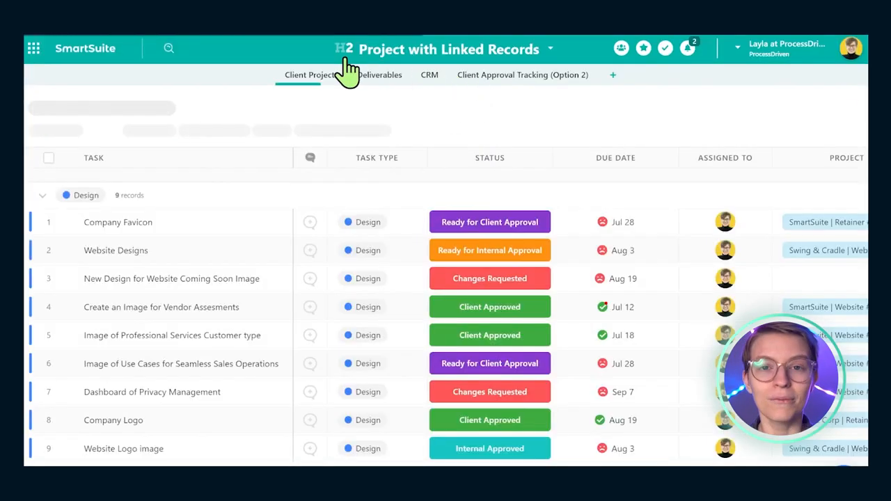
{"action": "left_click", "coordinate": [550, 49]}
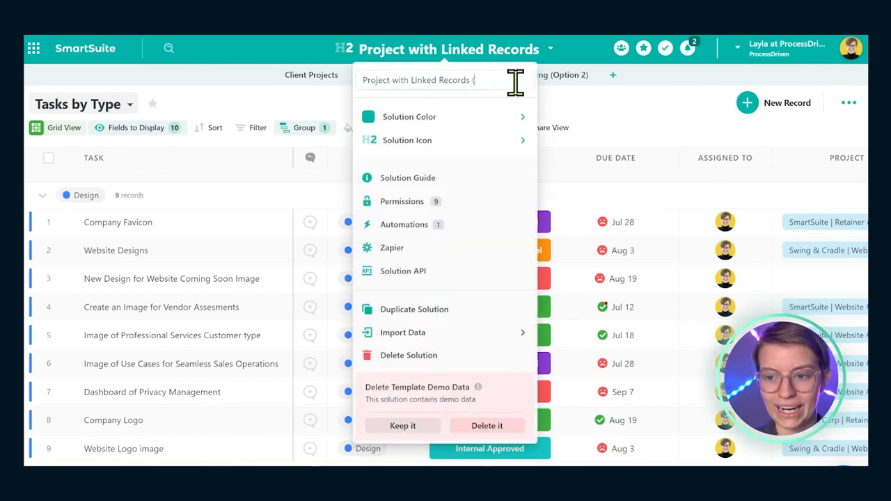
{"action": "type", "text": "(Client Work"}
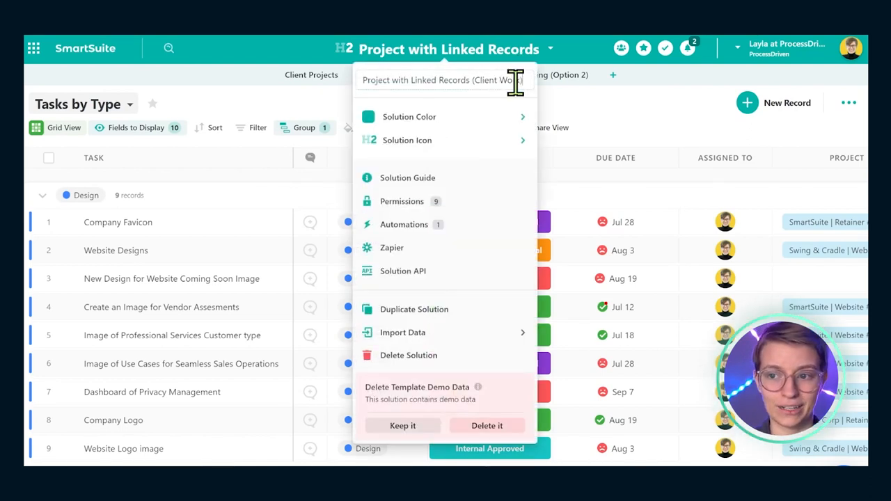
{"action": "left_click", "coordinate": [312, 75]}
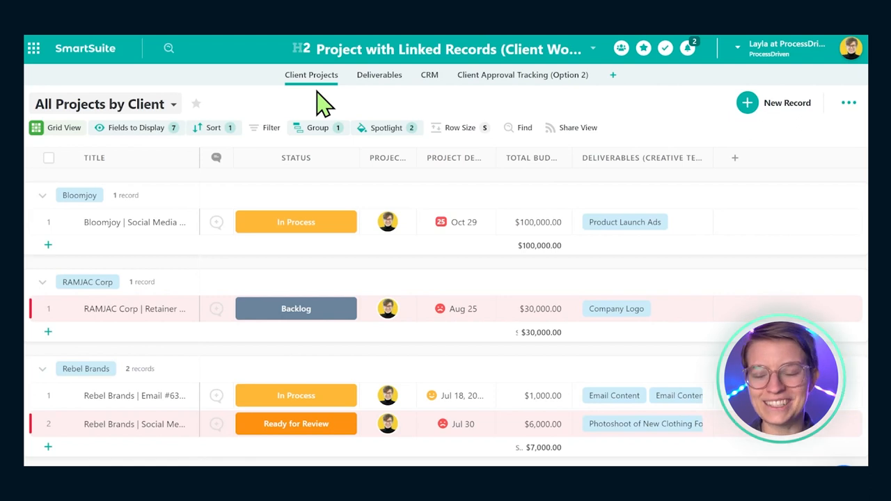
{"action": "mouse_move", "coordinate": [264, 262]}
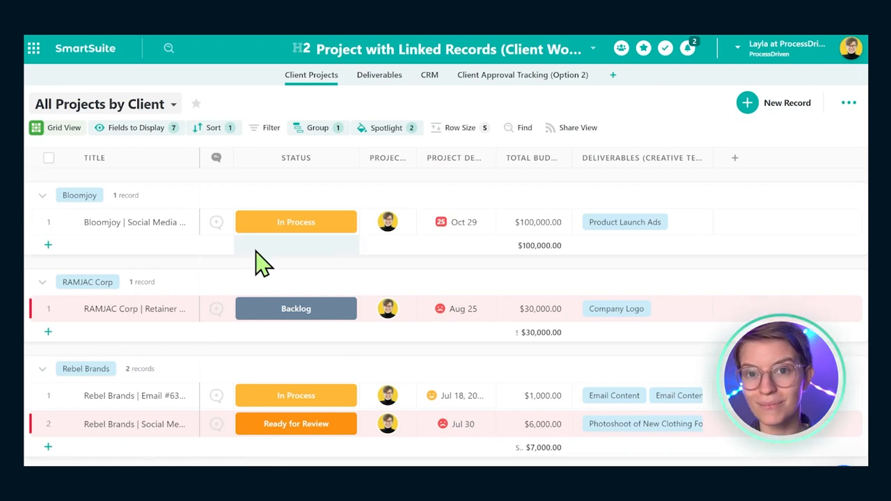
{"action": "mouse_move", "coordinate": [69, 230]}
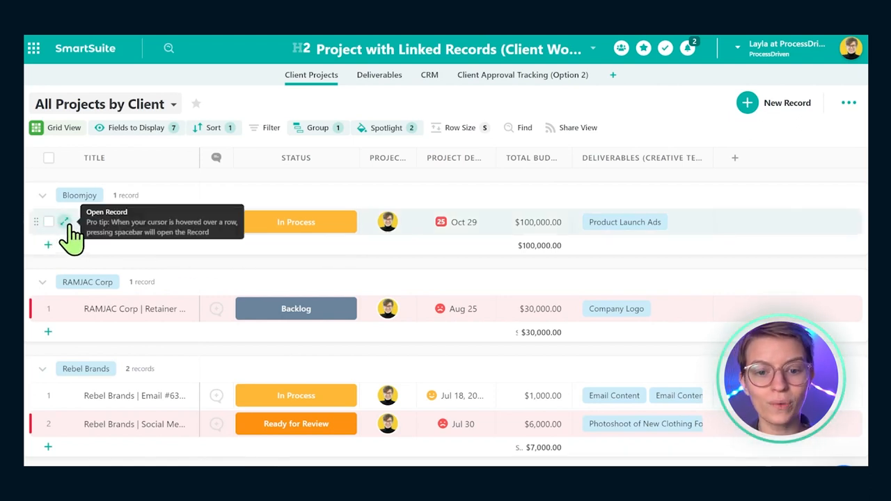
Look through the Bloomjoy Social Media project record down to its client approval signature
{"action": "left_click", "coordinate": [67, 222]}
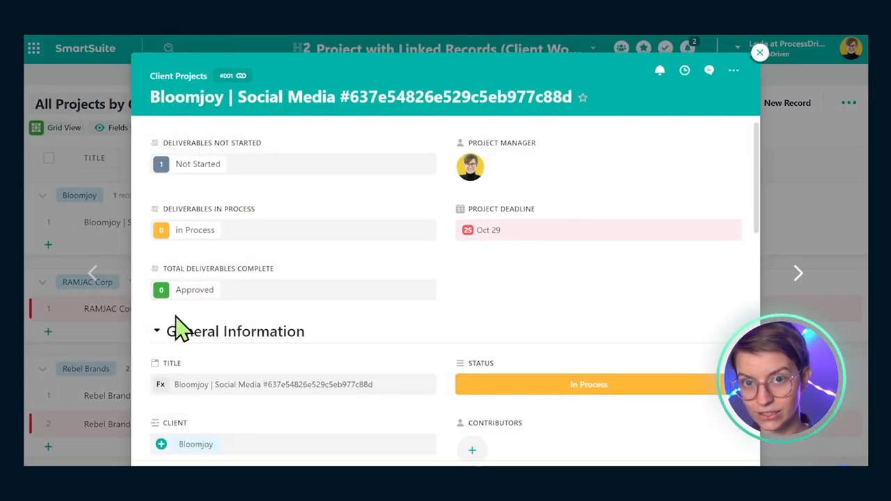
{"action": "scroll", "scroll_direction": "down", "scroll_amount": 3}
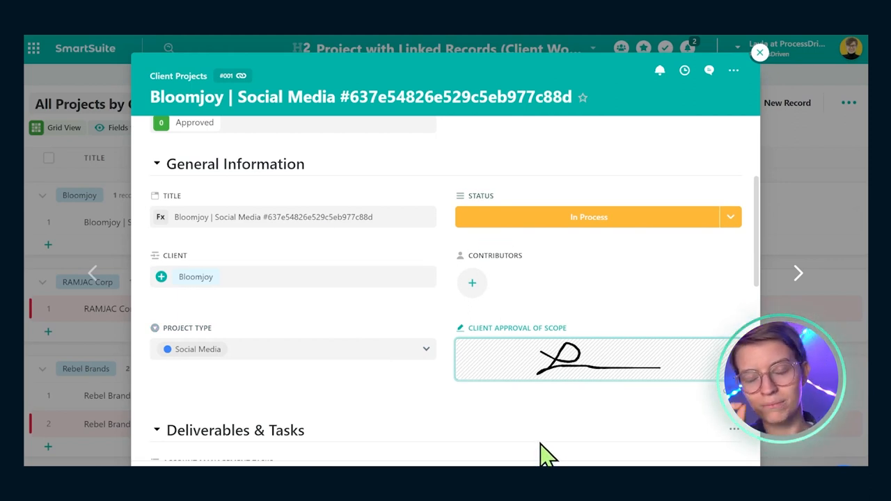
{"action": "scroll", "scroll_direction": "down", "scroll_amount": 3}
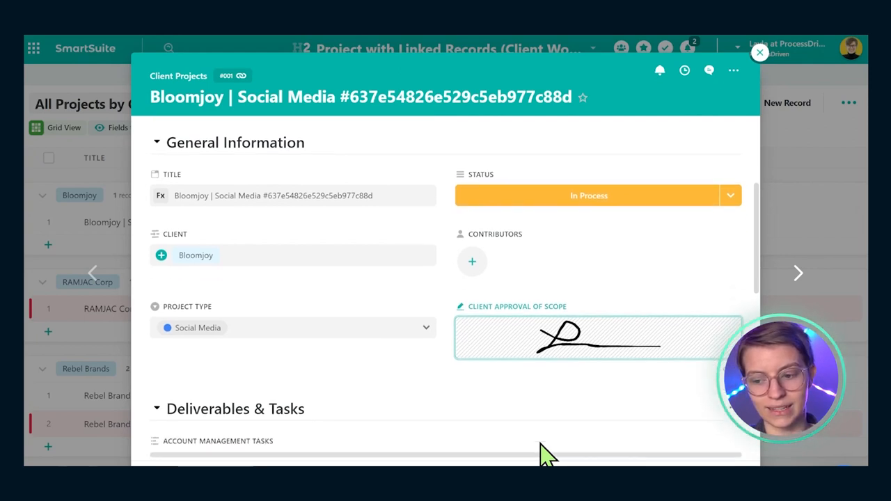
{"action": "scroll", "scroll_direction": "down", "scroll_amount": 3}
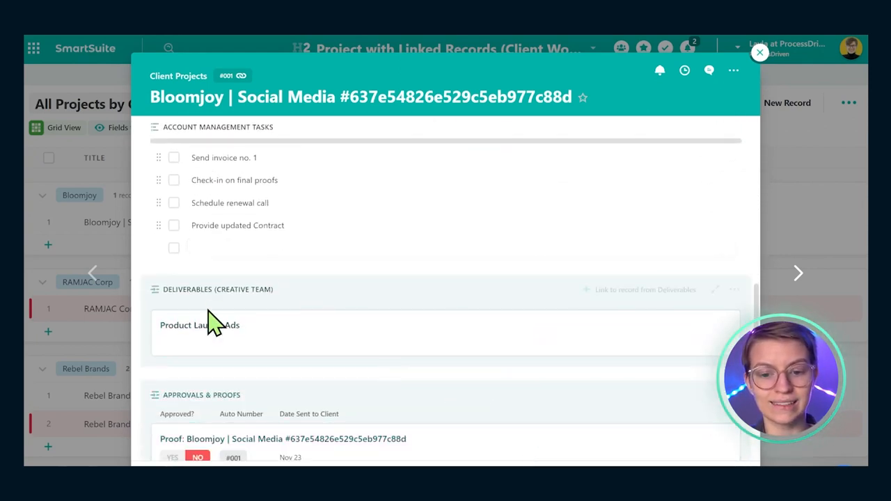
{"action": "mouse_move", "coordinate": [216, 309]}
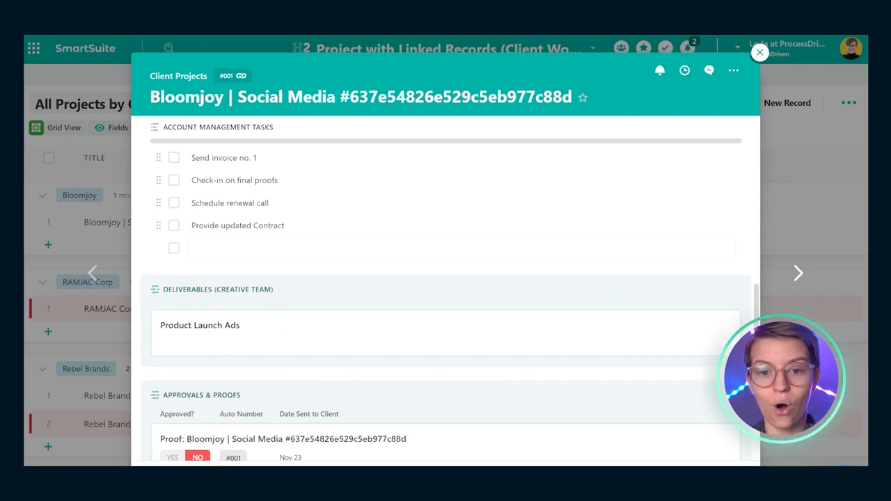
Reopen the Bloomjoy record with General Information collapsed so Deliverables & Tasks show first
{"action": "left_click", "coordinate": [759, 52]}
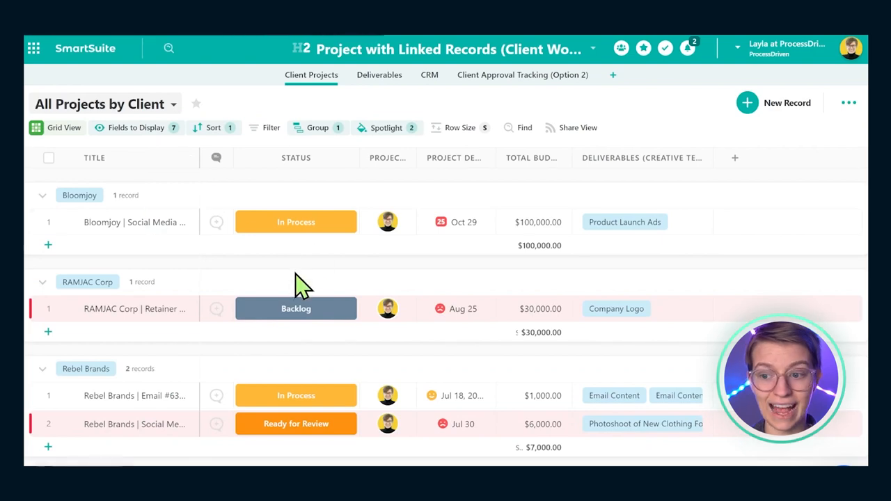
{"action": "left_click", "coordinate": [133, 221]}
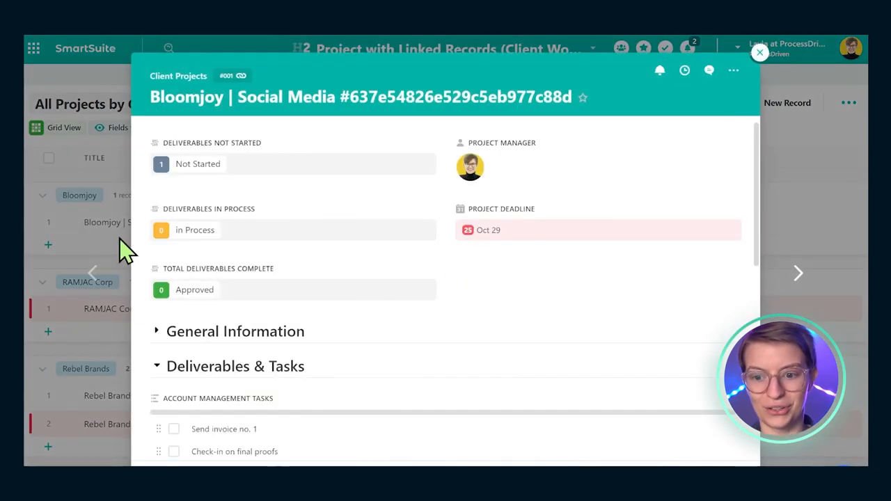
{"action": "scroll", "scroll_direction": "down", "scroll_amount": 3}
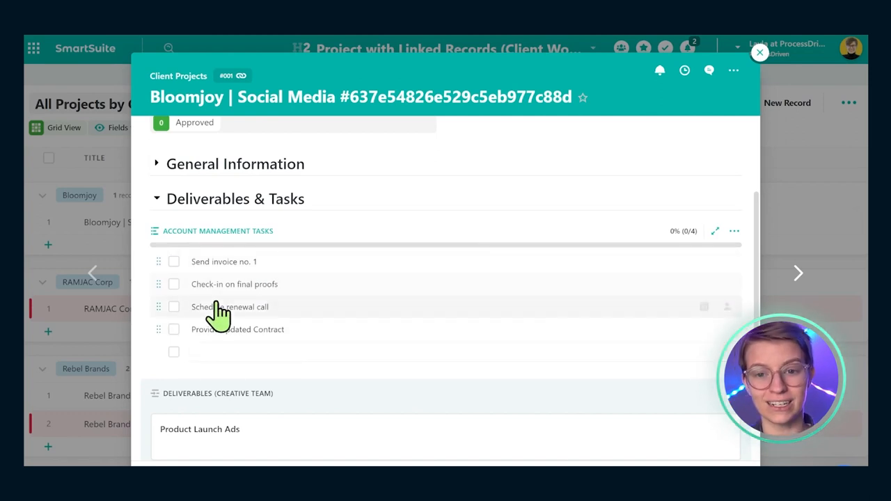
{"action": "mouse_move", "coordinate": [154, 265]}
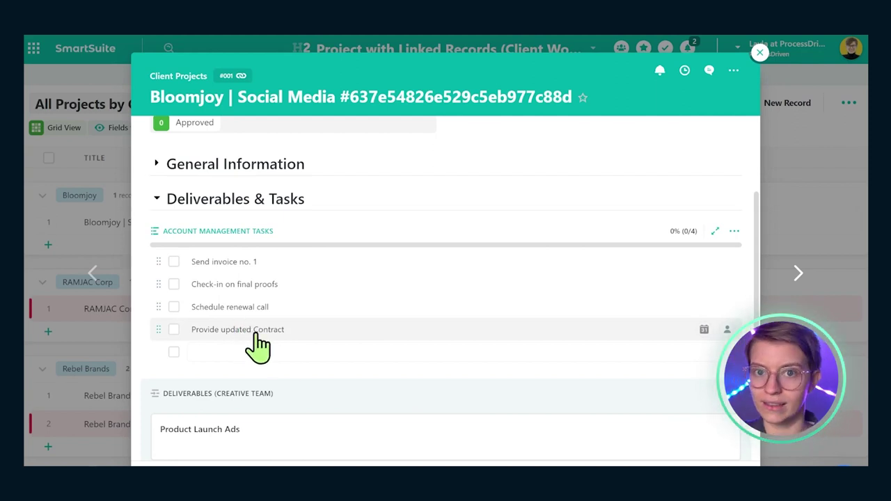
{"action": "scroll", "scroll_direction": "down", "scroll_amount": 3}
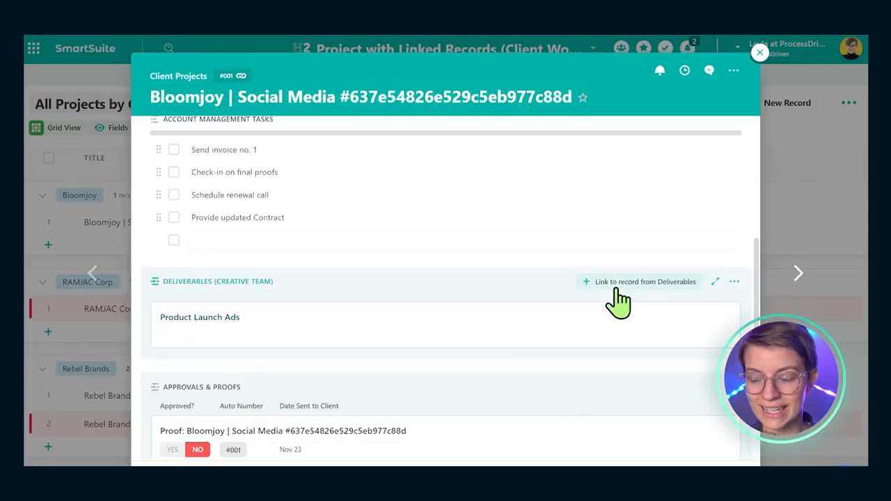
Link the Website Designs deliverable to the Bloomjoy project record
{"action": "left_click", "coordinate": [639, 281]}
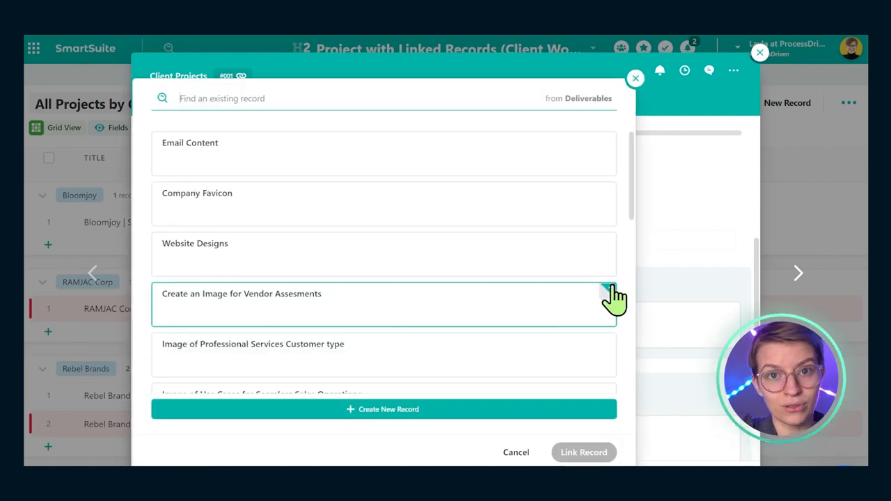
{"action": "mouse_move", "coordinate": [607, 295]}
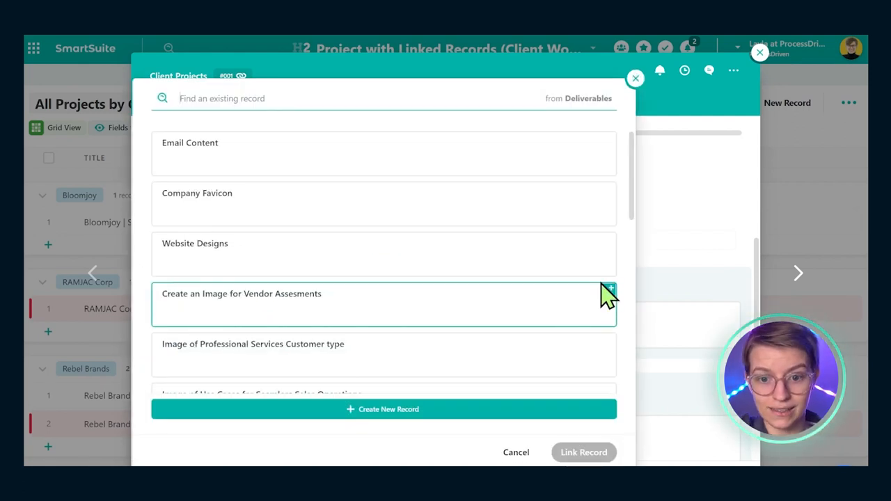
{"action": "left_click", "coordinate": [384, 254]}
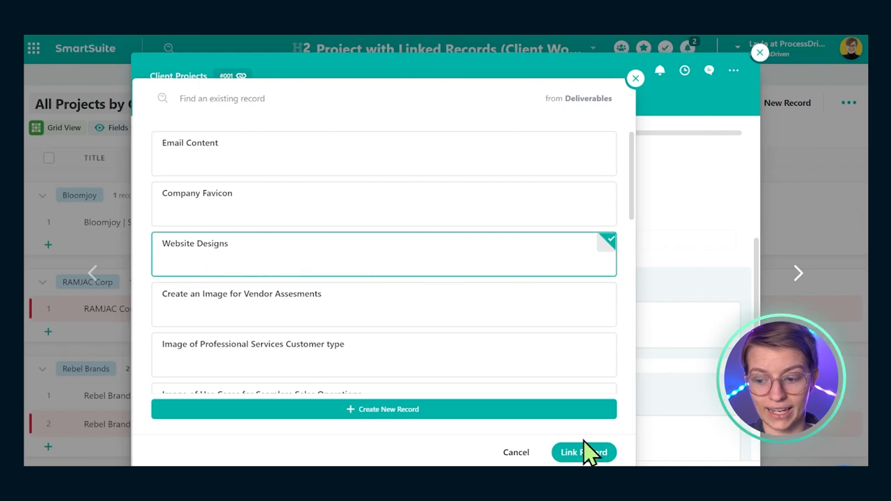
{"action": "left_click", "coordinate": [584, 451]}
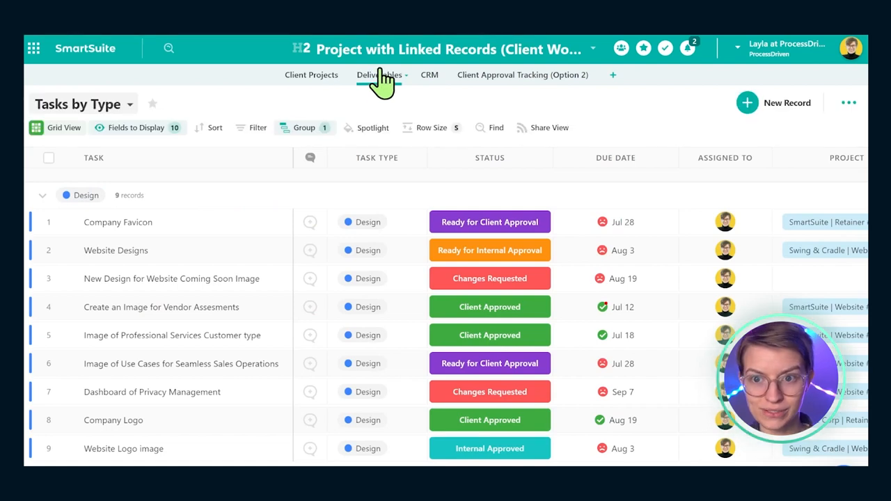
Check the Company Favicon task's status options without changing them, then expand its record
{"action": "left_click", "coordinate": [379, 75]}
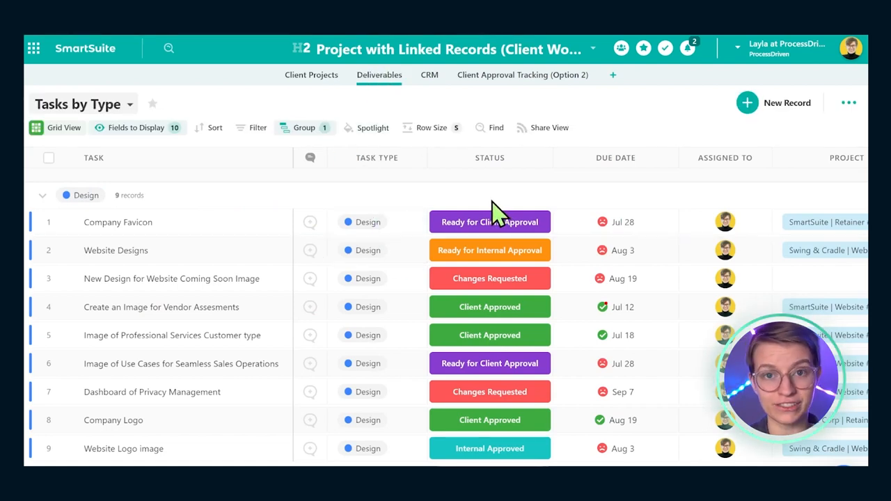
{"action": "left_click", "coordinate": [490, 221]}
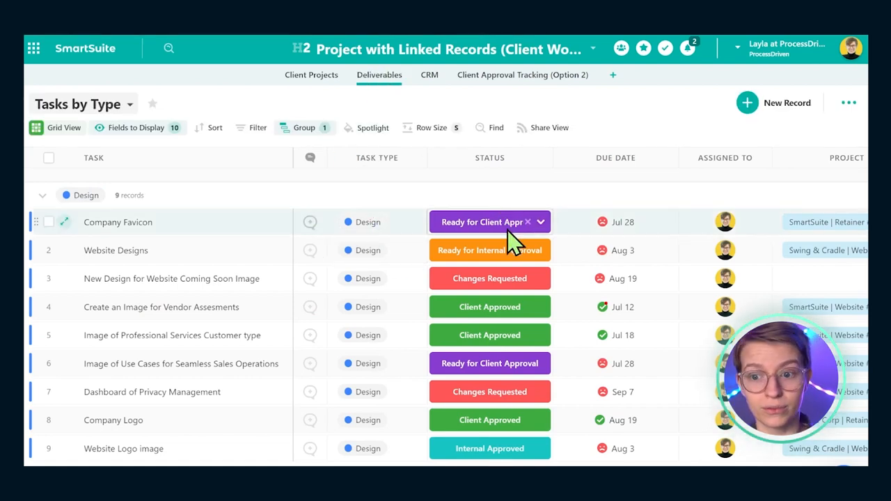
{"action": "mouse_move", "coordinate": [550, 248]}
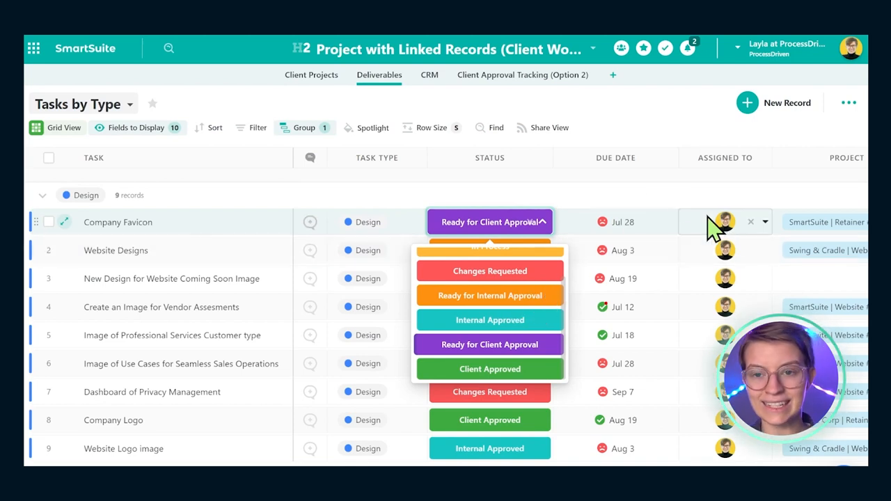
{"action": "left_click", "coordinate": [490, 222]}
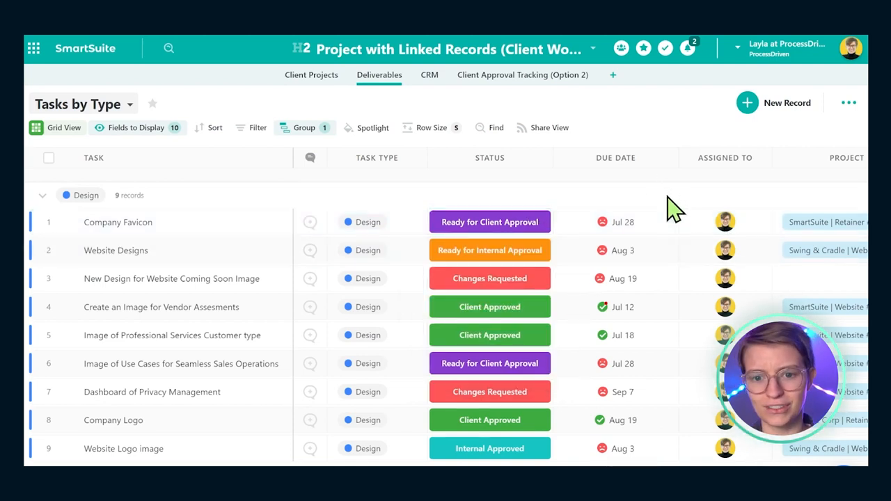
{"action": "left_click", "coordinate": [117, 223]}
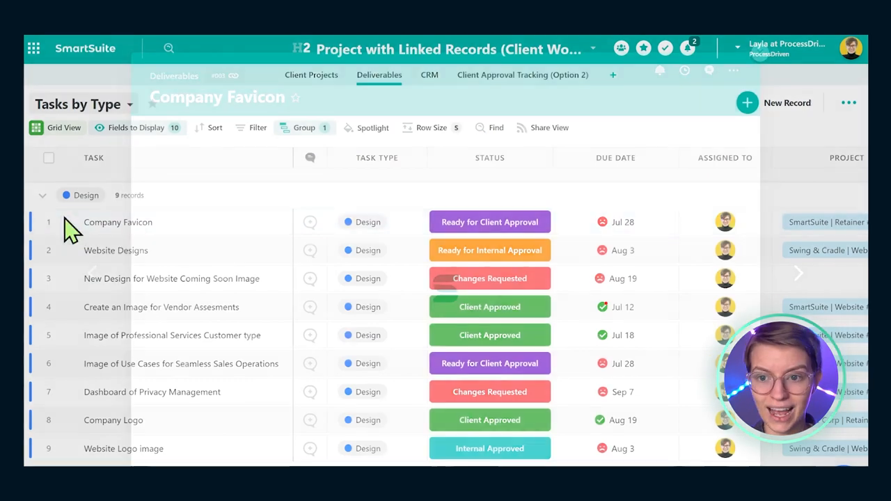
Browse the Company Favicon record's Project Guidelines theme colours and its Proofs & Edits section
{"action": "left_click", "coordinate": [117, 221]}
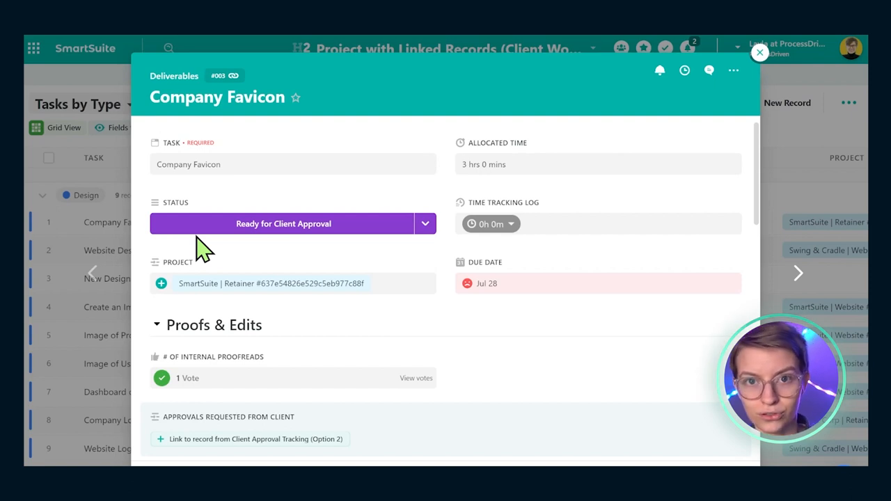
{"action": "scroll", "scroll_direction": "down", "scroll_amount": 3}
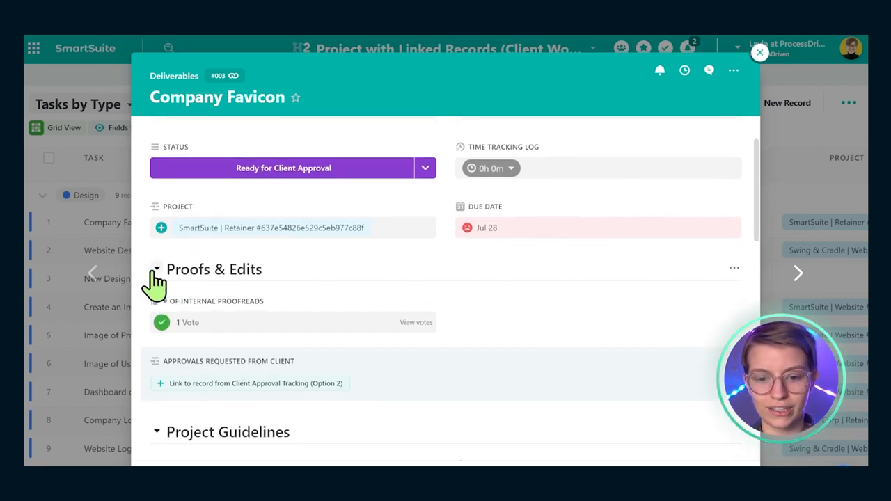
{"action": "left_click", "coordinate": [156, 270]}
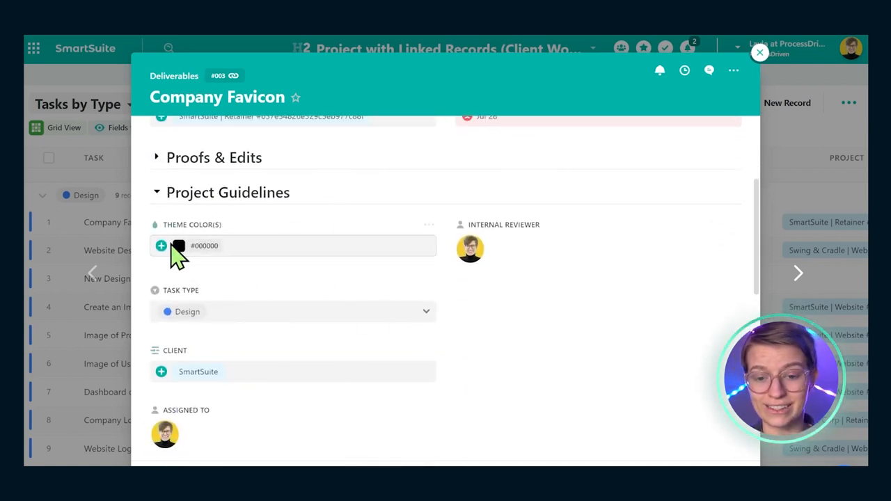
{"action": "left_click", "coordinate": [161, 245]}
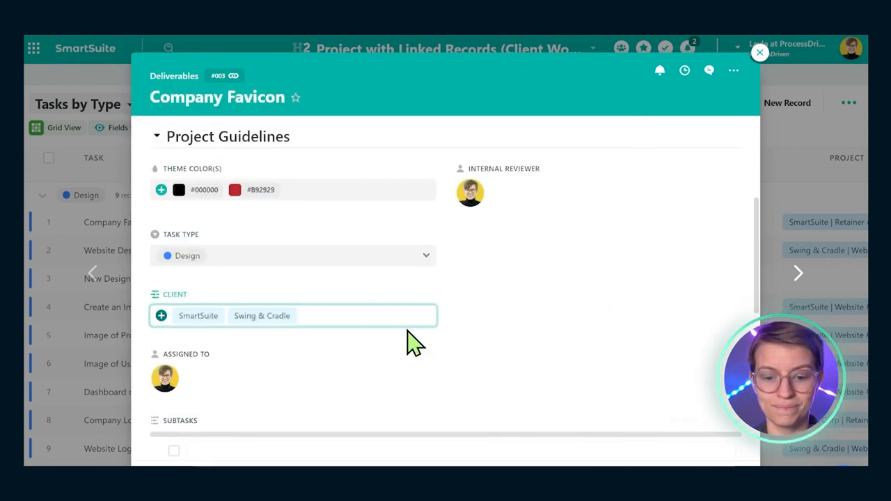
{"action": "scroll", "scroll_direction": "down", "scroll_amount": 3}
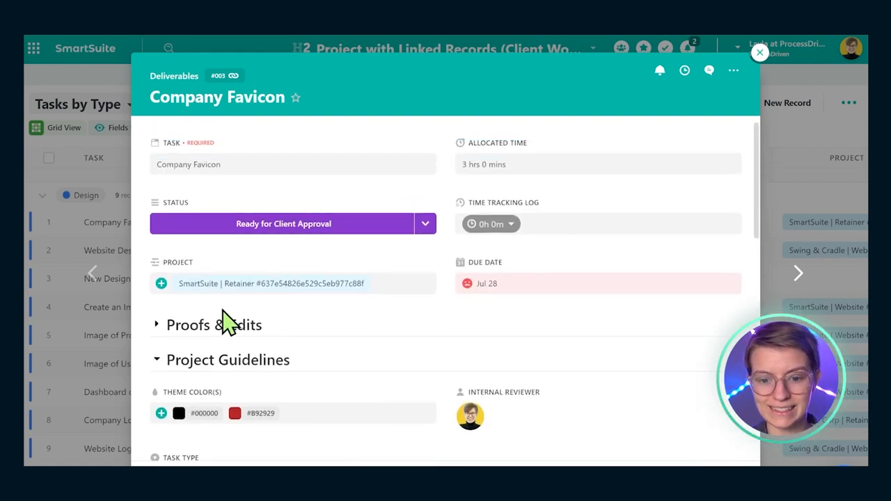
{"action": "left_click", "coordinate": [156, 359]}
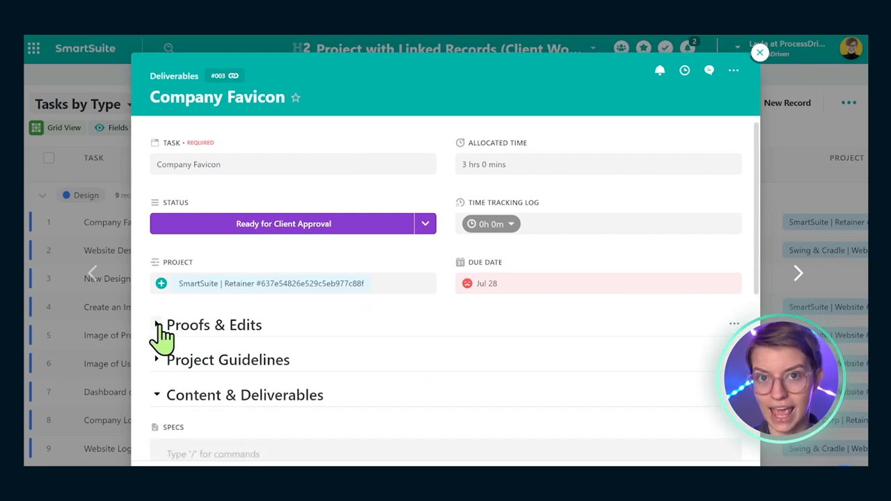
{"action": "left_click", "coordinate": [159, 326]}
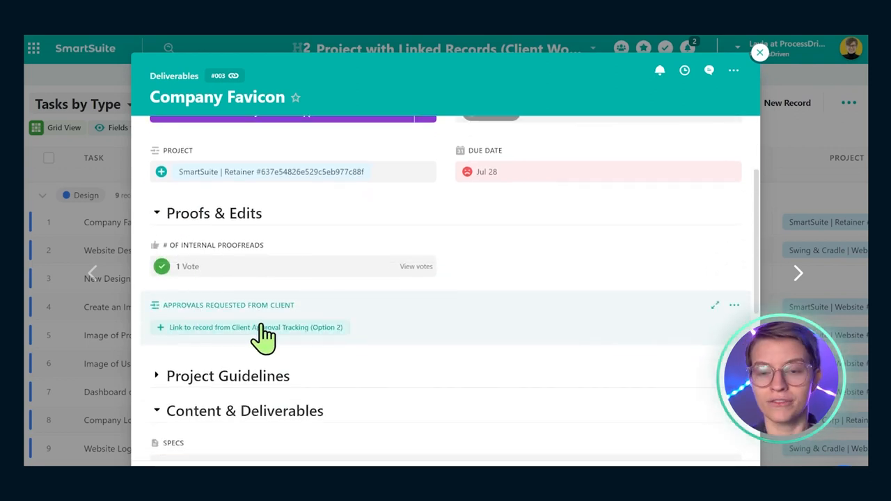
{"action": "mouse_move", "coordinate": [265, 338]}
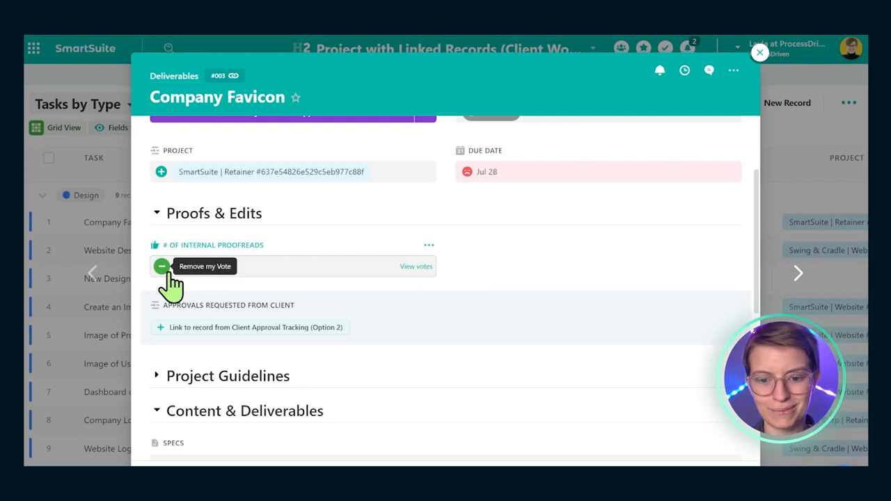
Toggle the internal proofread vote, review the Vote Summary, and return to the Deliverables table
{"action": "left_click", "coordinate": [162, 266]}
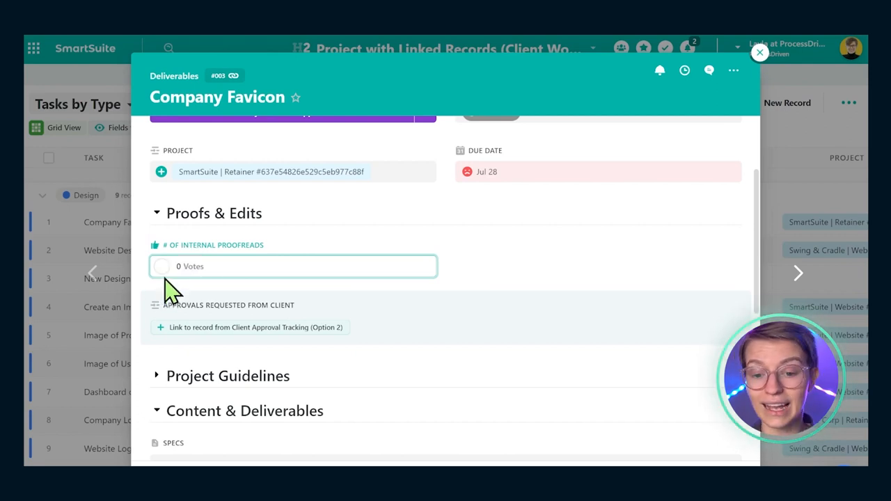
{"action": "left_click", "coordinate": [161, 268]}
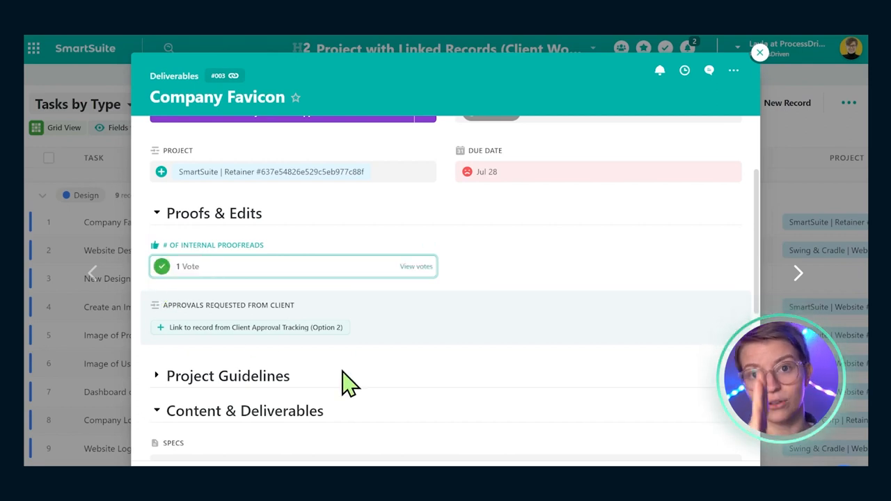
{"action": "left_click", "coordinate": [415, 266]}
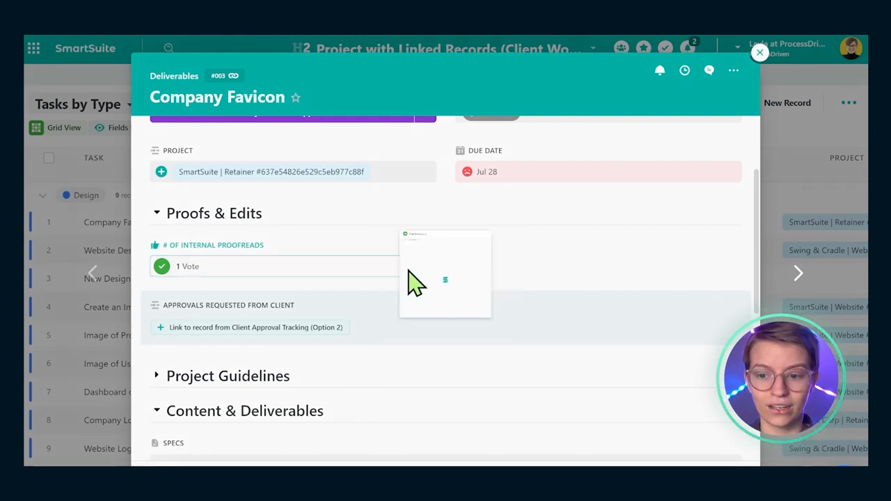
{"action": "left_click", "coordinate": [185, 266]}
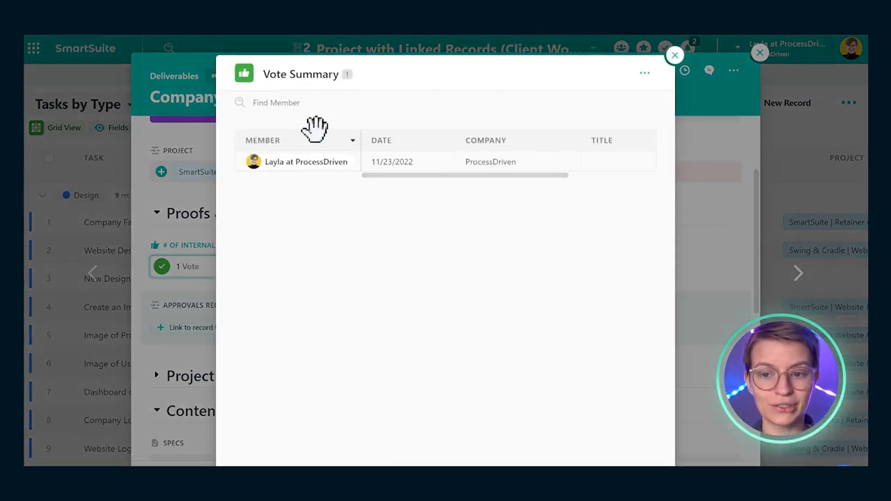
{"action": "left_click", "coordinate": [677, 56]}
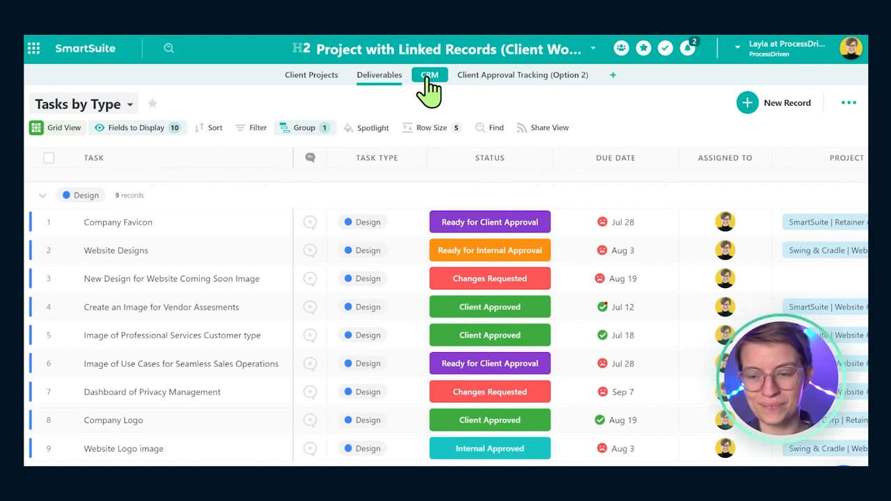
Bring up the CRM active-clients cards and look into Bloomjoy's client details
{"action": "left_click", "coordinate": [429, 75]}
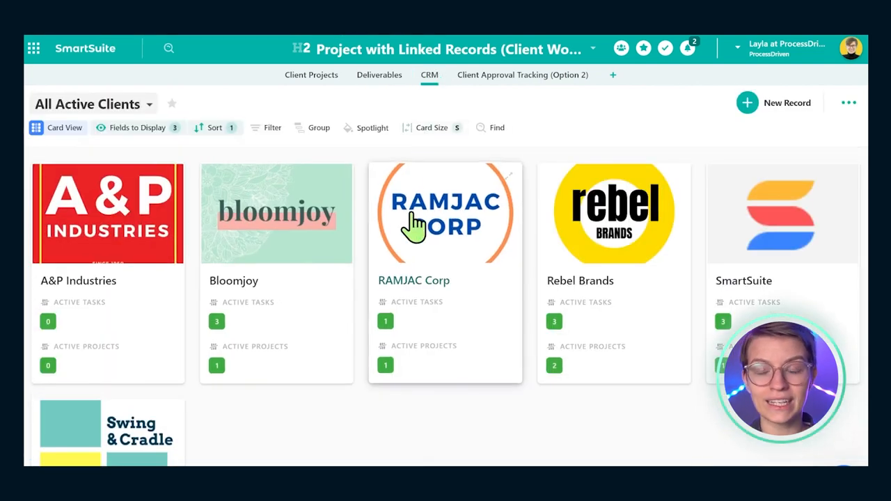
{"action": "mouse_move", "coordinate": [124, 313]}
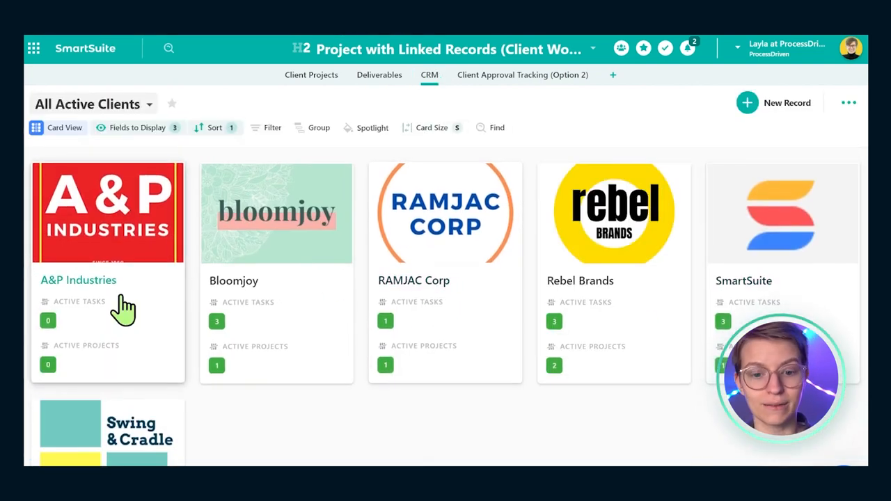
{"action": "left_click", "coordinate": [276, 214]}
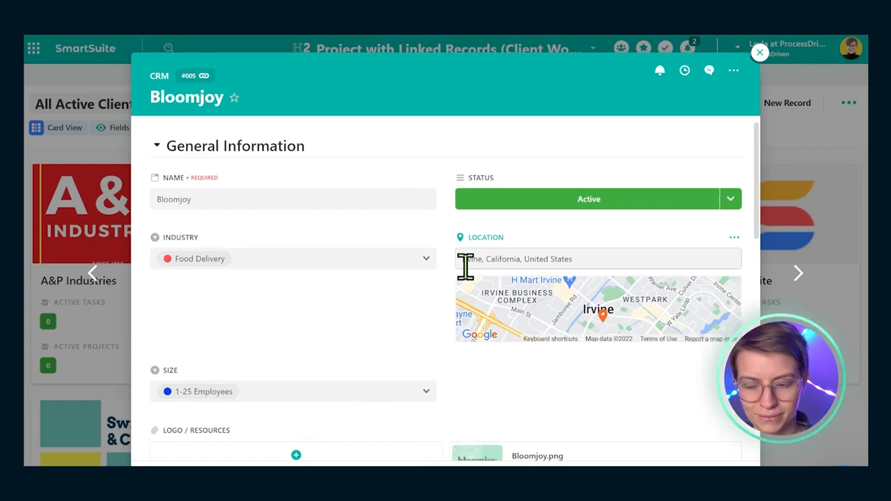
{"action": "scroll", "scroll_direction": "down", "scroll_amount": 3}
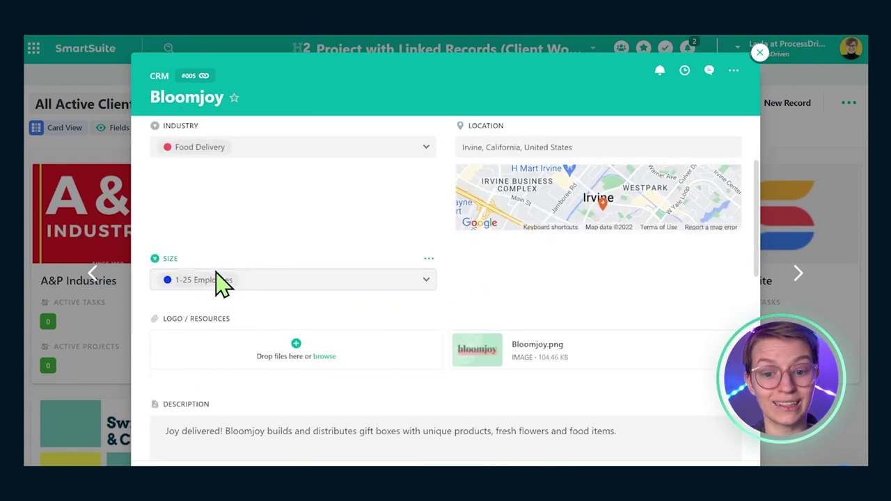
{"action": "scroll", "scroll_direction": "down", "scroll_amount": 3}
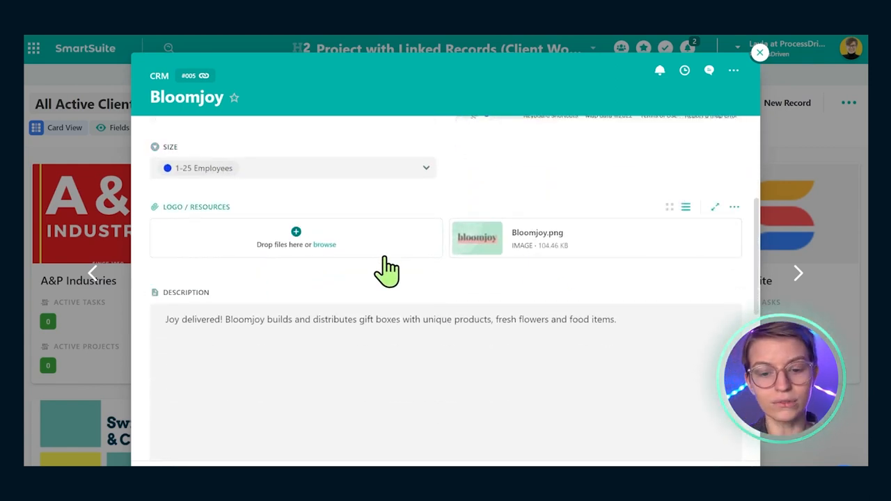
Review Bloomjoy's linked Social Media project and three tasks, then return to the client cards
{"action": "scroll", "scroll_direction": "down", "scroll_amount": 3}
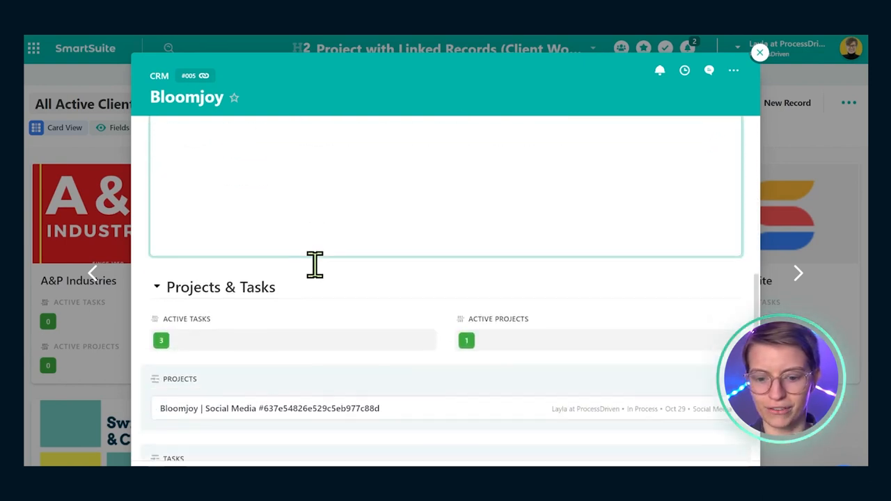
{"action": "scroll", "scroll_direction": "down", "scroll_amount": 3}
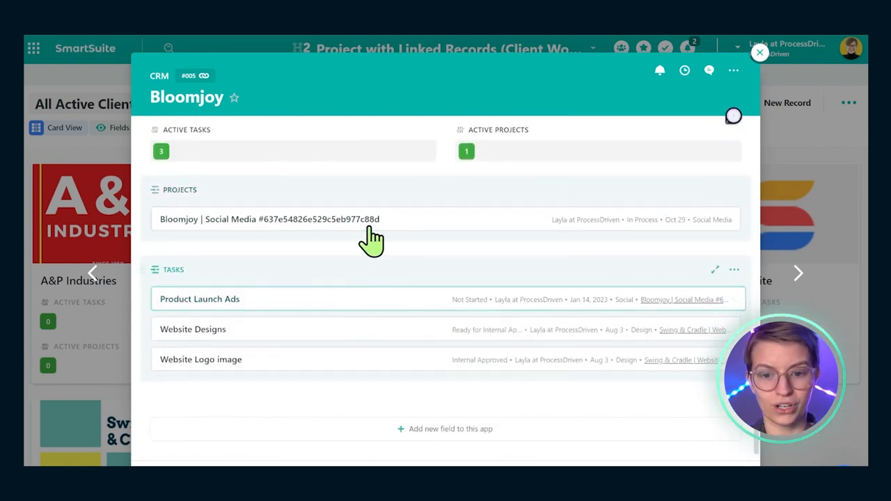
{"action": "left_click", "coordinate": [757, 54]}
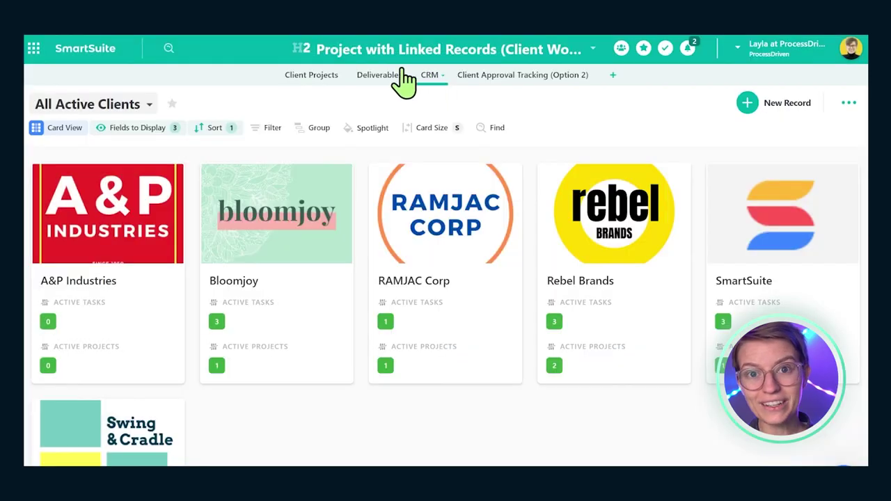
{"action": "left_click", "coordinate": [429, 75]}
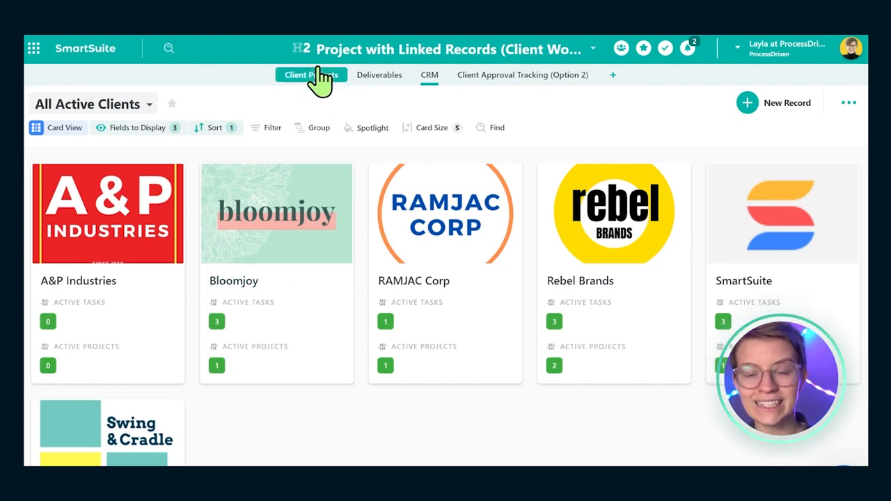
Open the Rebel Brands | Email project from the Client Projects table grouped by client
{"action": "left_click", "coordinate": [309, 75]}
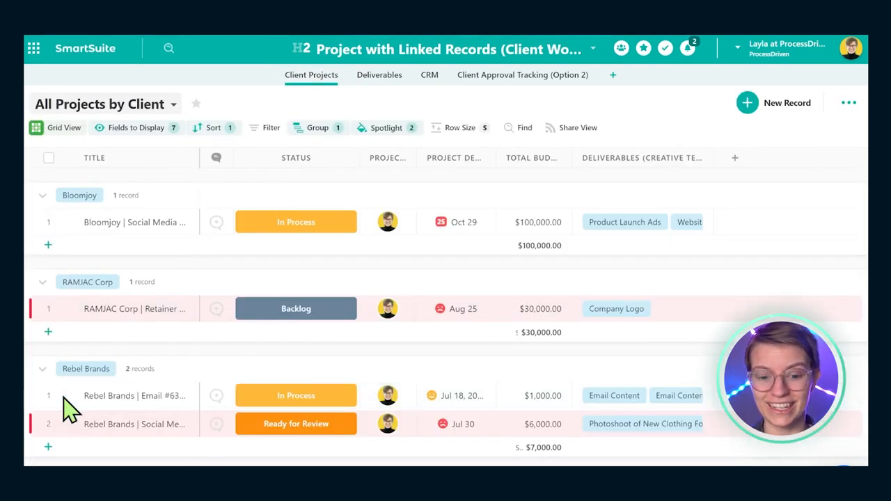
{"action": "left_click", "coordinate": [134, 396]}
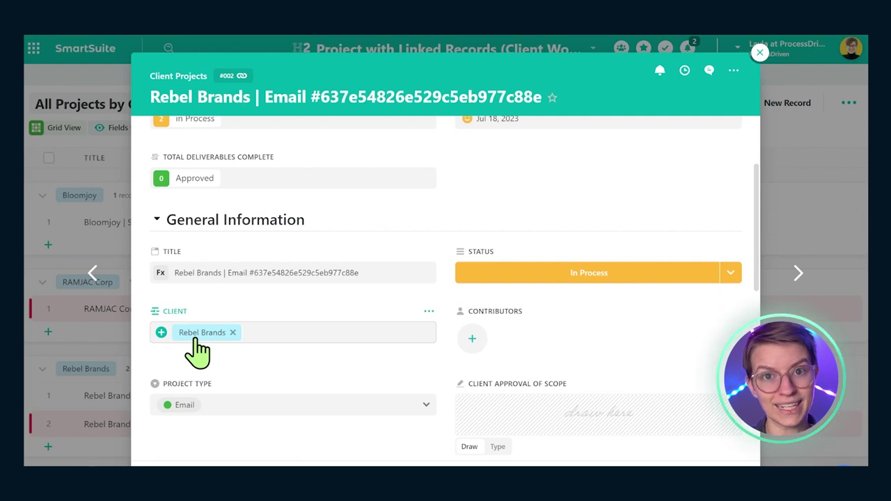
{"action": "mouse_move", "coordinate": [176, 357]}
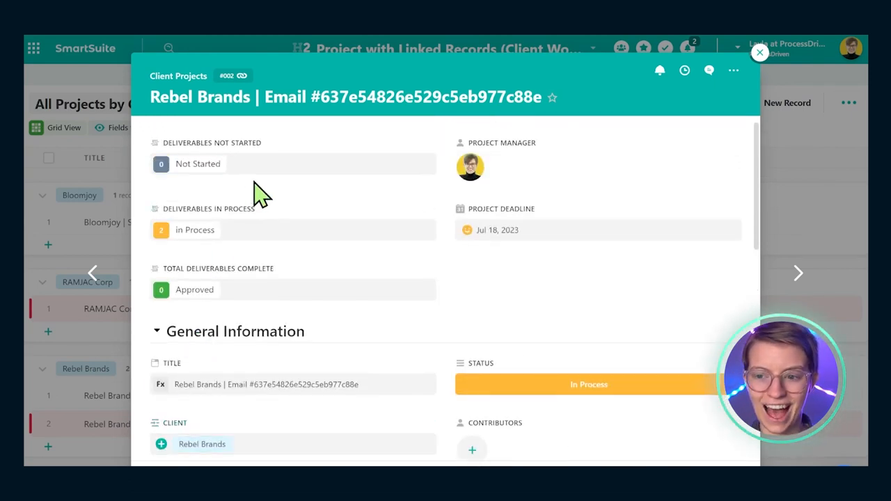
{"action": "mouse_move", "coordinate": [184, 154]}
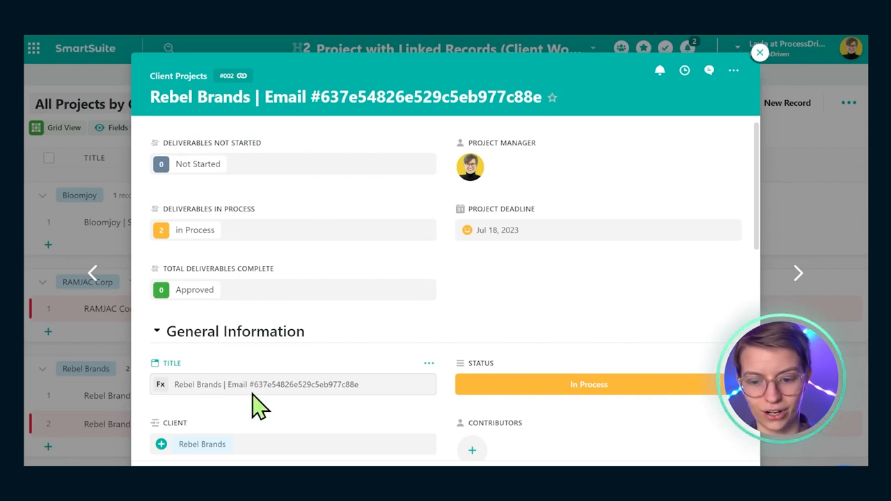
{"action": "left_click", "coordinate": [428, 362]}
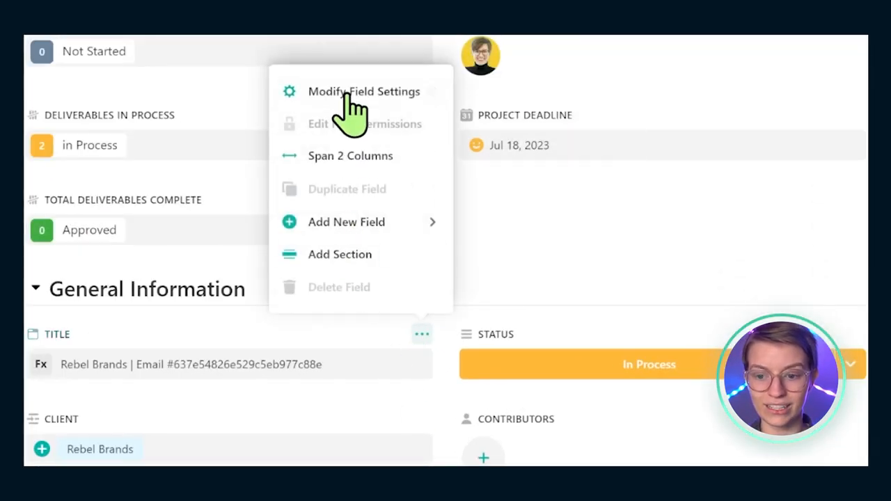
{"action": "left_click", "coordinate": [362, 92]}
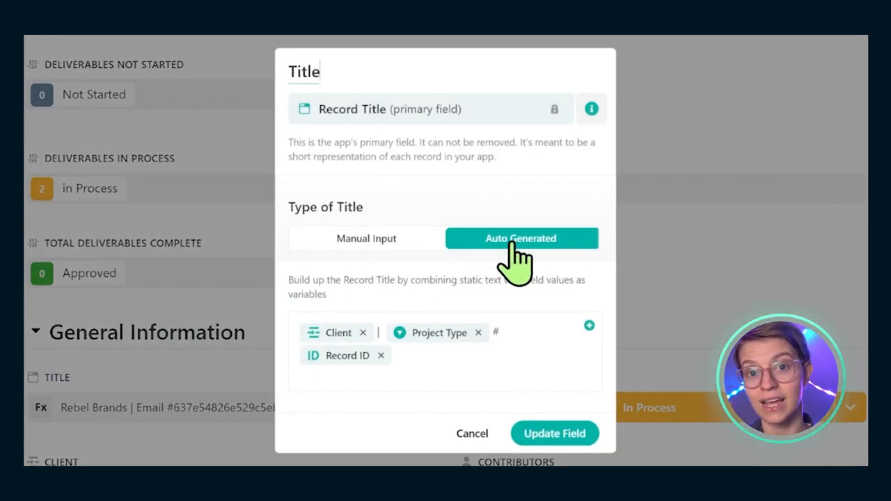
{"action": "mouse_move", "coordinate": [279, 393]}
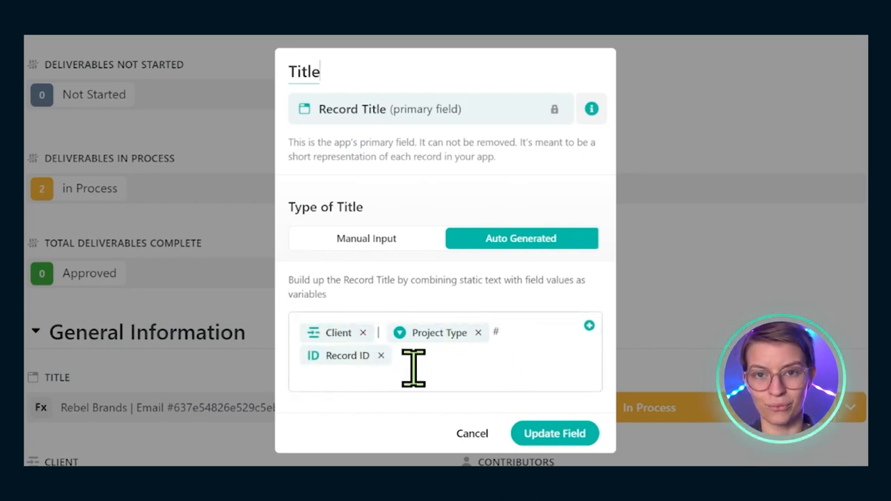
{"action": "left_click", "coordinate": [589, 326]}
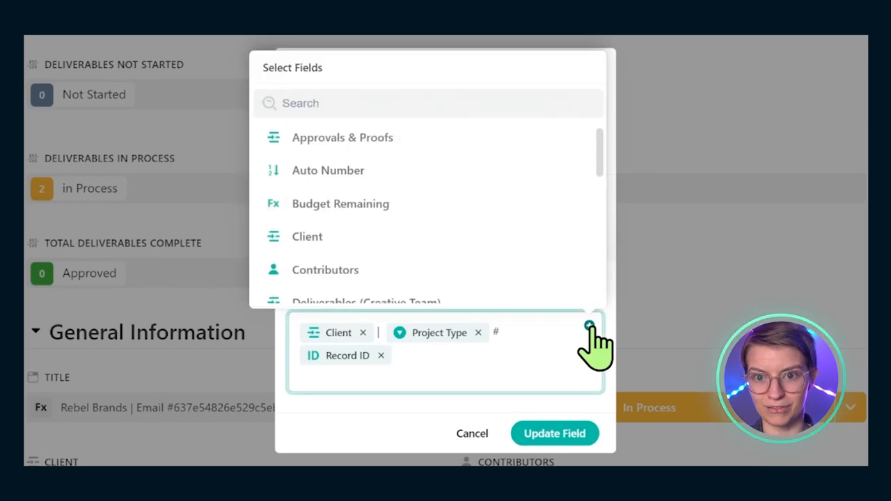
{"action": "left_click", "coordinate": [587, 325]}
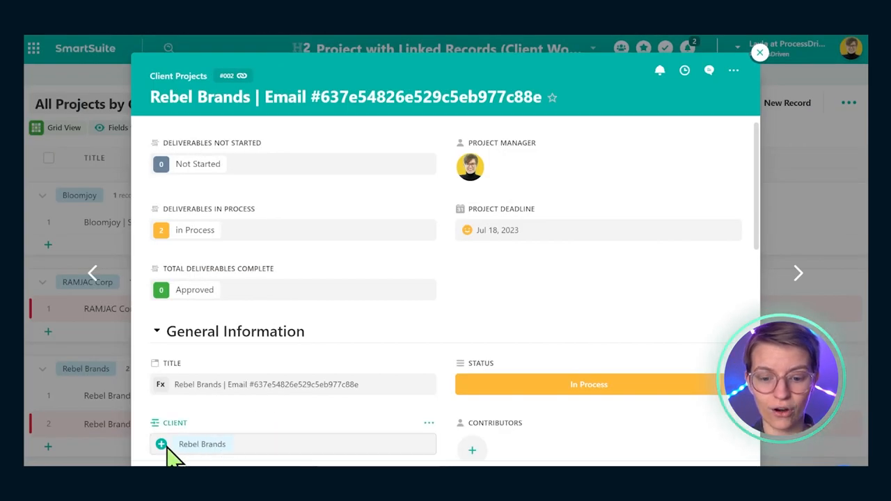
{"action": "left_click", "coordinate": [162, 444]}
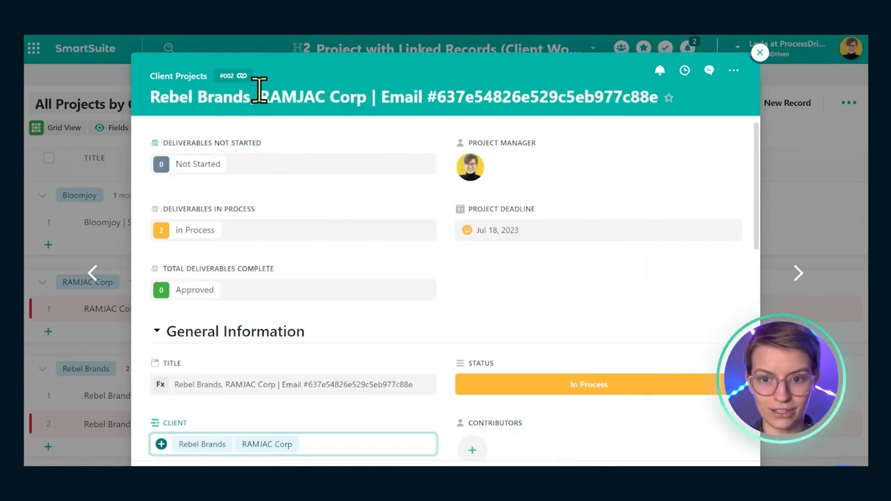
{"action": "double_click", "coordinate": [257, 98]}
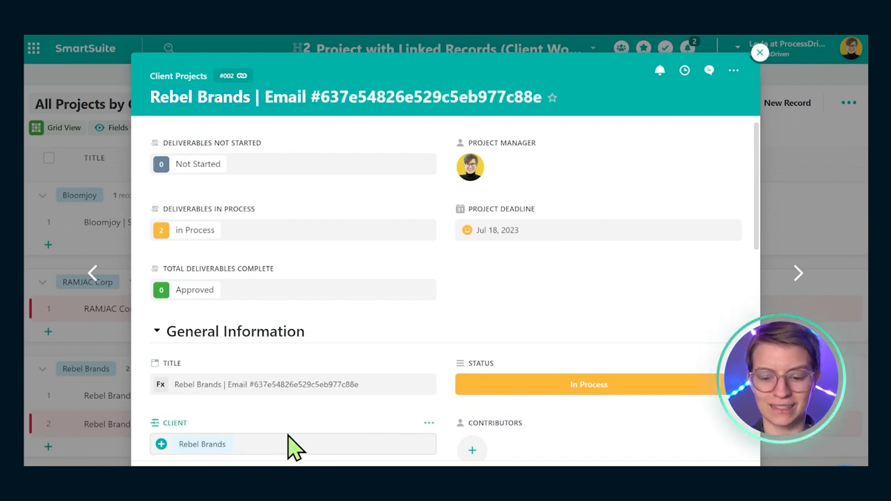
{"action": "left_click", "coordinate": [759, 54]}
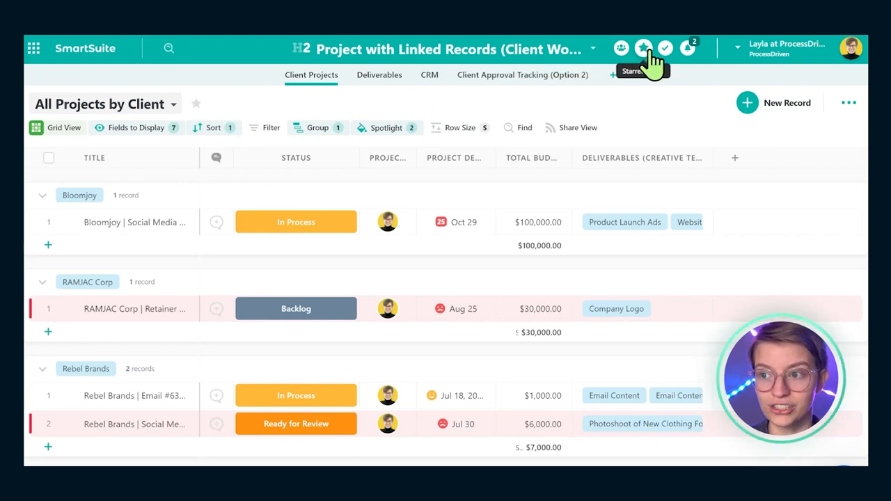
Look at the four starred favourite solutions and land back on the Client Projects grid
{"action": "left_click", "coordinate": [646, 48]}
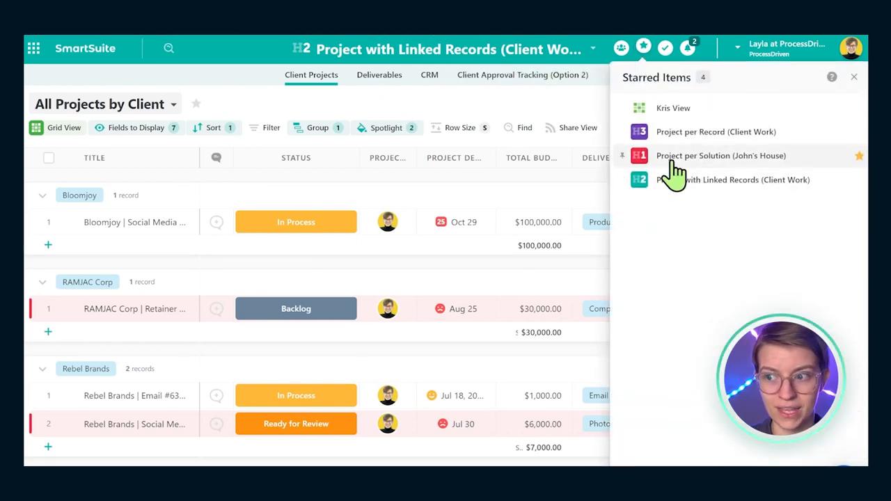
{"action": "mouse_move", "coordinate": [693, 169]}
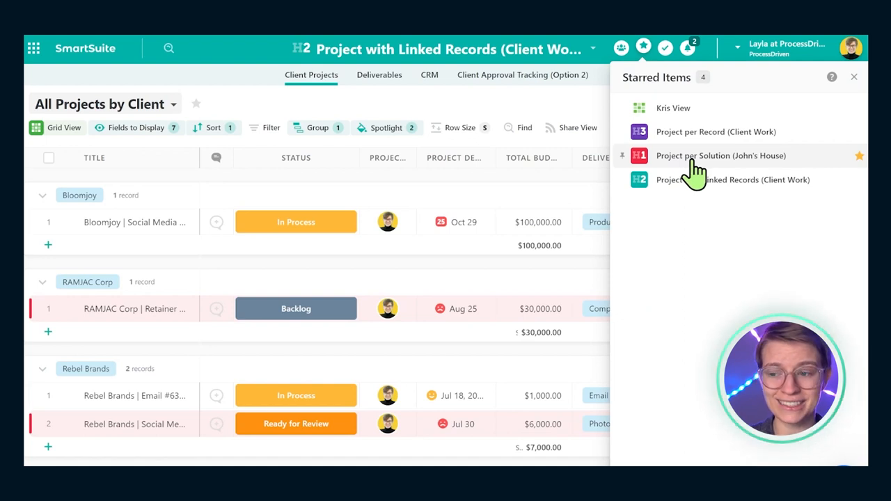
{"action": "mouse_move", "coordinate": [707, 167]}
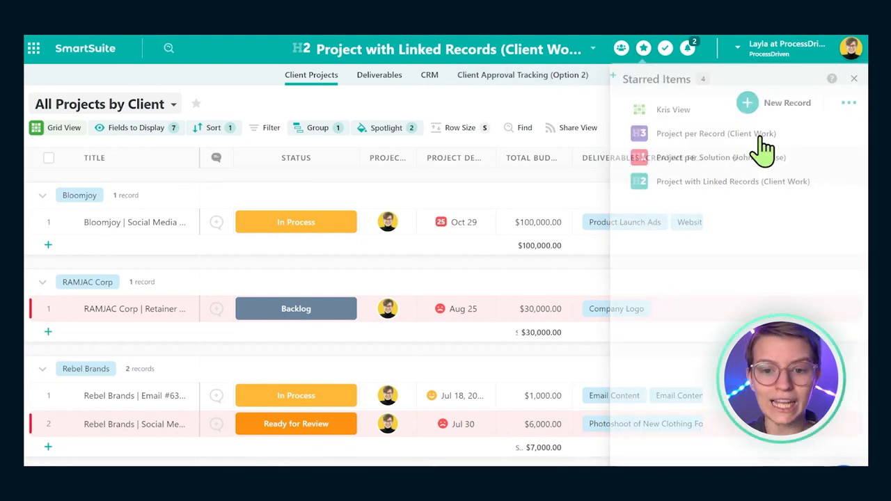
{"action": "left_click", "coordinate": [855, 78]}
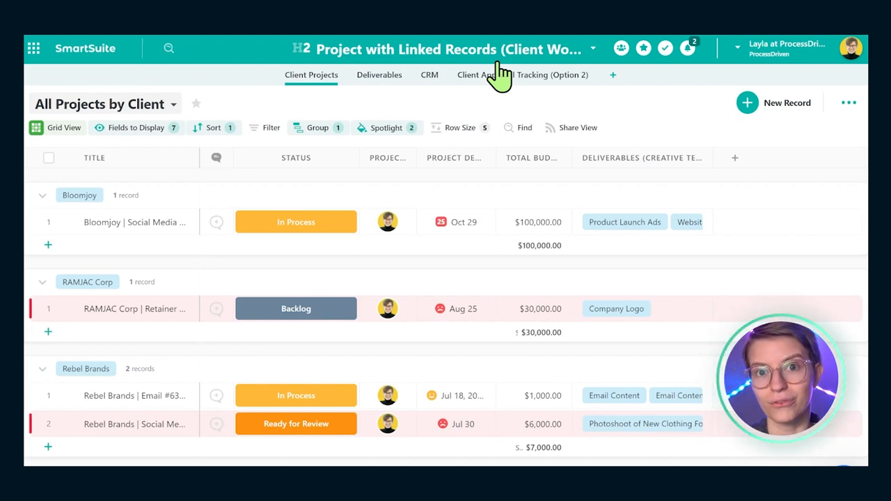
Revisit the Company Favicon deliverable's approval statuses, then list the solution's options including Automations
{"action": "left_click", "coordinate": [522, 75]}
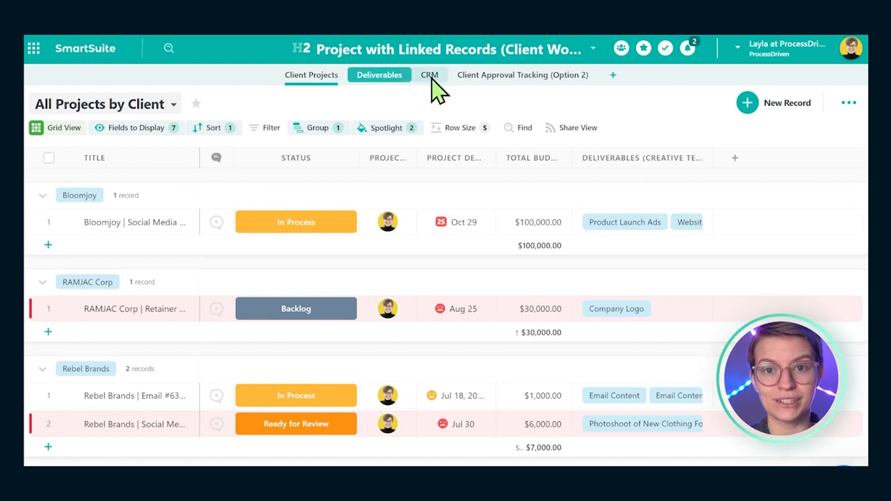
{"action": "left_click", "coordinate": [429, 75]}
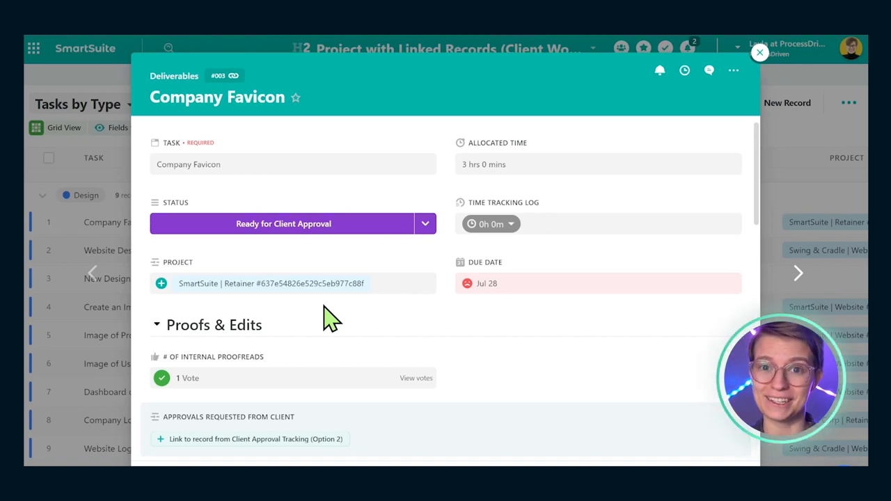
{"action": "scroll", "scroll_direction": "down", "scroll_amount": 3}
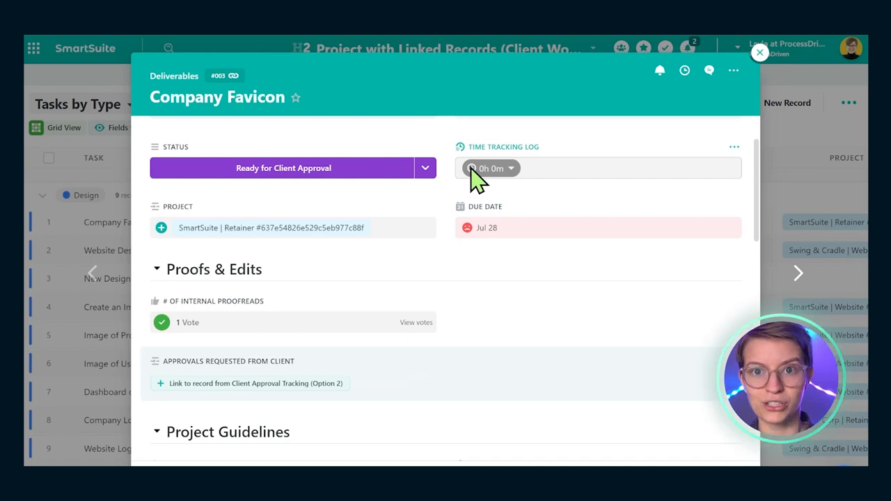
{"action": "left_click", "coordinate": [426, 167]}
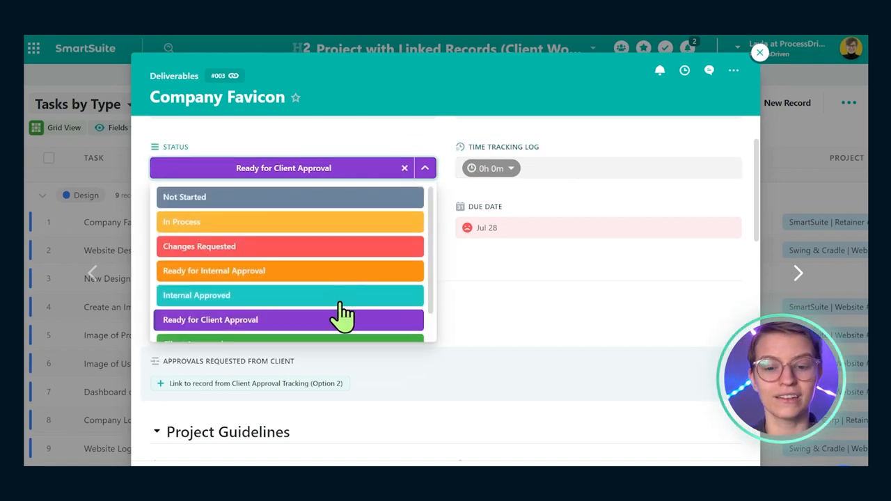
{"action": "left_click", "coordinate": [209, 320]}
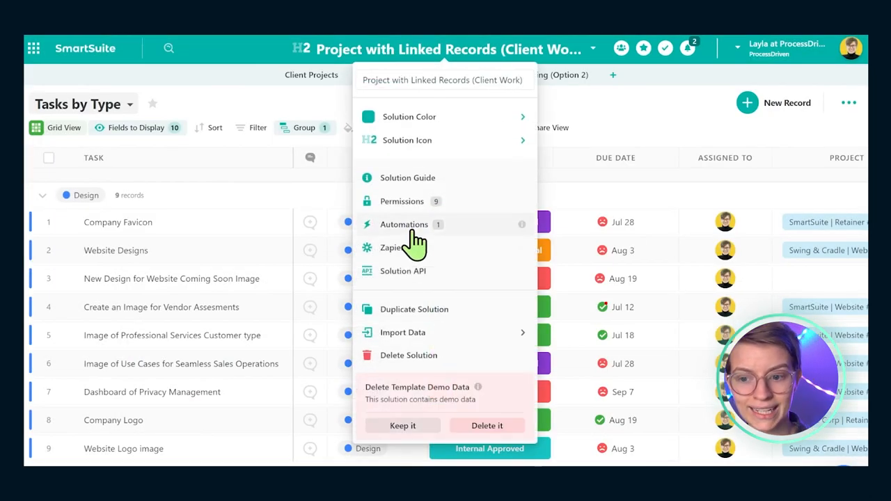
Inspect the Client Approval Automation's Send an Email action for overdue approvals
{"action": "left_click", "coordinate": [403, 224]}
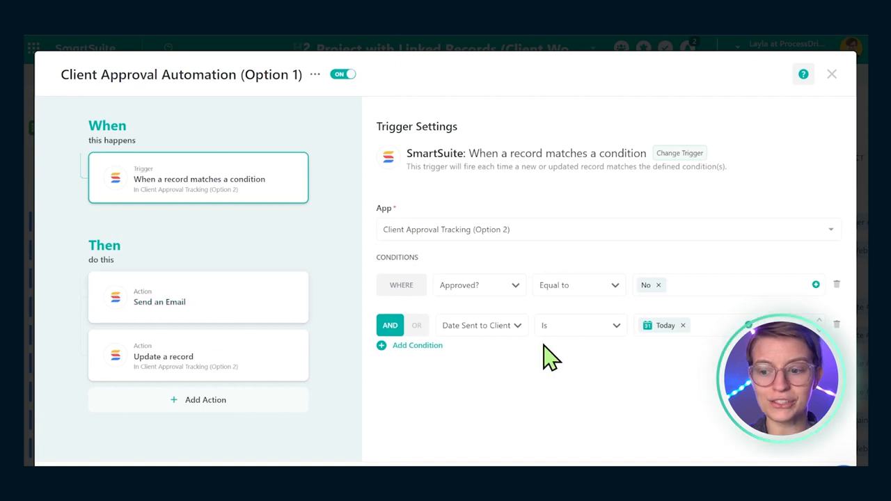
{"action": "mouse_move", "coordinate": [530, 303]}
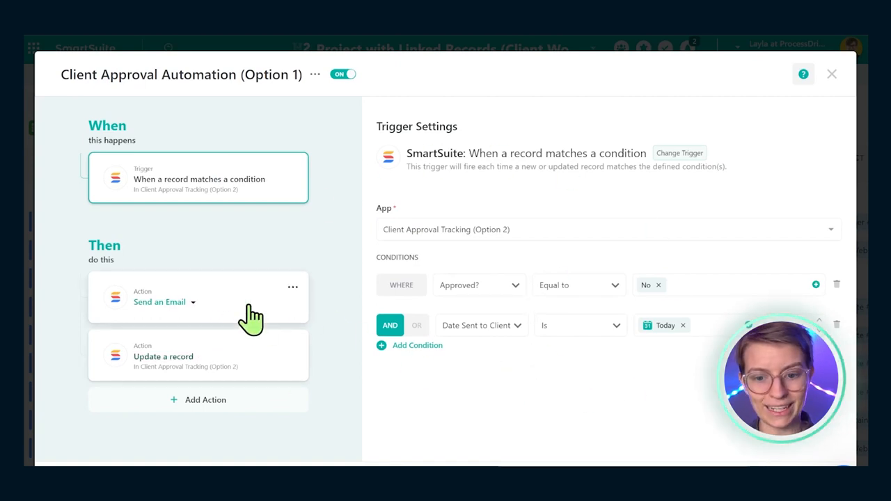
{"action": "left_click", "coordinate": [174, 297]}
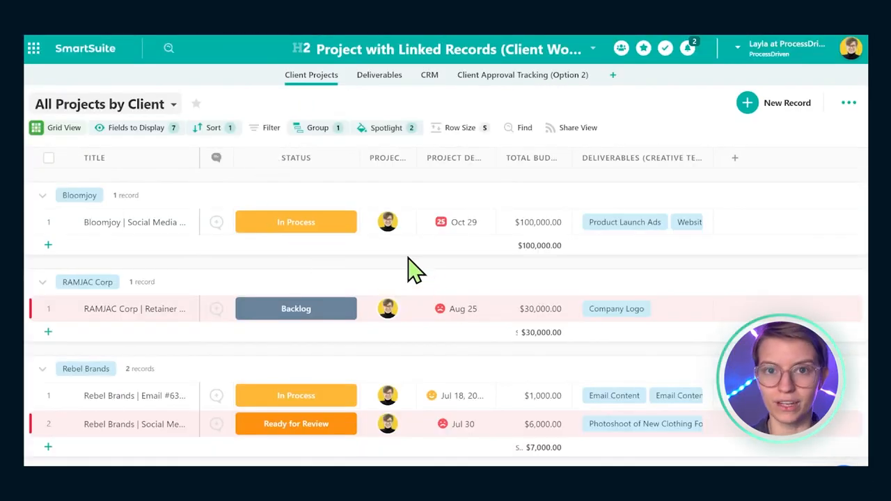
Turn on the Project Manager members filter with Teams is exactly Operations
{"action": "left_click", "coordinate": [407, 158]}
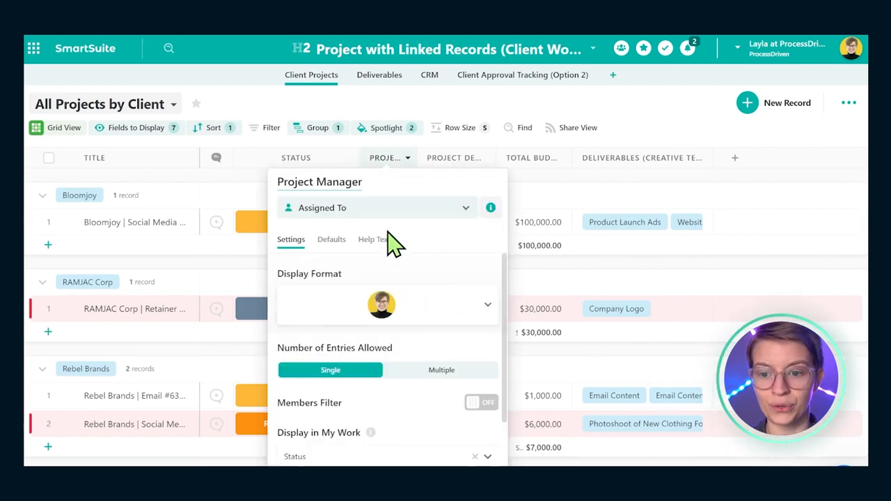
{"action": "left_click", "coordinate": [479, 403]}
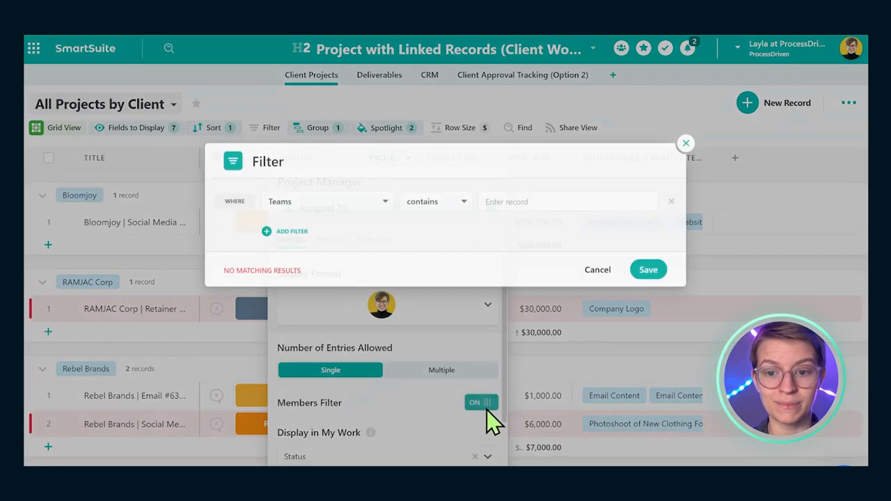
{"action": "left_click", "coordinate": [437, 201]}
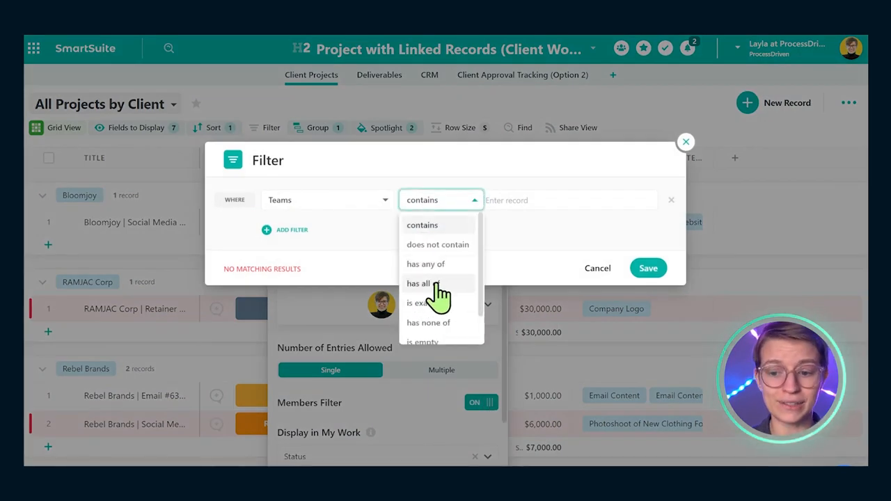
{"action": "left_click", "coordinate": [418, 303]}
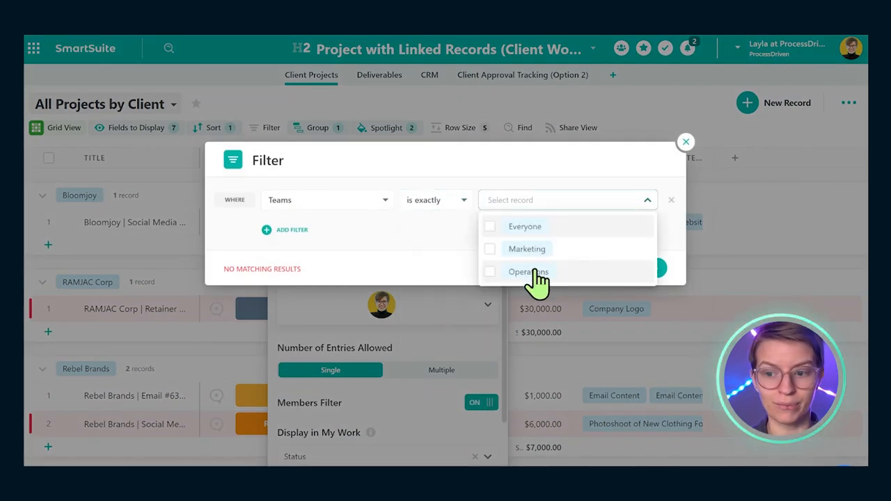
{"action": "left_click", "coordinate": [526, 272]}
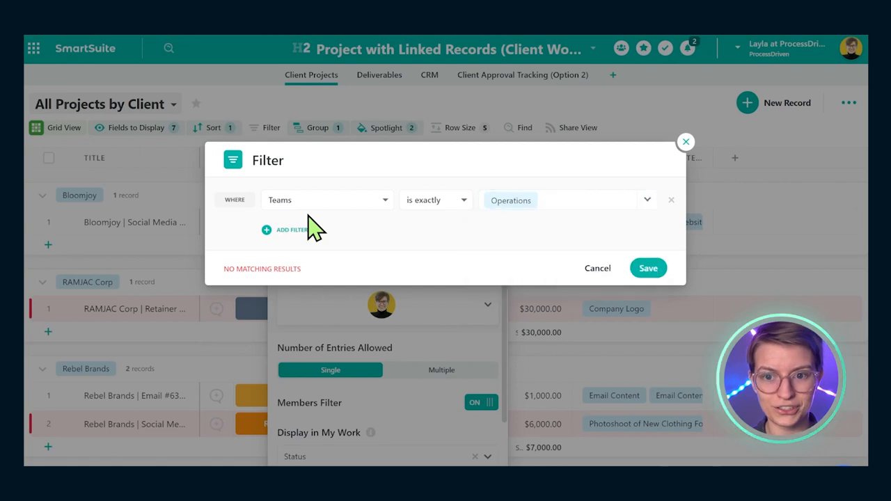
{"action": "mouse_move", "coordinate": [452, 189]}
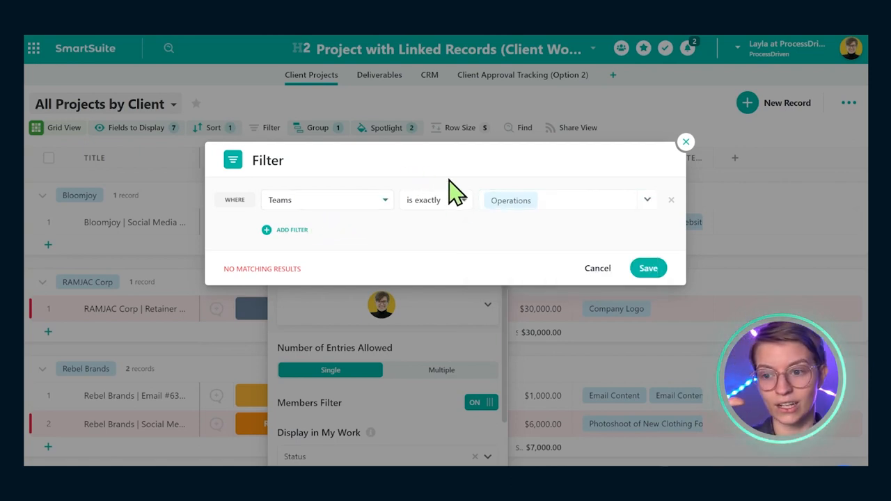
{"action": "mouse_move", "coordinate": [565, 170]}
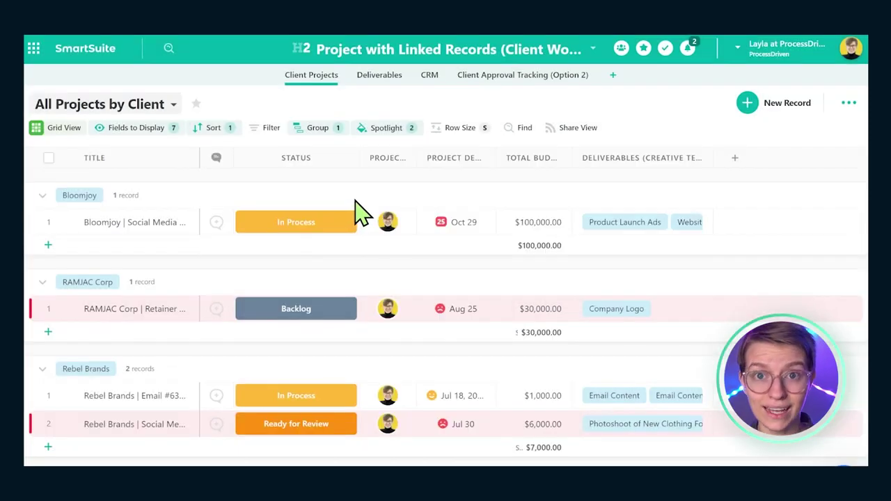
{"action": "mouse_move", "coordinate": [384, 158]}
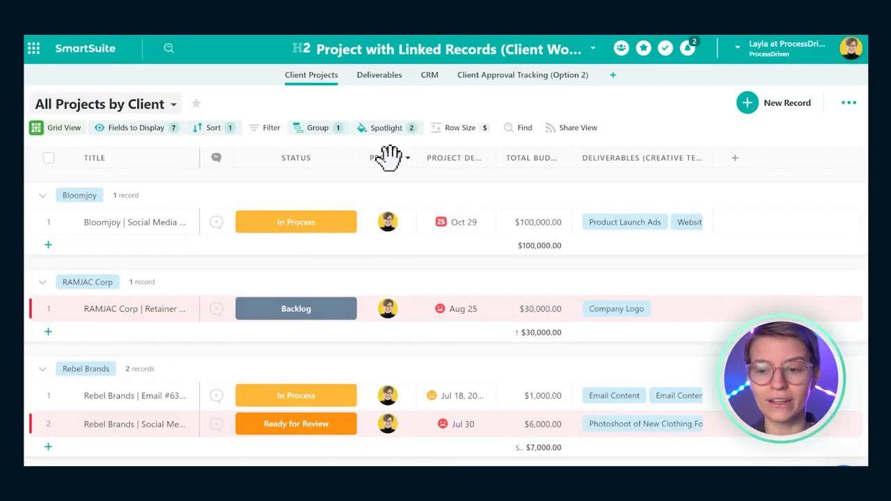
Bring up the Project Manager column options before returning to the home dashboard
{"action": "left_click", "coordinate": [387, 128]}
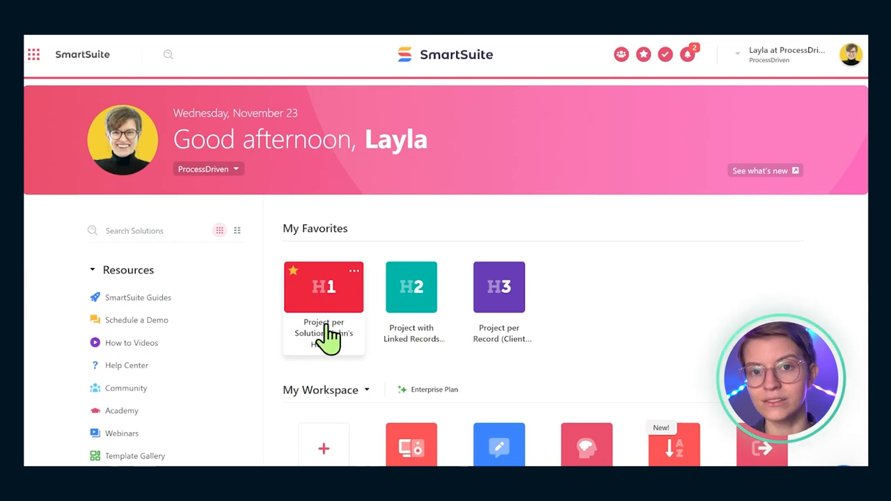
Open John's House Project per Solution and show the Share View link for Renovations by Areas
{"action": "left_click", "coordinate": [323, 287]}
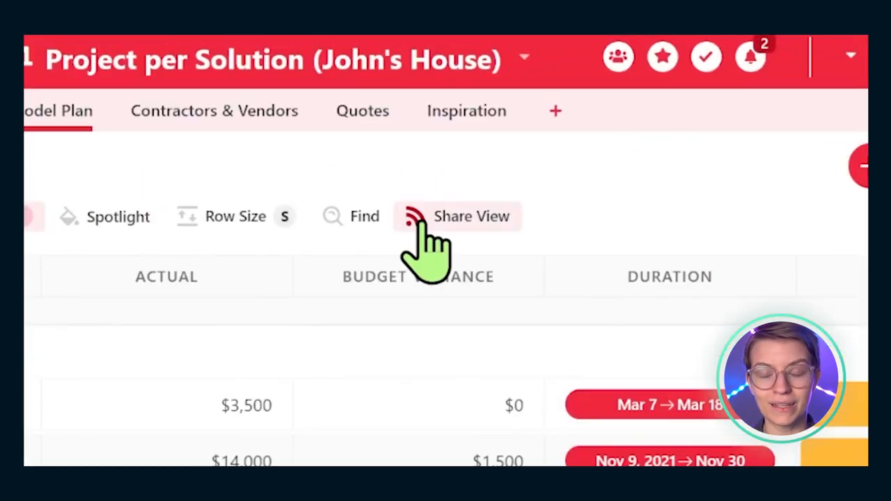
{"action": "left_click", "coordinate": [469, 216]}
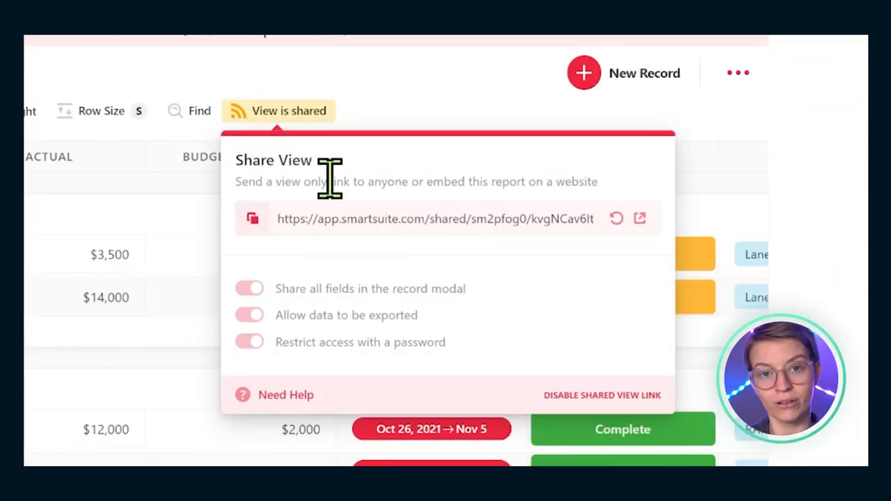
{"action": "left_click_drag", "start_coordinate": [328, 181], "coordinate": [493, 181]}
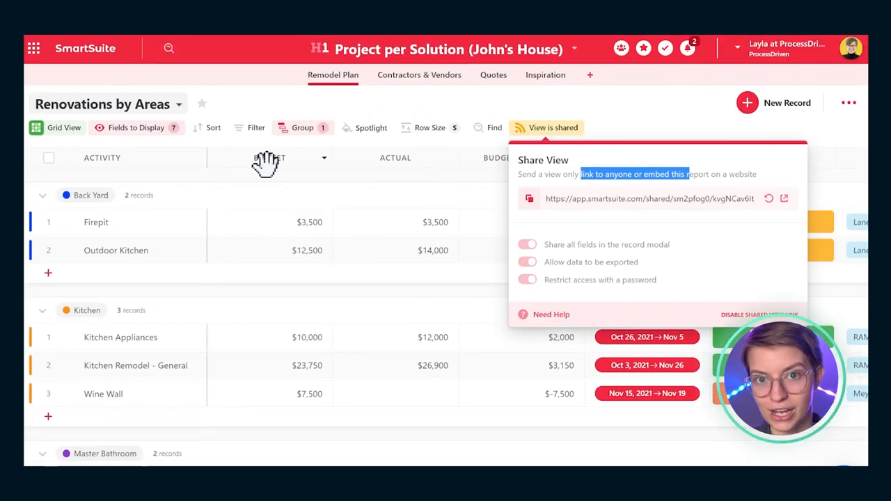
{"action": "mouse_move", "coordinate": [557, 156]}
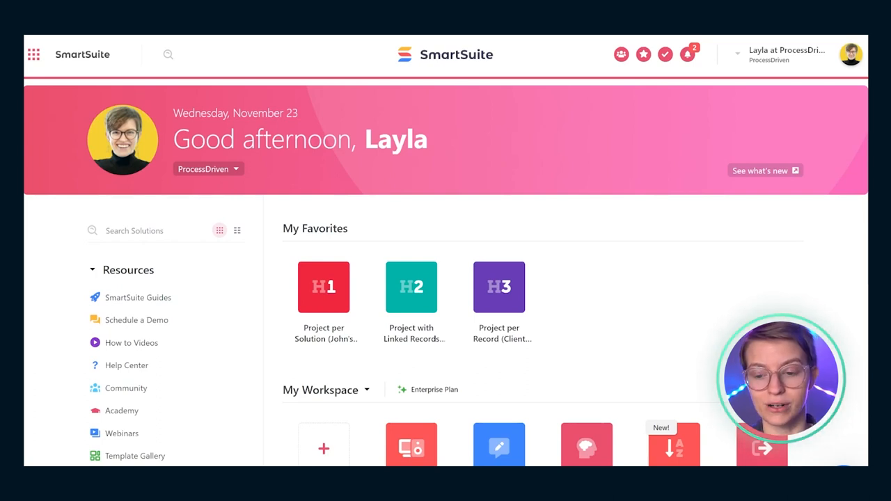
{"action": "mouse_move", "coordinate": [560, 331]}
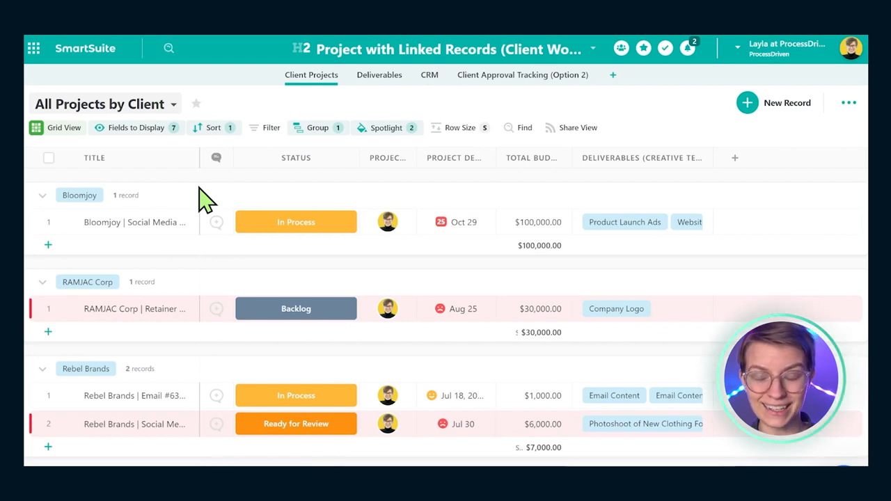
{"action": "mouse_move", "coordinate": [203, 186]}
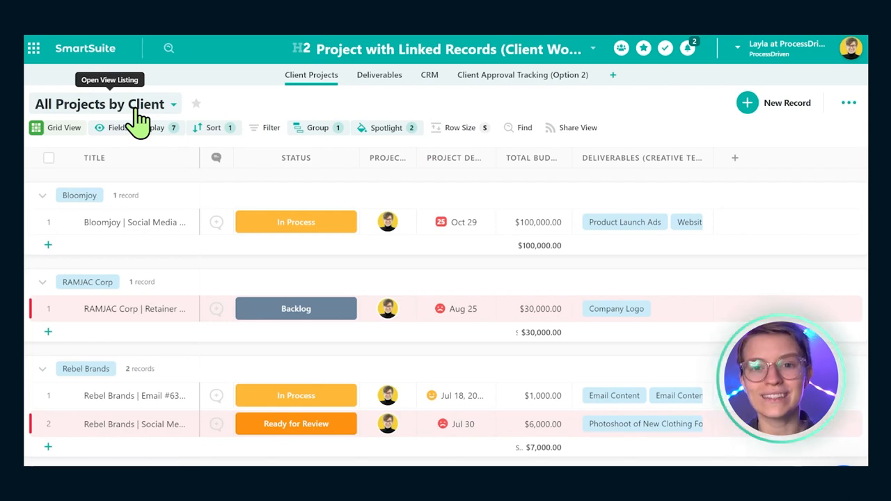
List the saved views to reach the Deliverables Work Request form
{"action": "left_click", "coordinate": [378, 75]}
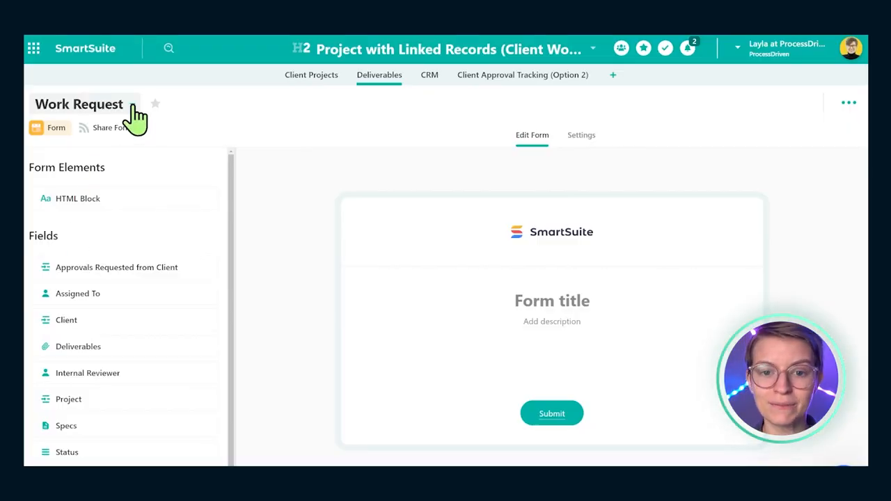
Browse the Deliverables views and new-view options, then switch to the Client Approval Tracking (Option 2) table
{"action": "left_click", "coordinate": [78, 104]}
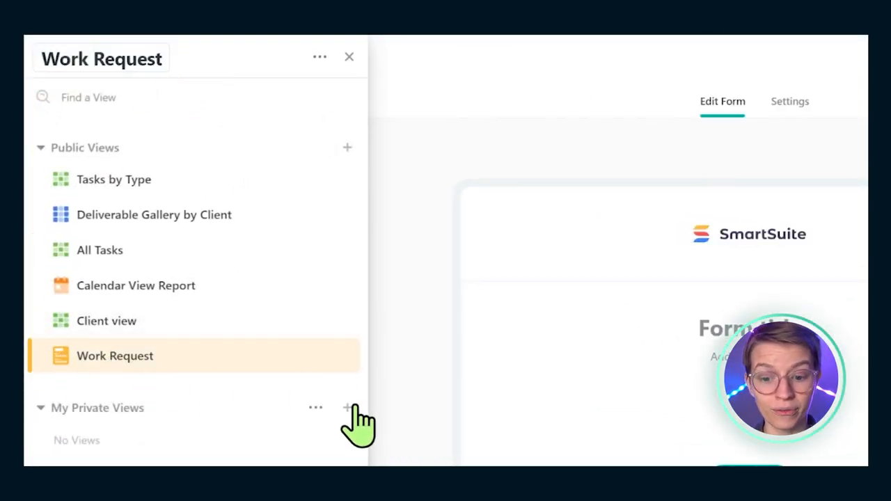
{"action": "left_click", "coordinate": [346, 407]}
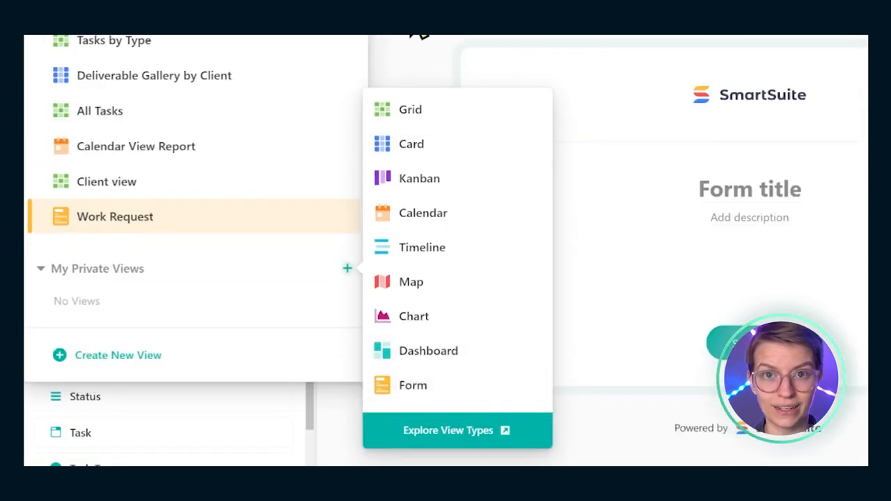
{"action": "left_click", "coordinate": [412, 384]}
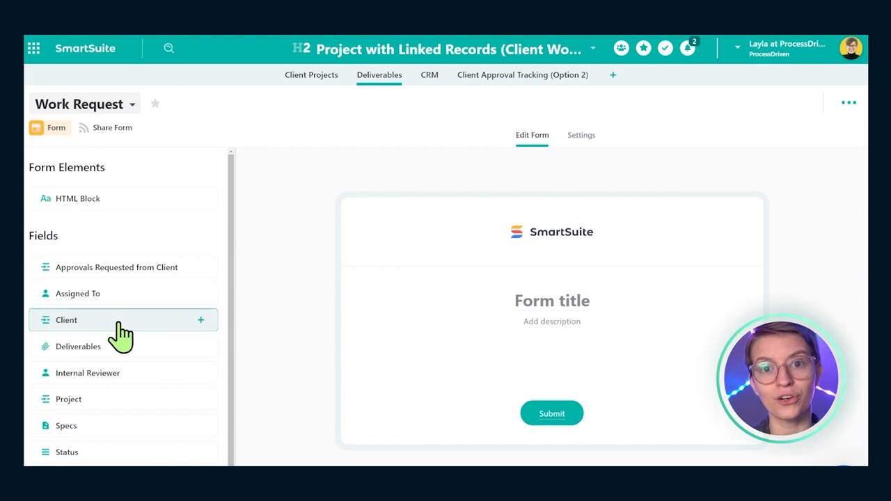
{"action": "mouse_move", "coordinate": [128, 353]}
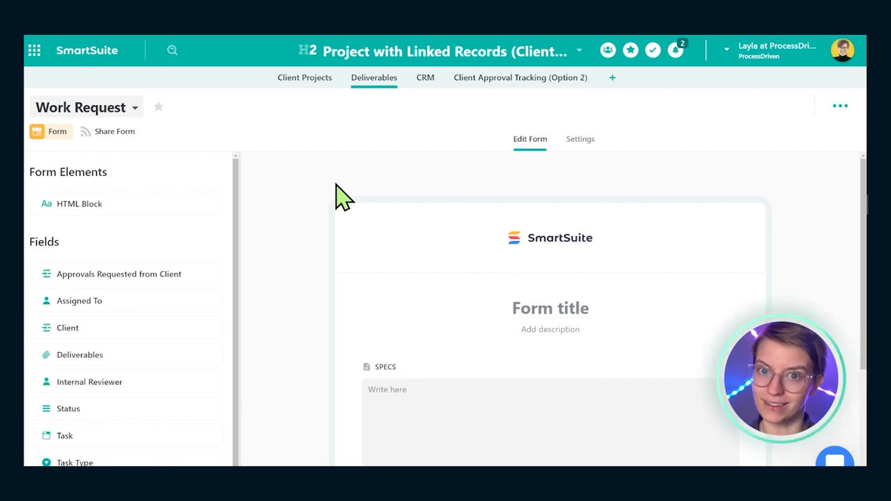
{"action": "left_click", "coordinate": [519, 78]}
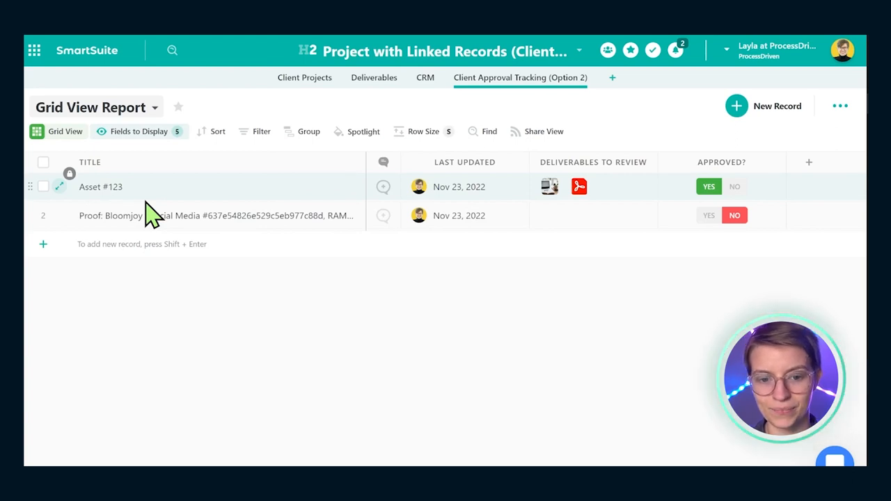
{"action": "mouse_move", "coordinate": [59, 187]}
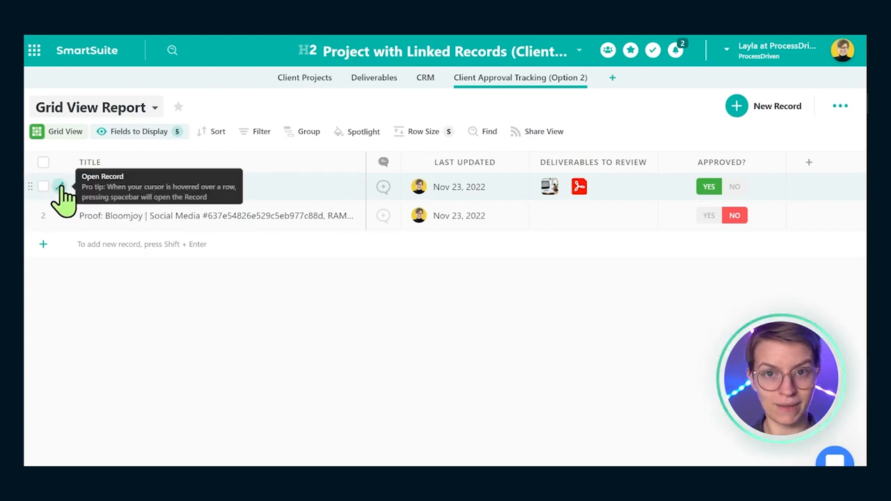
Open Asset #123 and start its Share by Email from the record's more-actions menu
{"action": "left_click", "coordinate": [59, 188]}
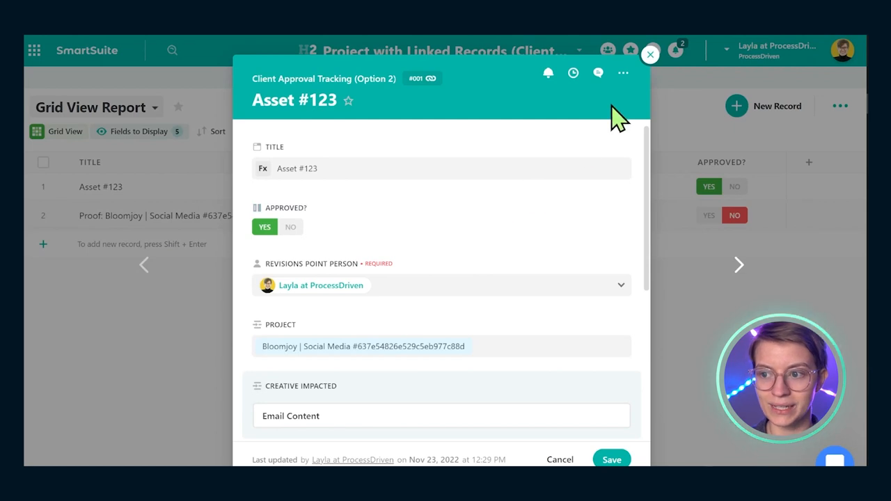
{"action": "left_click", "coordinate": [624, 72]}
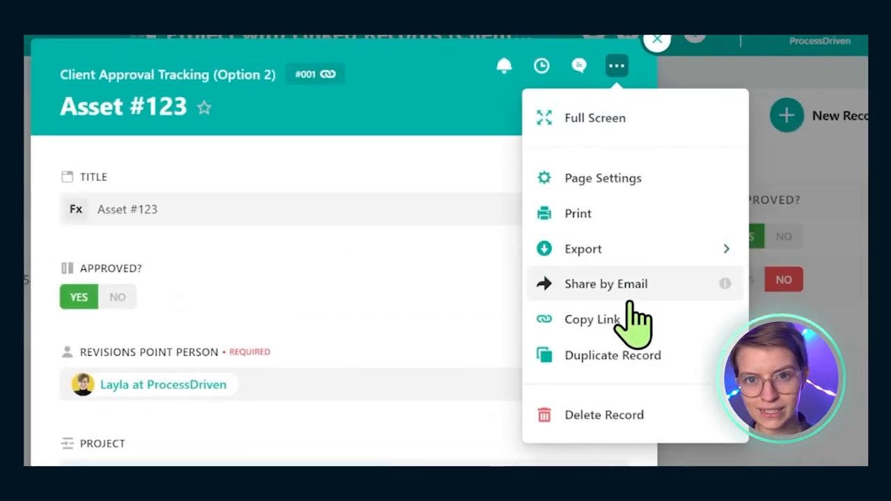
{"action": "left_click", "coordinate": [606, 284]}
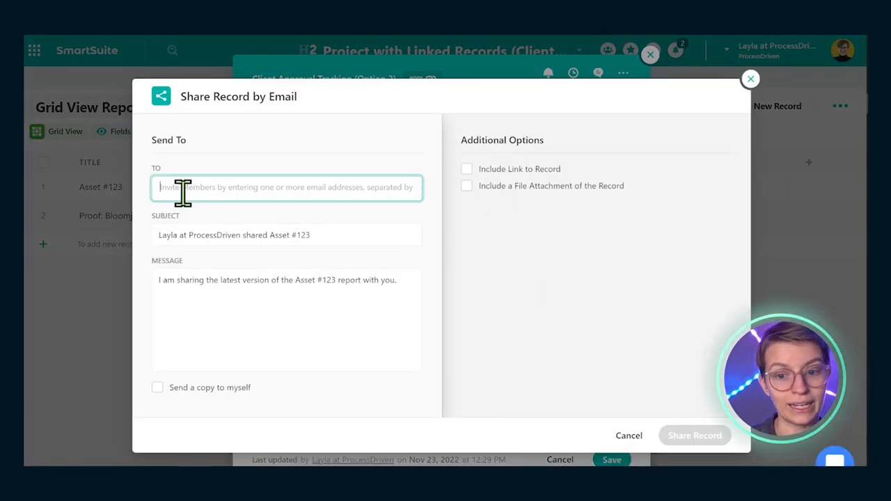
Include a PDF attachment of the record and send a copy of the email to myself
{"action": "left_click", "coordinate": [466, 186]}
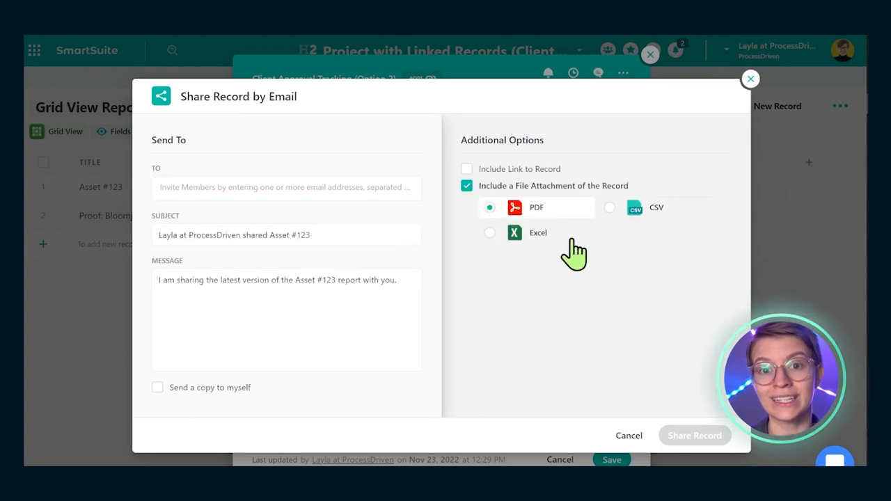
{"action": "mouse_move", "coordinate": [526, 281]}
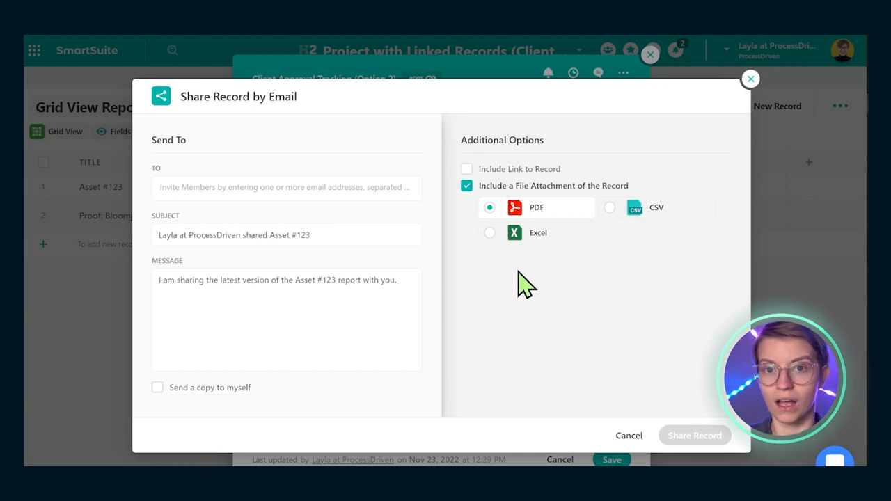
{"action": "mouse_move", "coordinate": [180, 421]}
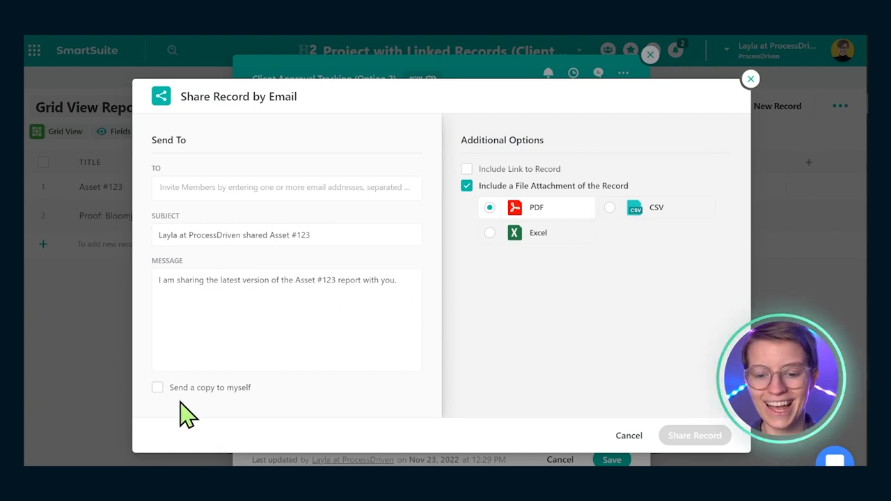
{"action": "left_click", "coordinate": [157, 387]}
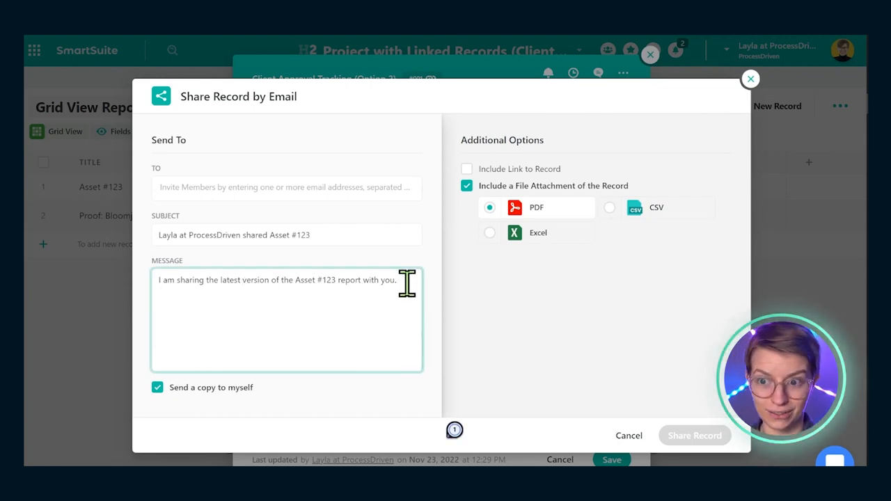
{"action": "mouse_move", "coordinate": [571, 178]}
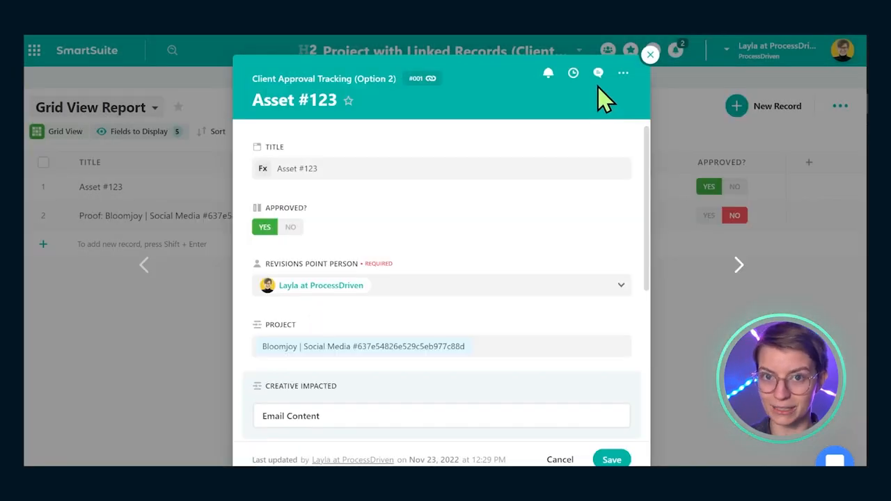
Open Client Approval Automation (Option 1), its Send an Email action and the subject field picker
{"action": "left_click", "coordinate": [649, 54]}
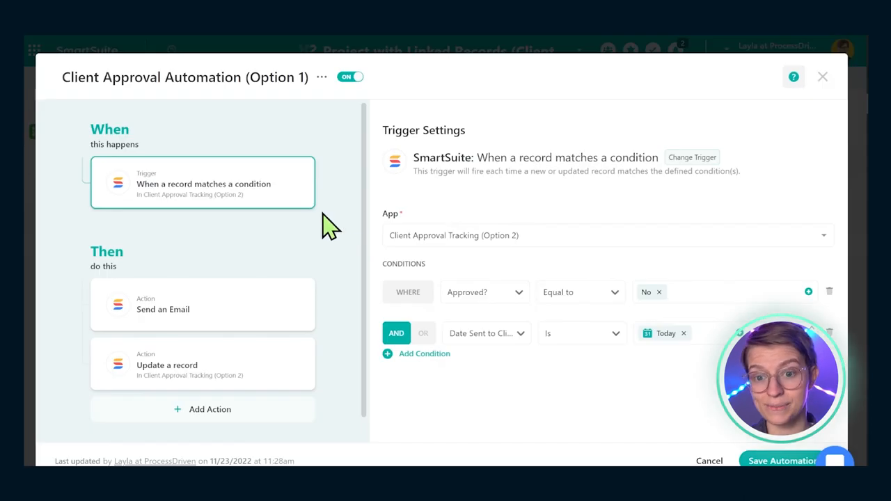
{"action": "mouse_move", "coordinate": [774, 216]}
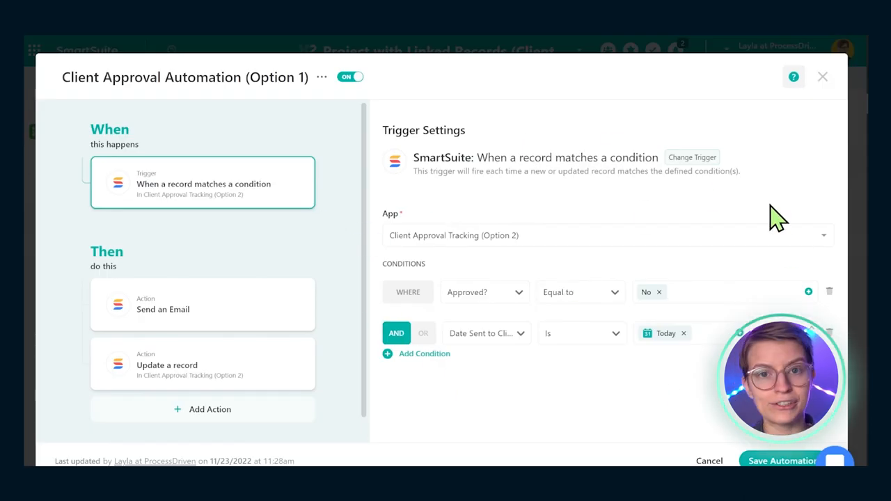
{"action": "left_click", "coordinate": [202, 303]}
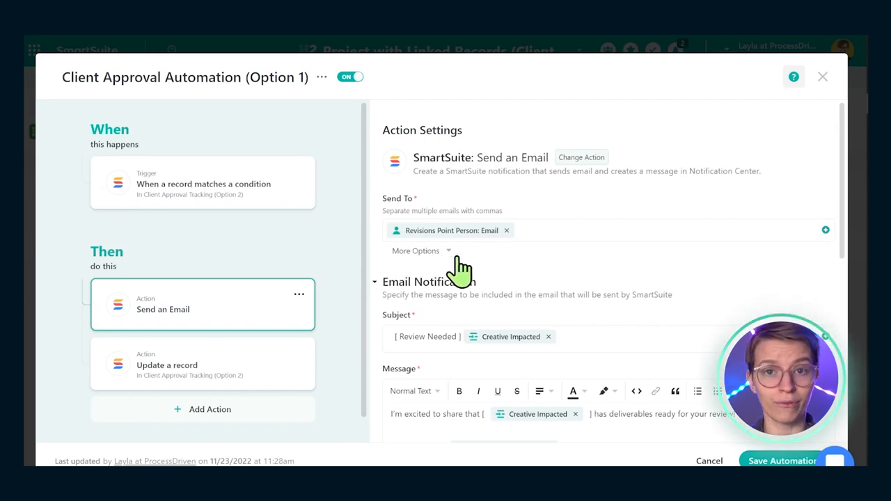
{"action": "scroll", "scroll_direction": "down", "scroll_amount": 3}
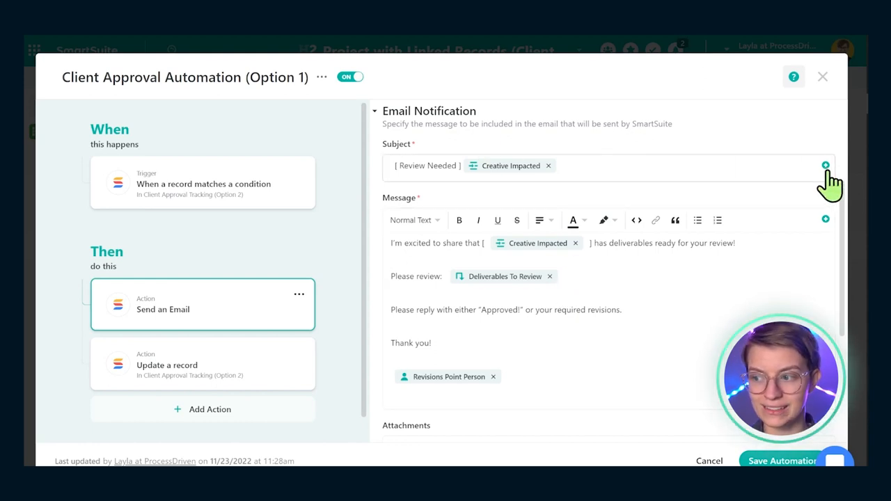
{"action": "left_click", "coordinate": [824, 163]}
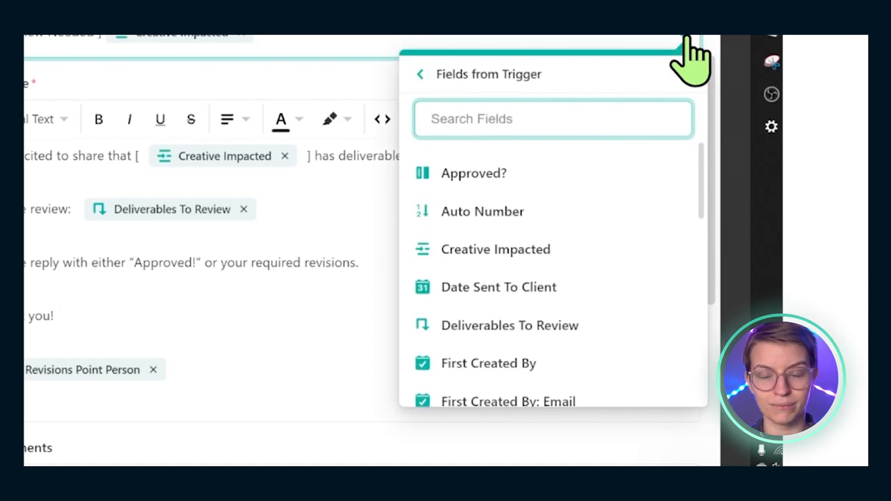
{"action": "mouse_move", "coordinate": [508, 122]}
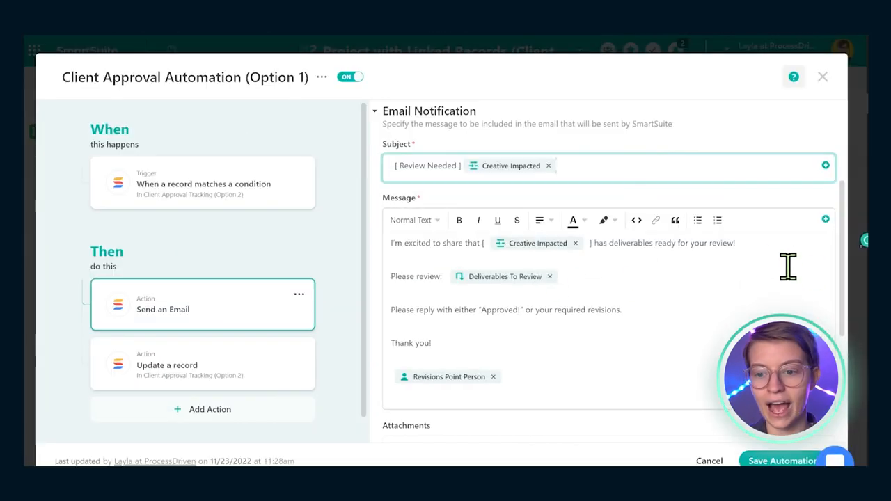
{"action": "mouse_move", "coordinate": [763, 264]}
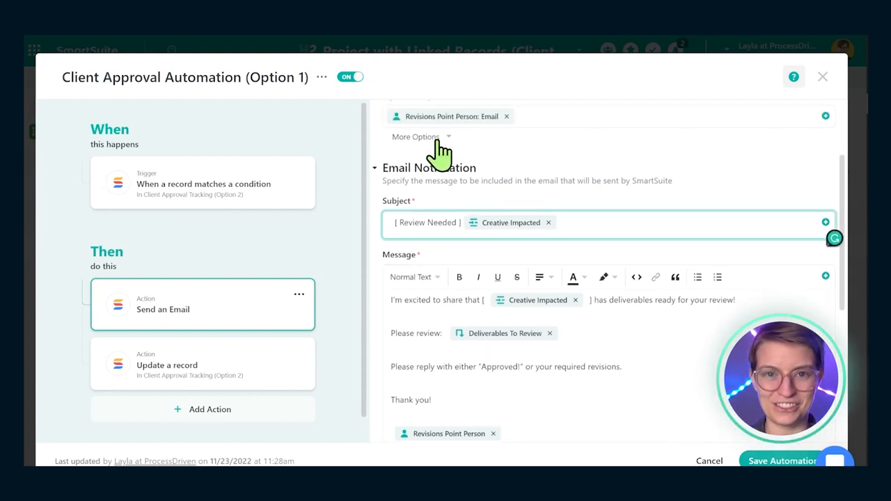
Scroll through the email message settings and on to the public roadmap page
{"action": "scroll", "scroll_direction": "down", "scroll_amount": 3}
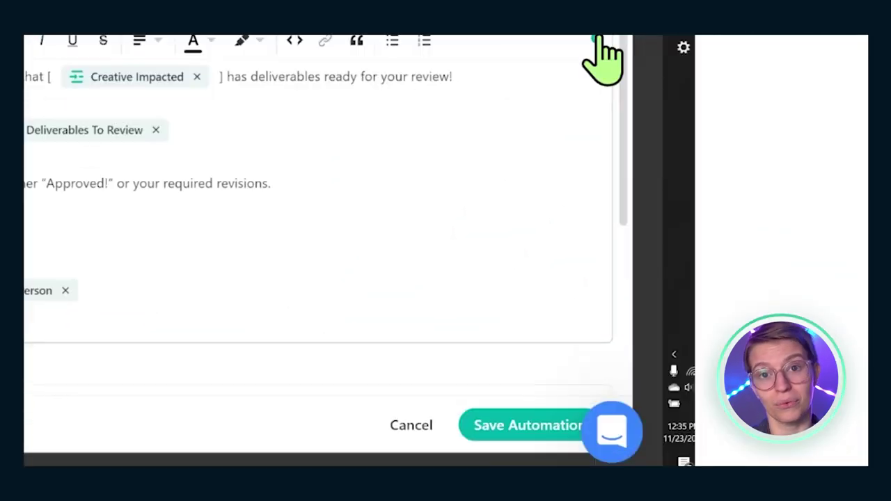
{"action": "left_click", "coordinate": [593, 37]}
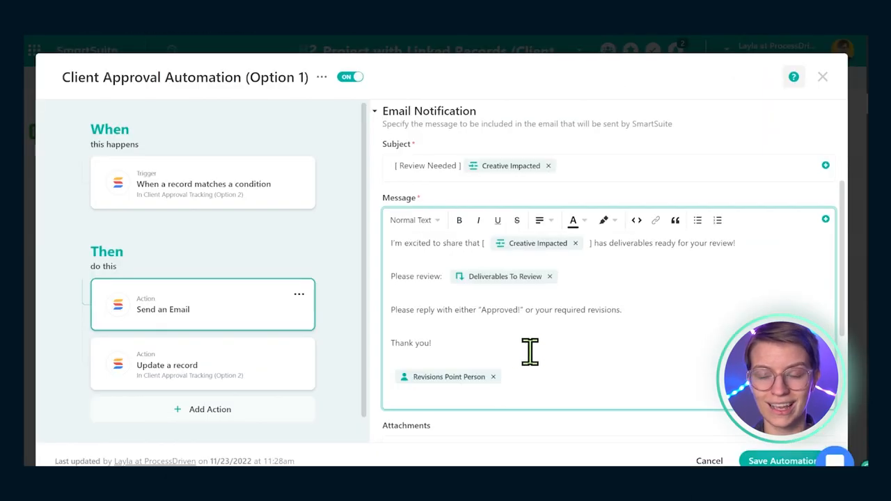
{"action": "scroll", "scroll_direction": "down", "scroll_amount": 3}
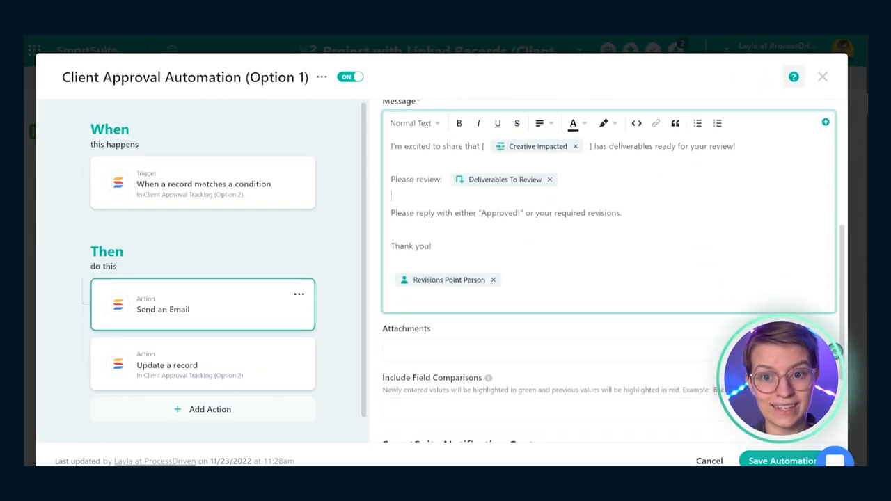
{"action": "scroll", "scroll_direction": "down", "scroll_amount": 3}
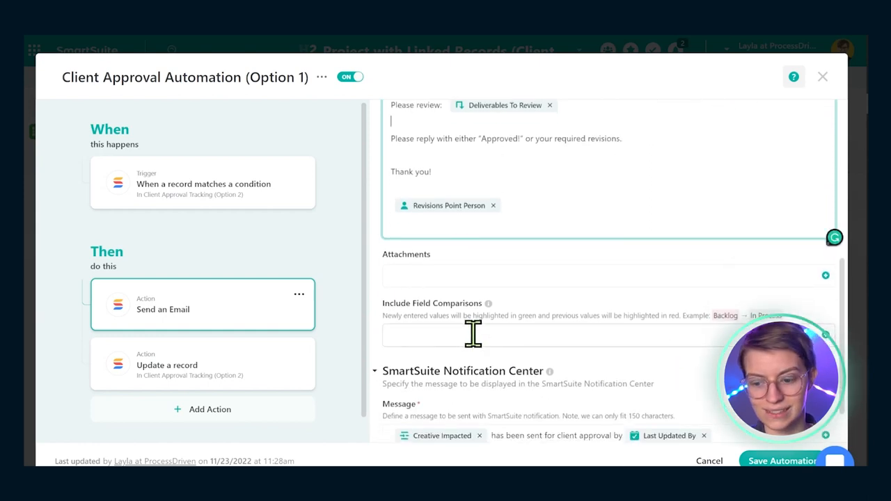
{"action": "scroll", "scroll_direction": "down", "scroll_amount": 3}
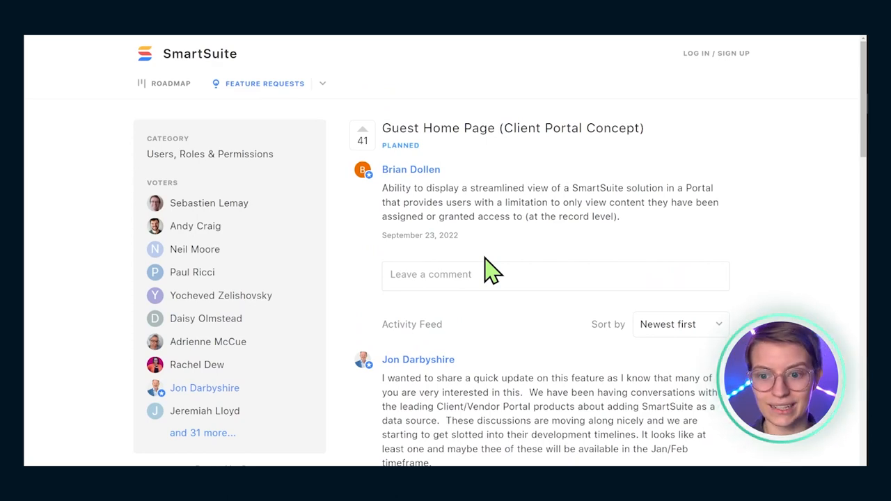
Scroll down the Guest Home Page (Client Portal Concept) request to the team's update and replies
{"action": "scroll", "scroll_direction": "down", "scroll_amount": 3}
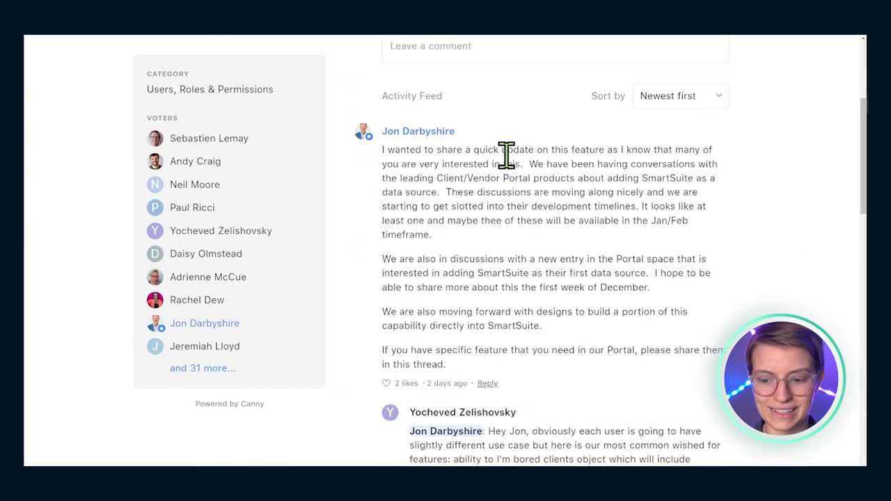